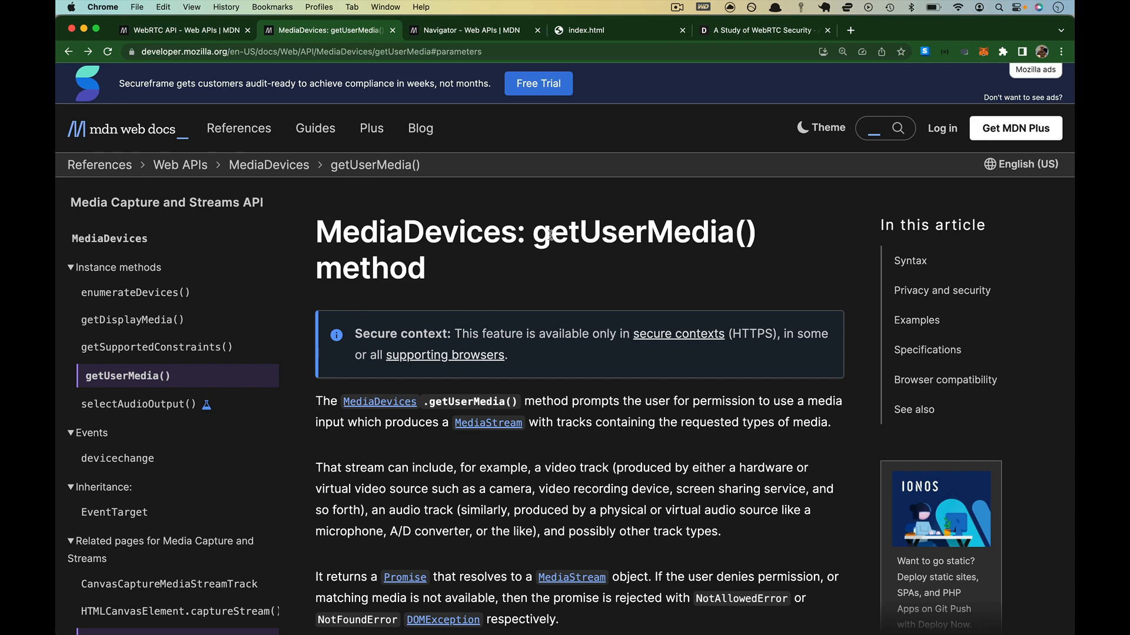
Highlight the getUserMedia method name in the page title while reading it
{"action": "double_click", "coordinate": [631, 231]}
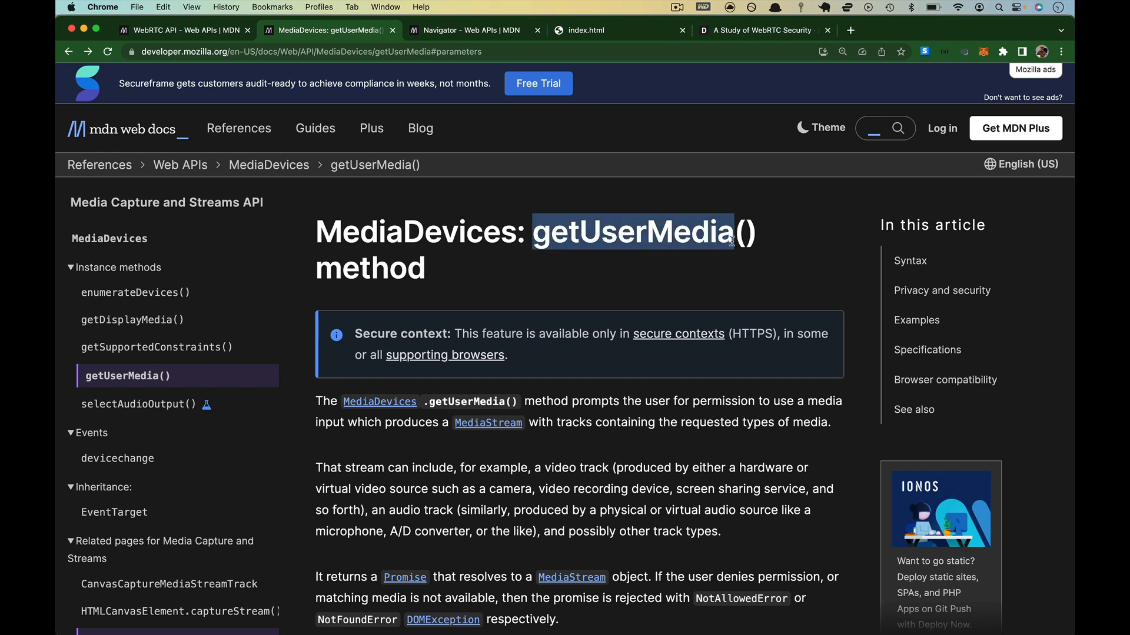
{"action": "left_click", "coordinate": [729, 286]}
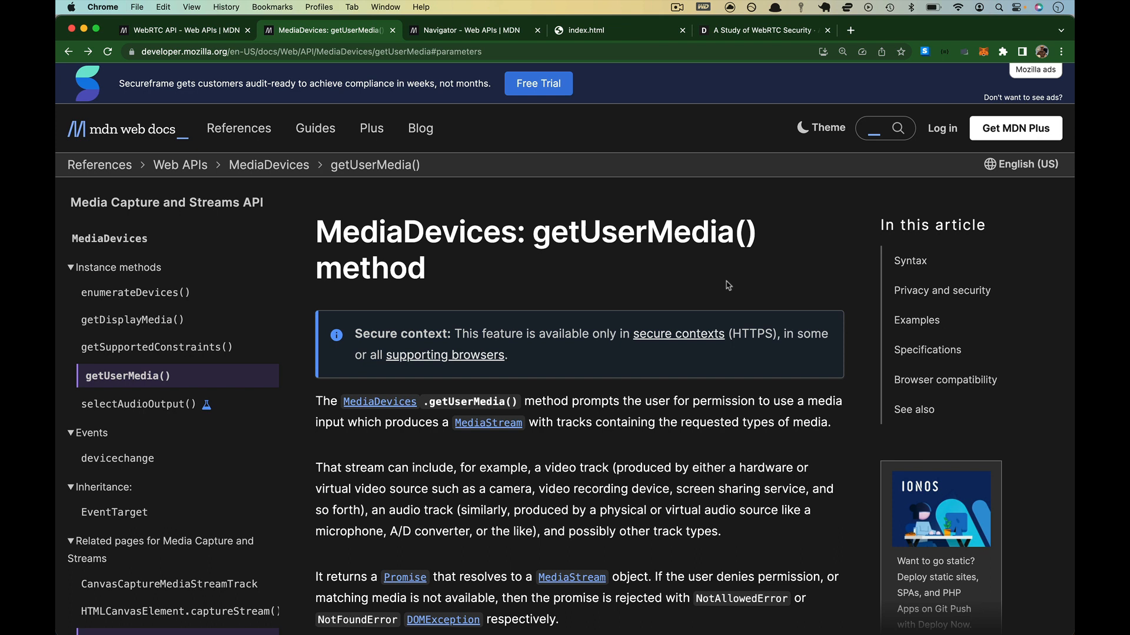
{"action": "double_click", "coordinate": [556, 233]}
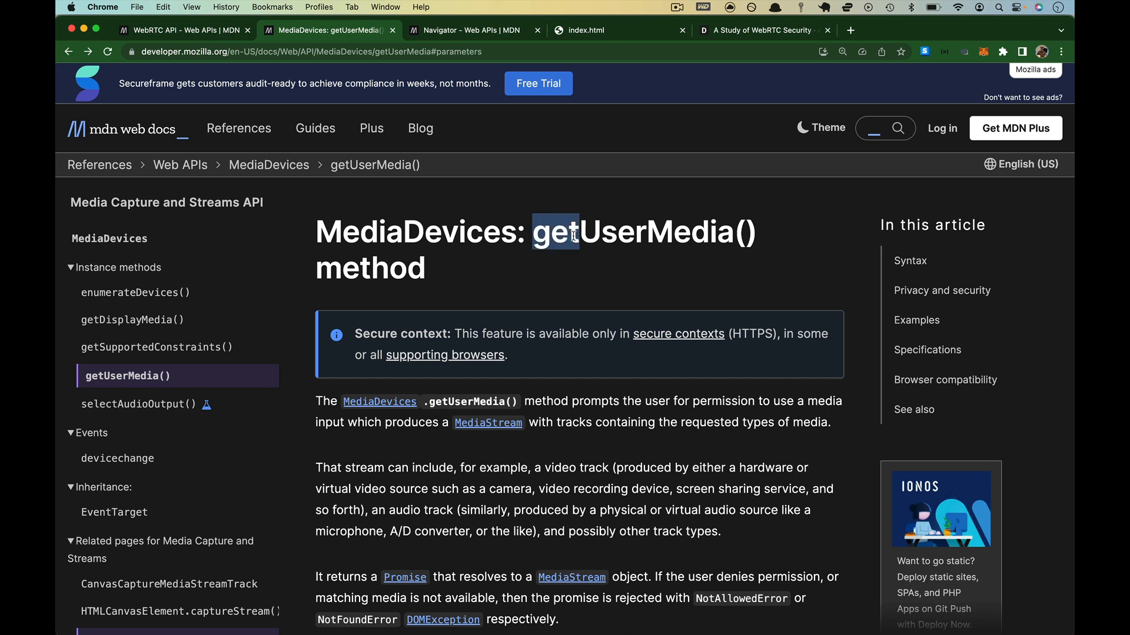
{"action": "left_click", "coordinate": [605, 256]}
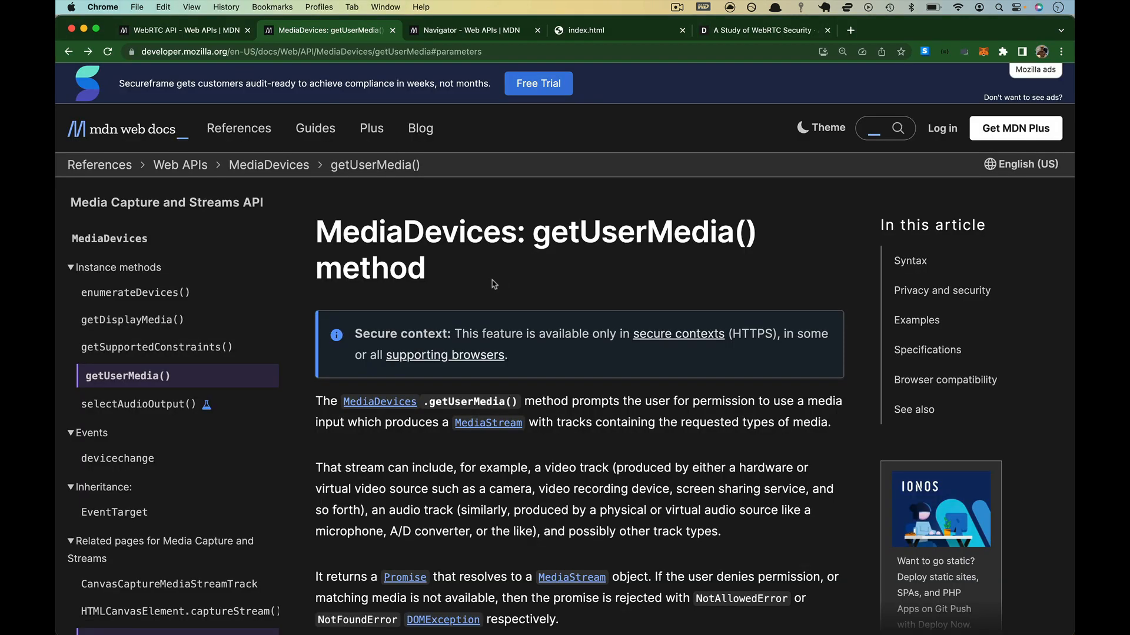
Scroll through the getUserMedia() introduction and back up to the top notes
{"action": "scroll", "scroll_direction": "down", "scroll_amount": 3}
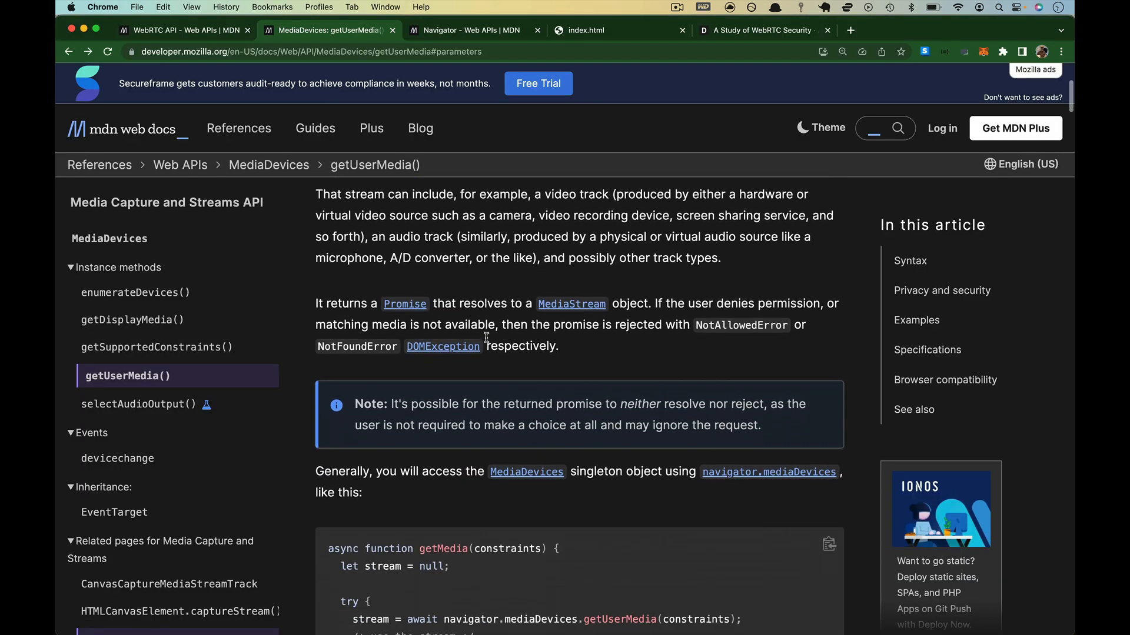
{"action": "scroll", "scroll_direction": "down", "scroll_amount": 3}
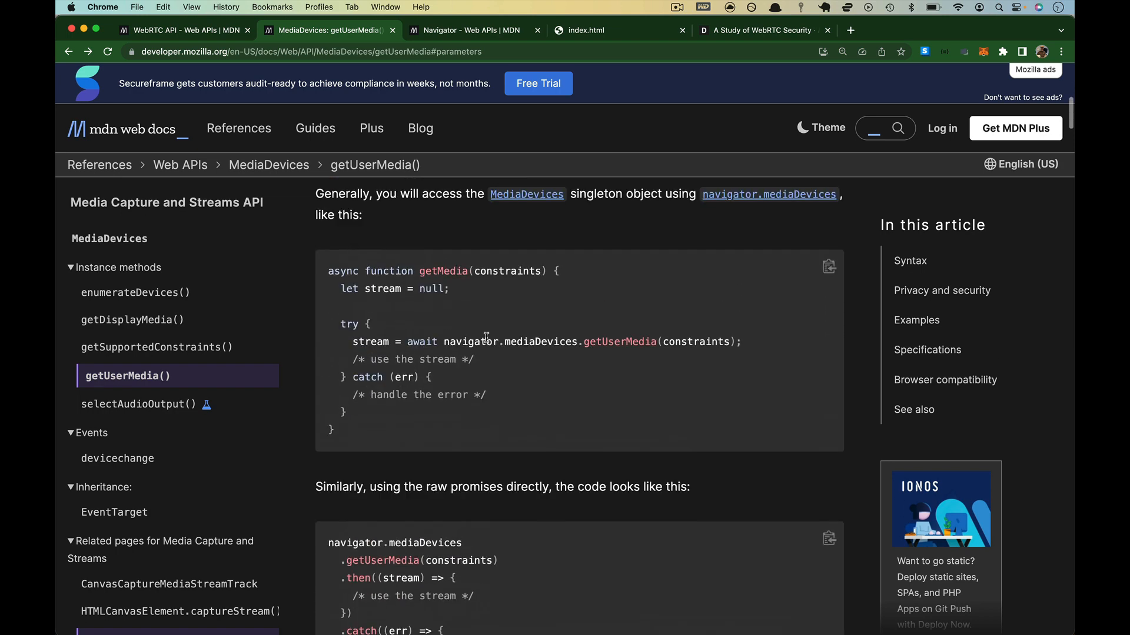
{"action": "scroll", "scroll_direction": "up", "scroll_amount": 3}
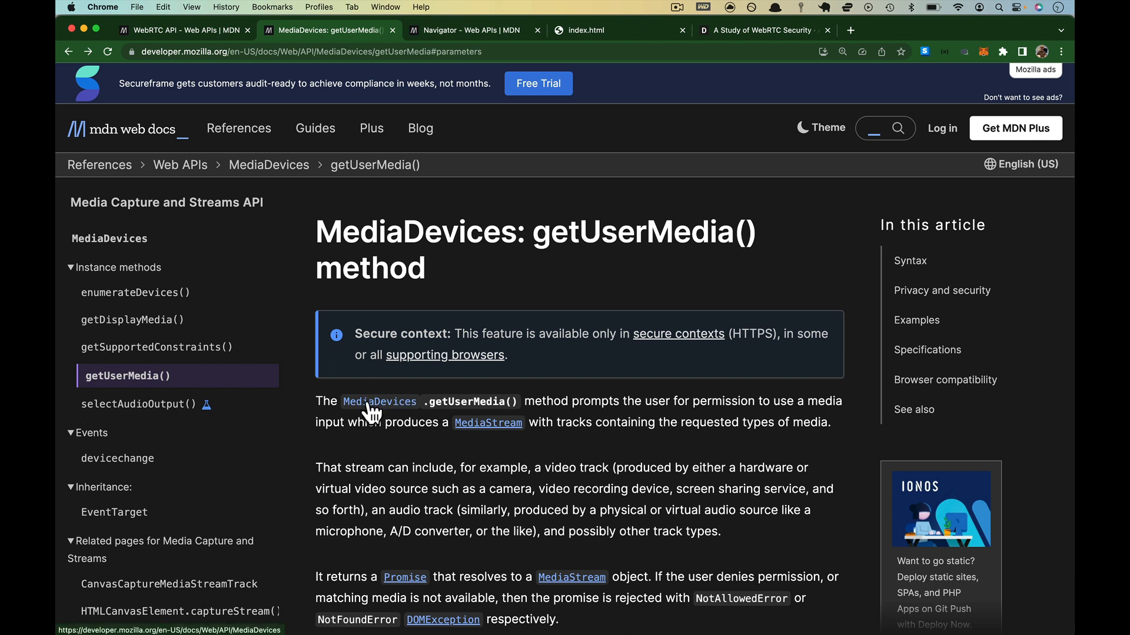
{"action": "mouse_move", "coordinate": [621, 468]}
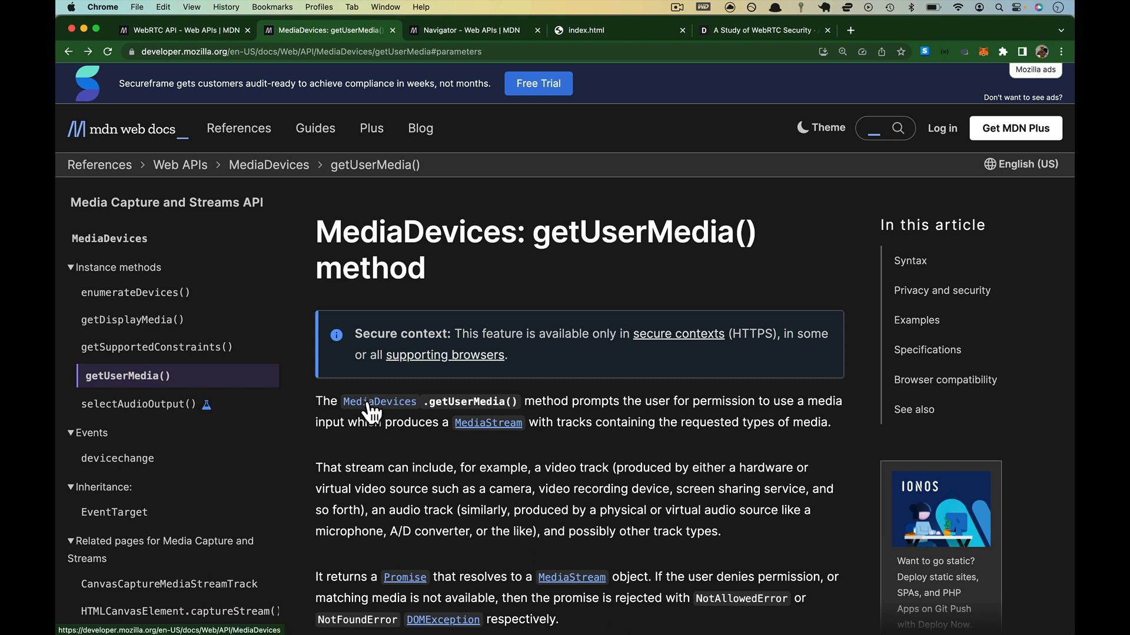
{"action": "mouse_move", "coordinate": [483, 430]}
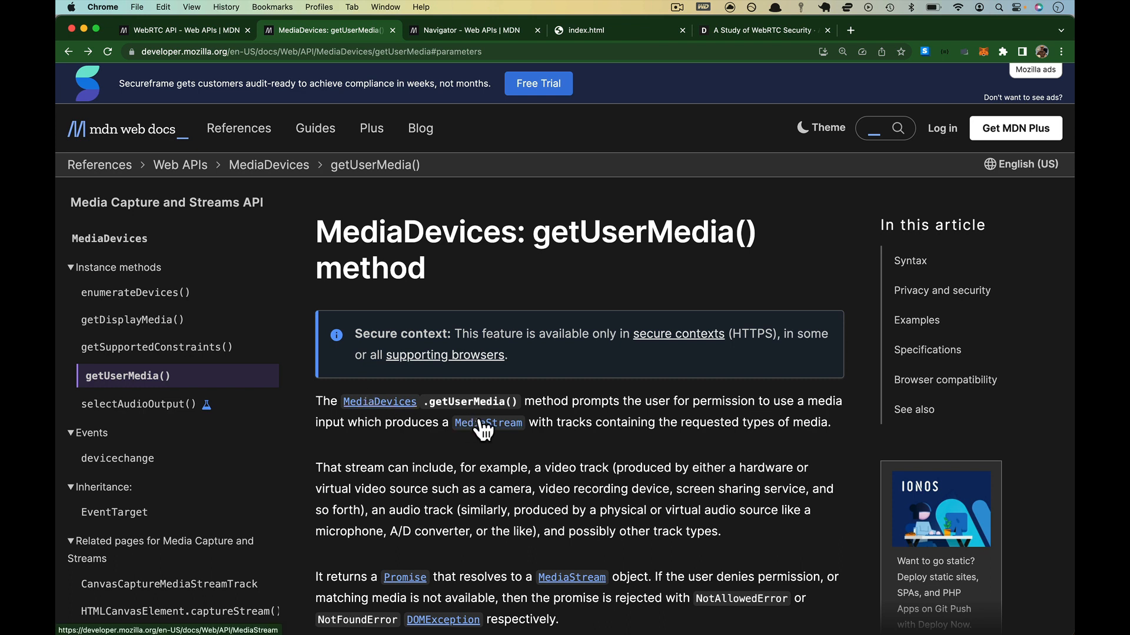
{"action": "mouse_move", "coordinate": [433, 412]}
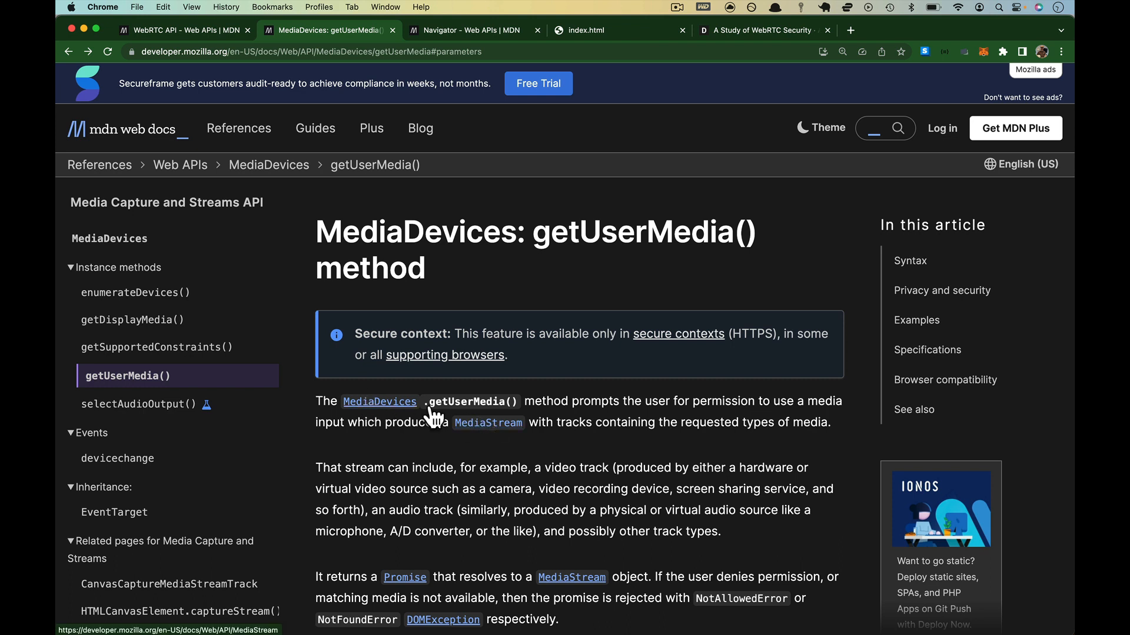
{"action": "scroll", "scroll_direction": "down", "scroll_amount": 3}
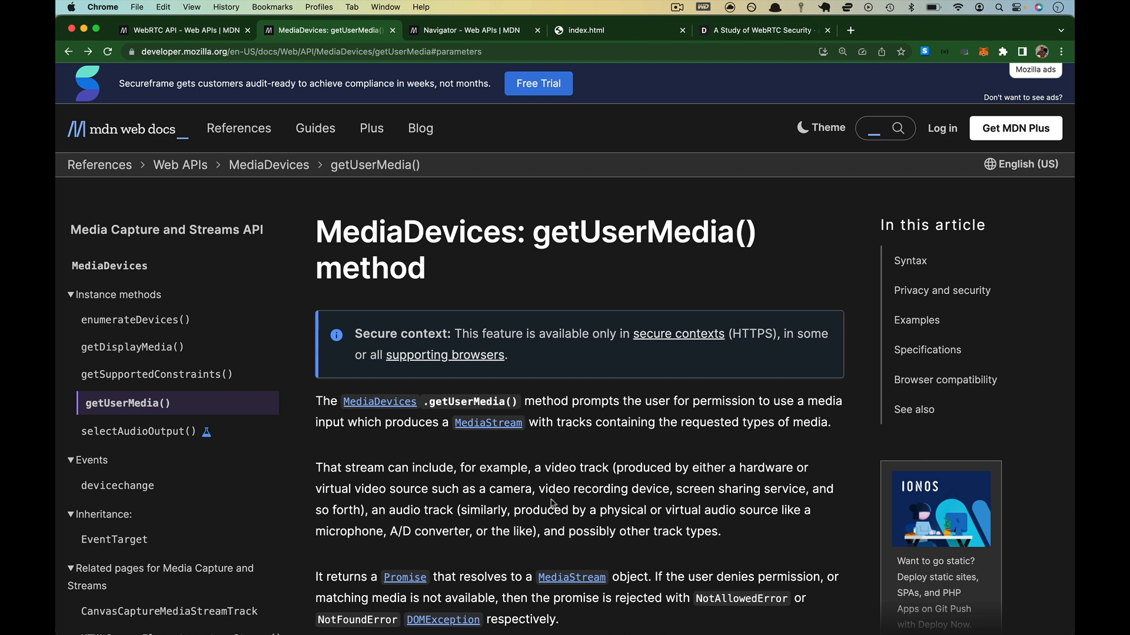
{"action": "mouse_move", "coordinate": [515, 440]}
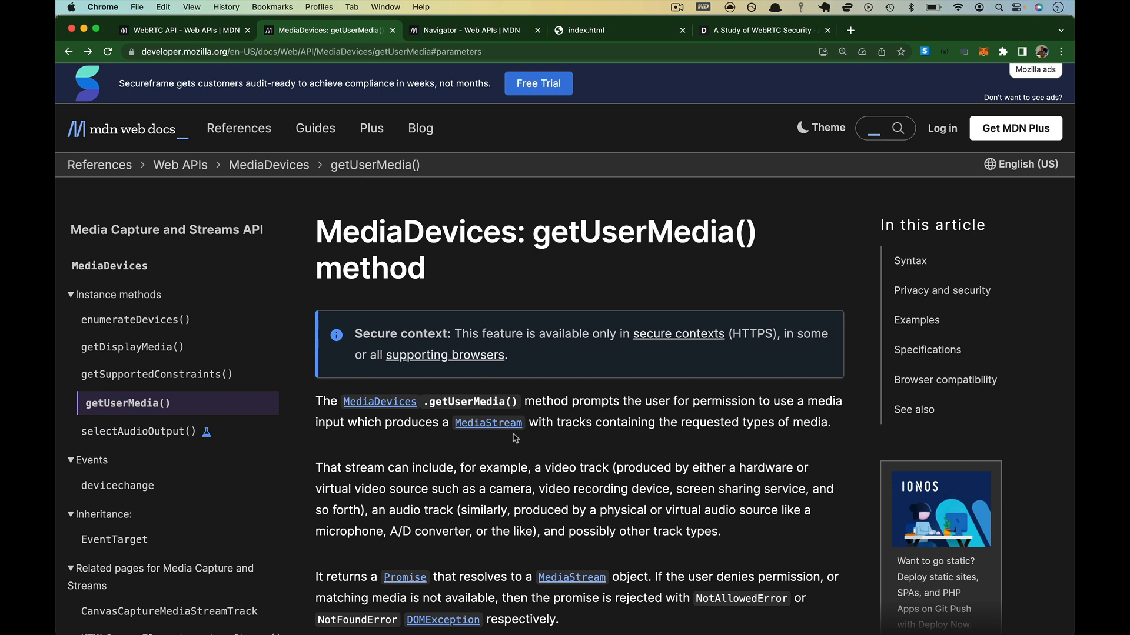
{"action": "scroll", "scroll_direction": "down", "scroll_amount": 3}
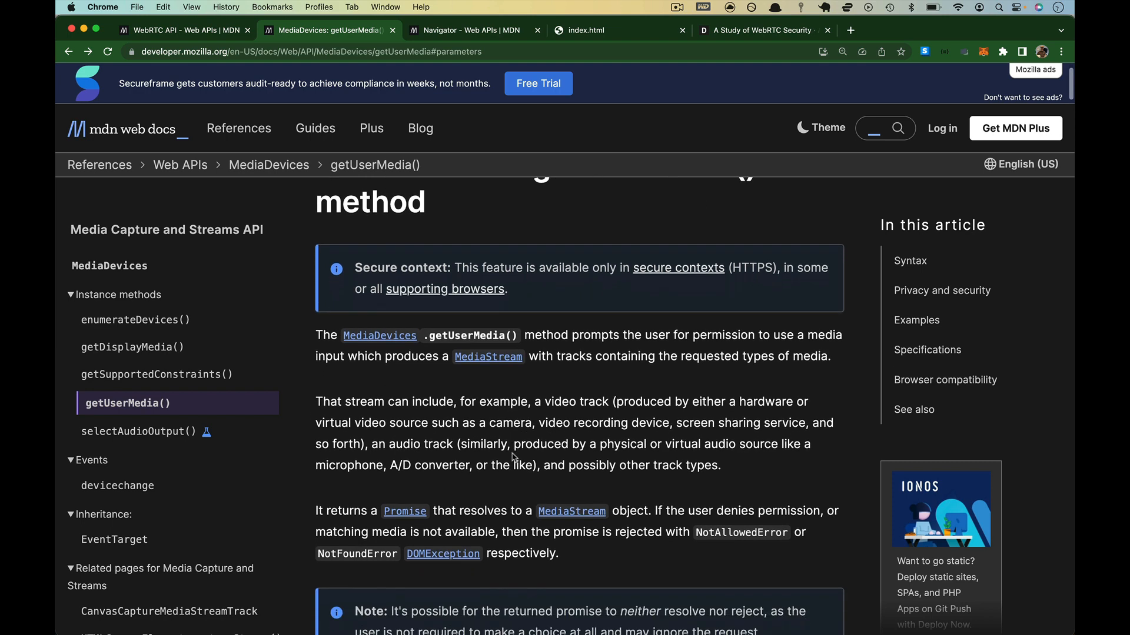
{"action": "scroll", "scroll_direction": "down", "scroll_amount": 3}
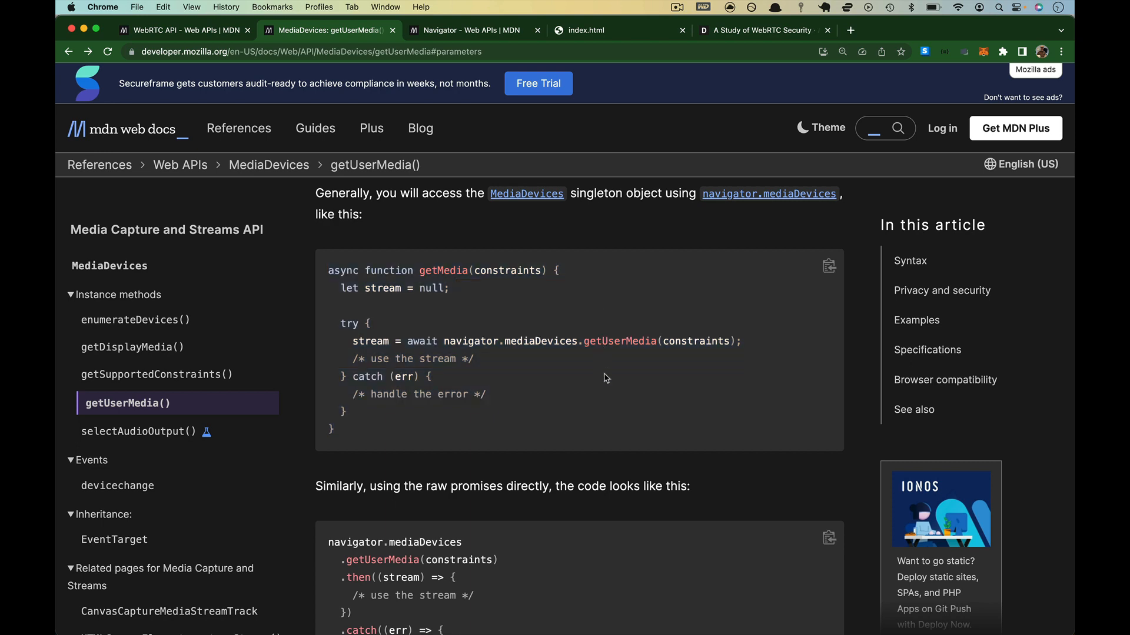
{"action": "scroll", "scroll_direction": "up", "scroll_amount": 3}
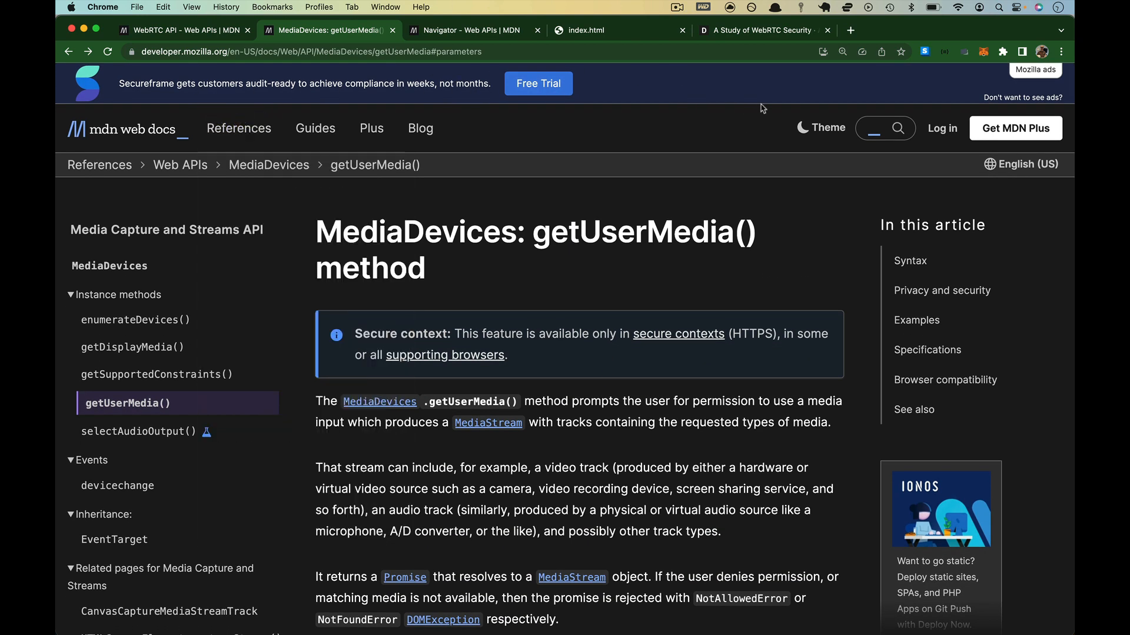
{"action": "mouse_move", "coordinate": [772, 169]}
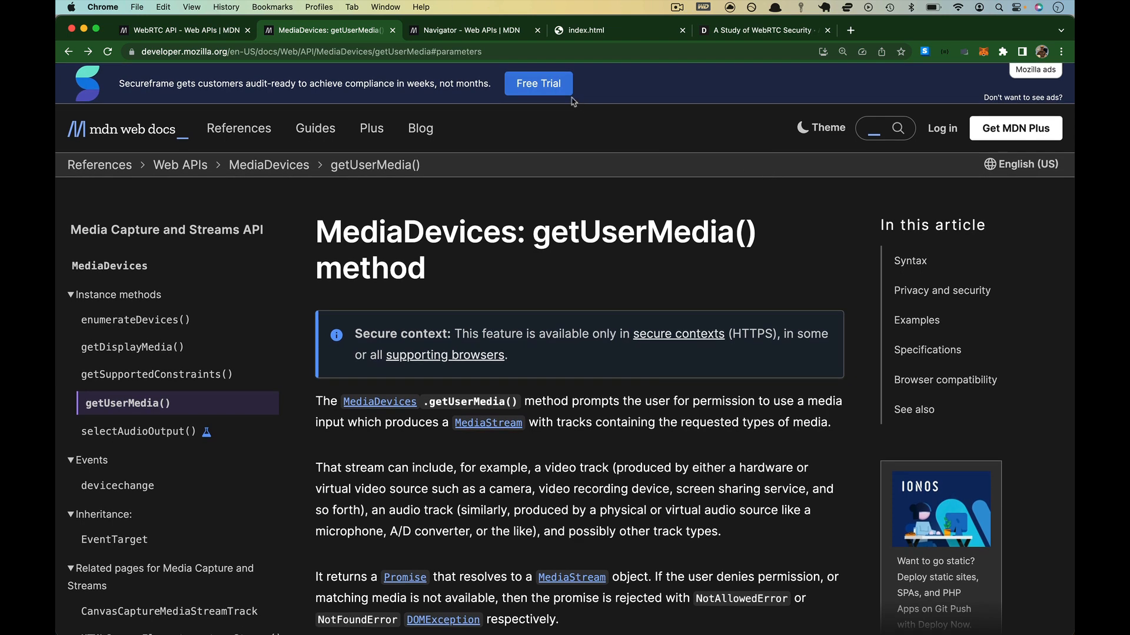
{"action": "mouse_move", "coordinate": [583, 351]}
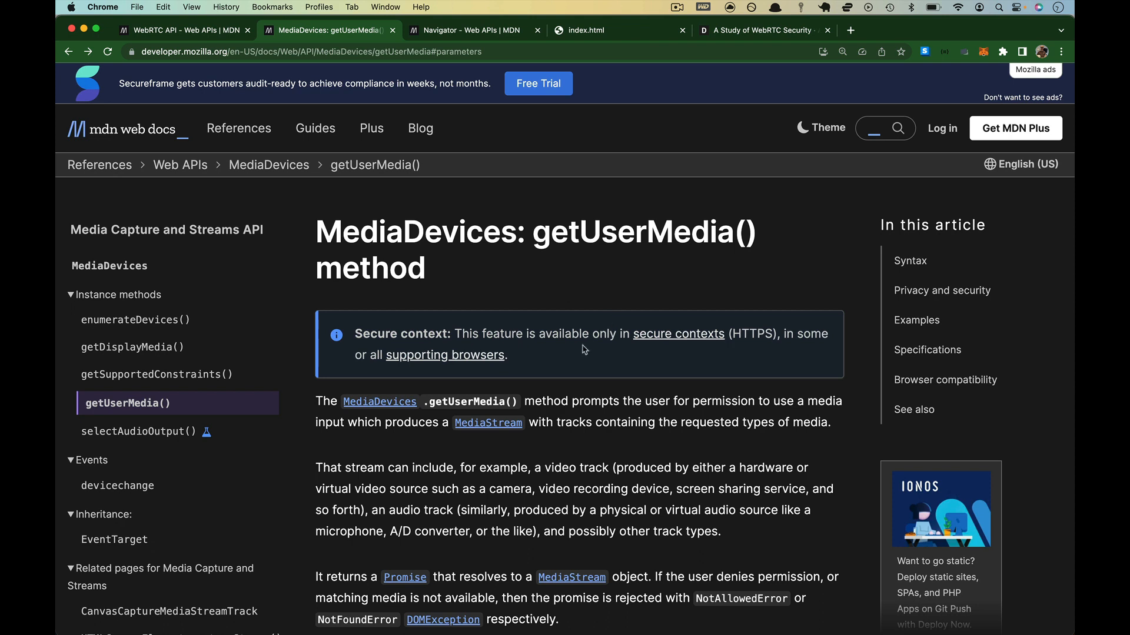
{"action": "mouse_move", "coordinate": [573, 353]}
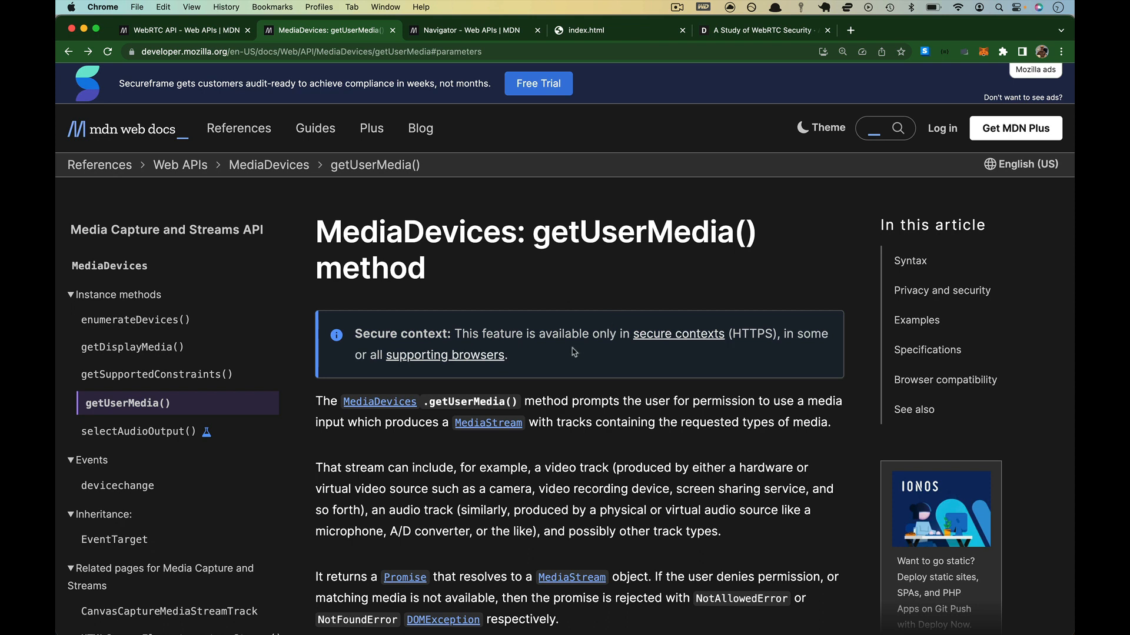
Highlight the Secure context note, then bring up link options on the MediaDevices link
{"action": "double_click", "coordinate": [402, 334]}
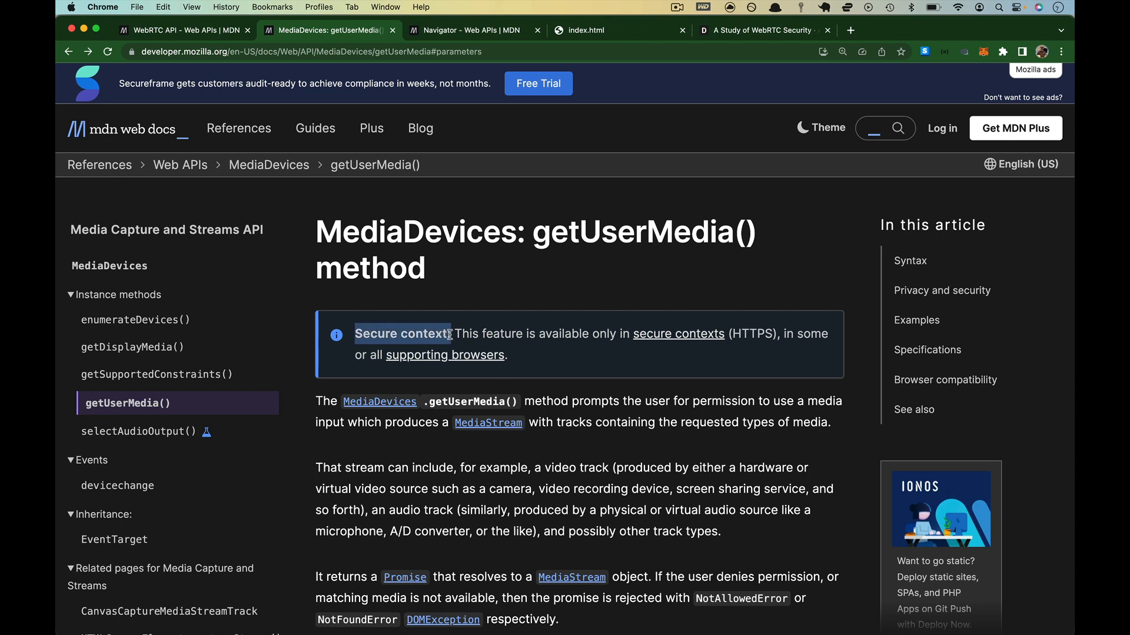
{"action": "double_click", "coordinate": [630, 232]}
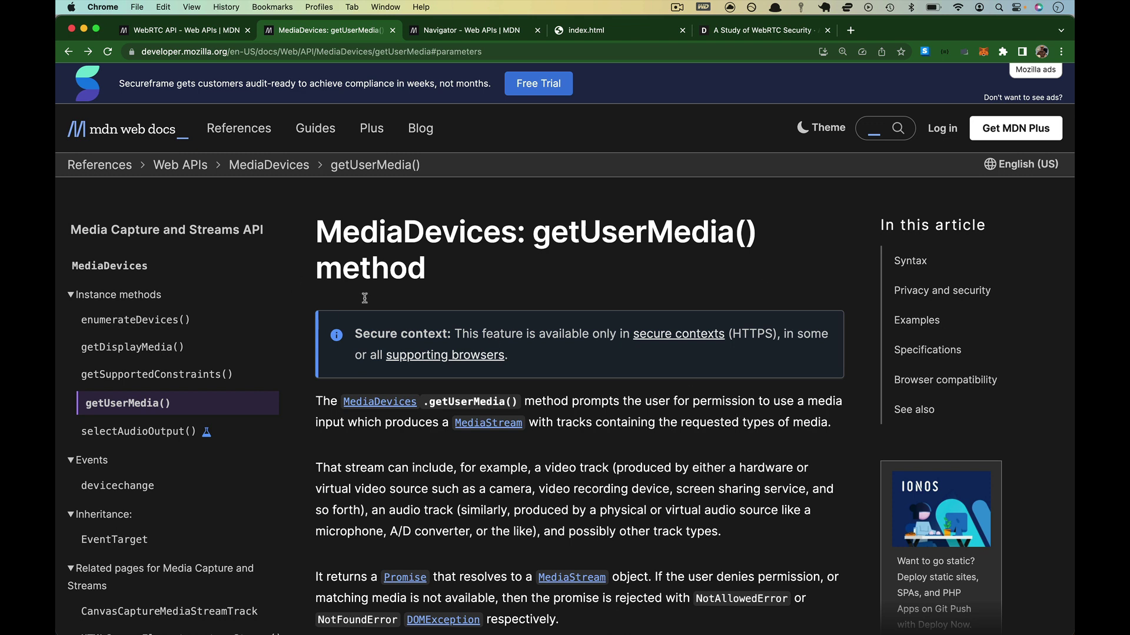
{"action": "scroll", "scroll_direction": "down", "scroll_amount": 3}
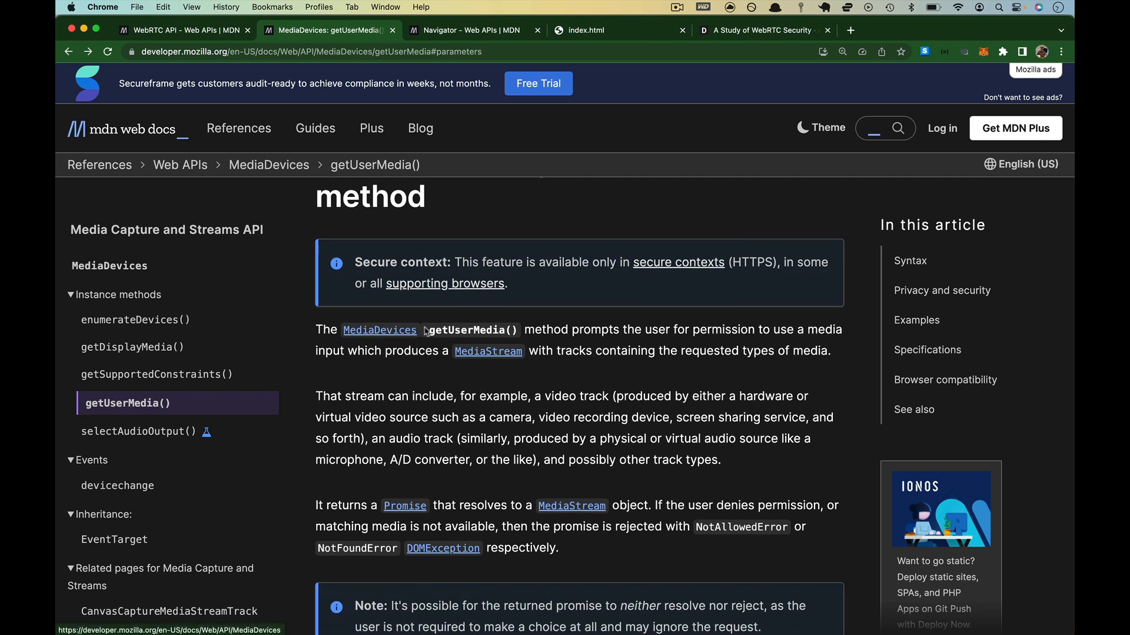
{"action": "mouse_move", "coordinate": [481, 325]}
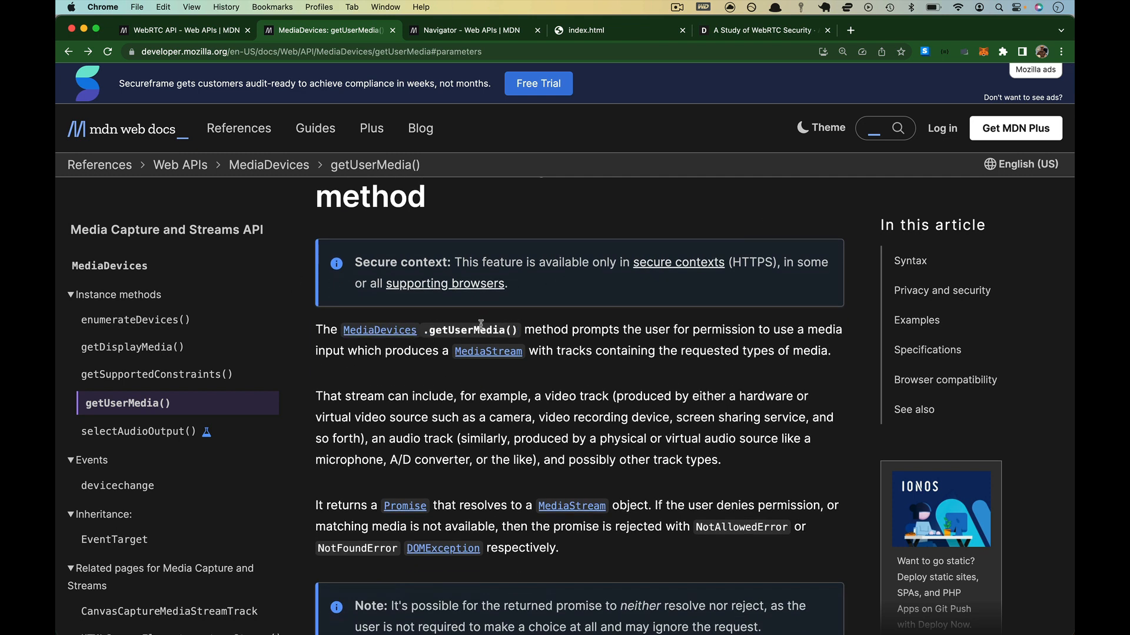
{"action": "right_click", "coordinate": [379, 330]}
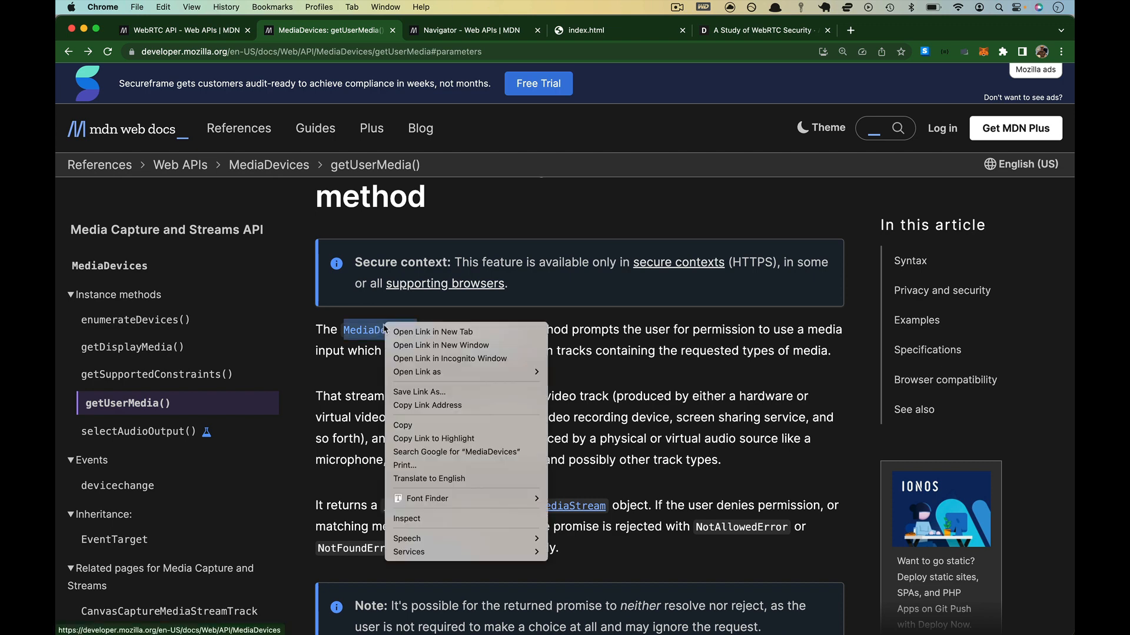
Open the MediaDevices page in a new tab and highlight 'interface' and 'cameras and microphones' in its intro
{"action": "left_click", "coordinate": [432, 332]}
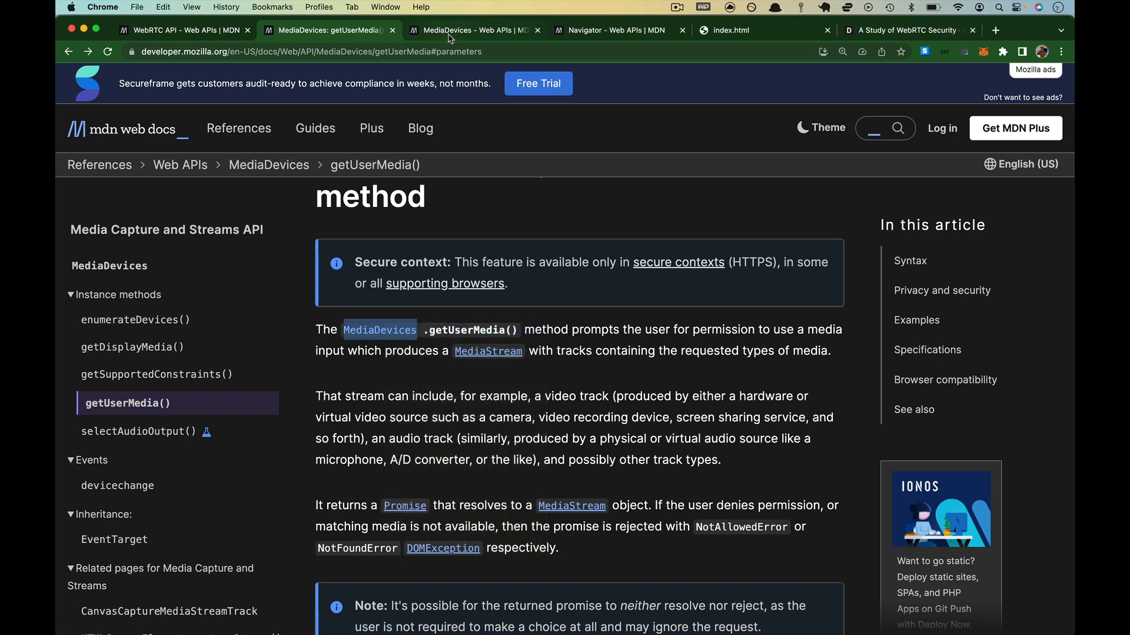
{"action": "left_click", "coordinate": [471, 31]}
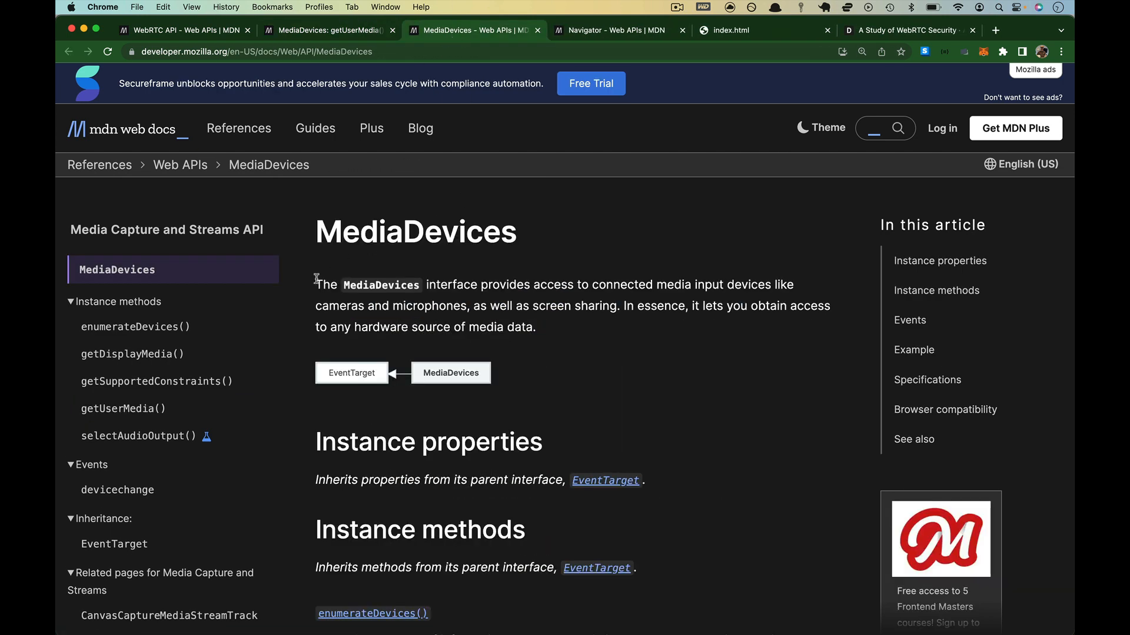
{"action": "double_click", "coordinate": [452, 285]}
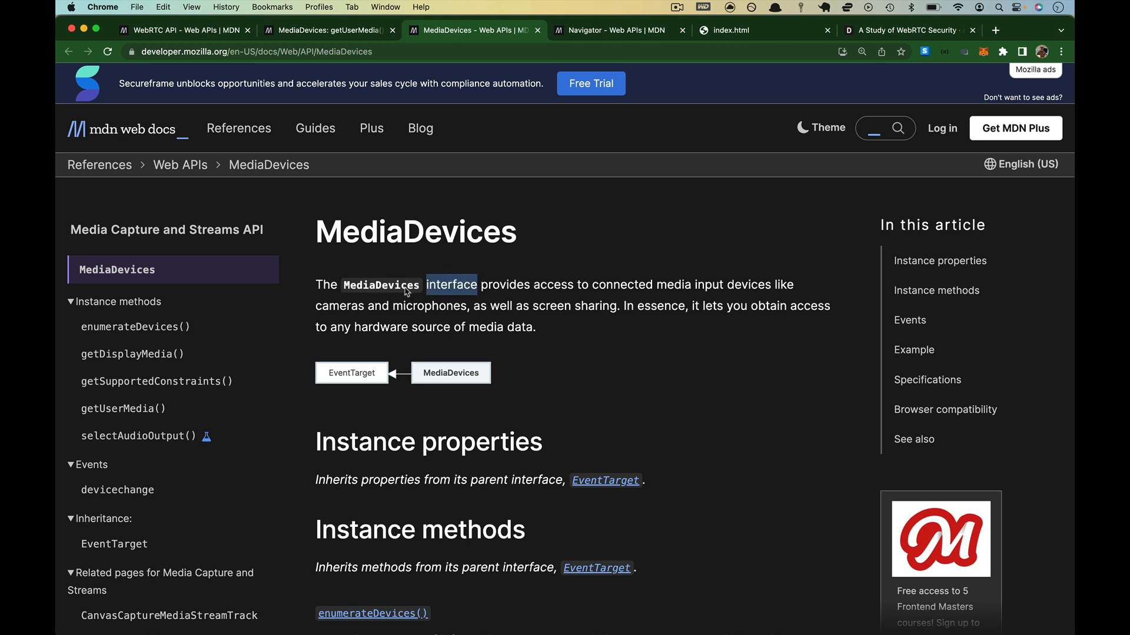
{"action": "mouse_move", "coordinate": [464, 286]}
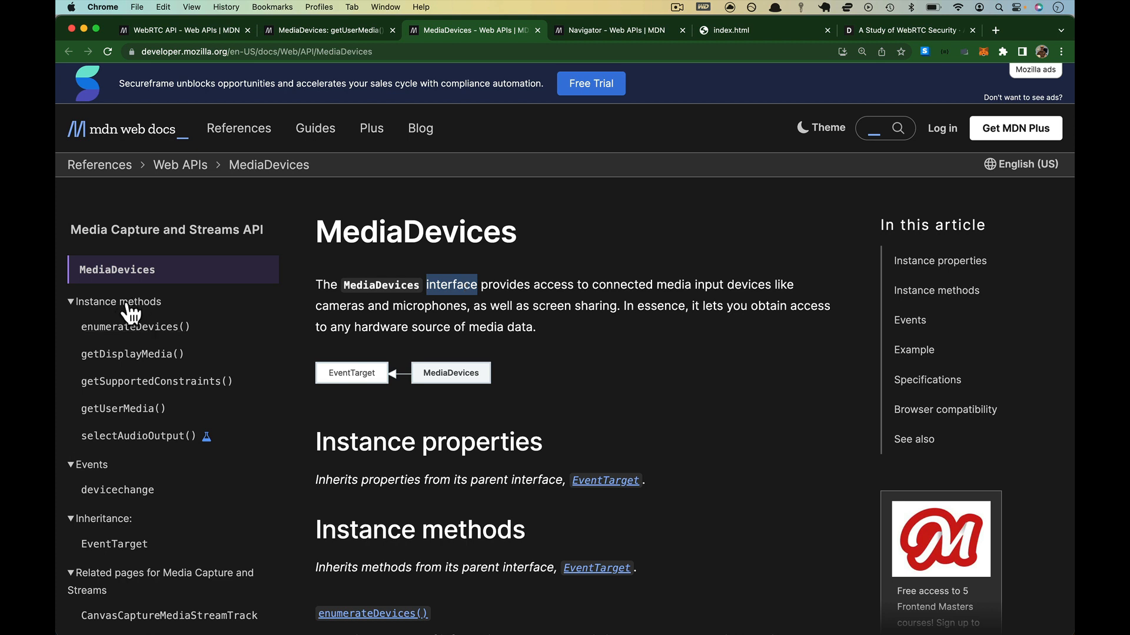
{"action": "scroll", "scroll_direction": "down", "scroll_amount": 3}
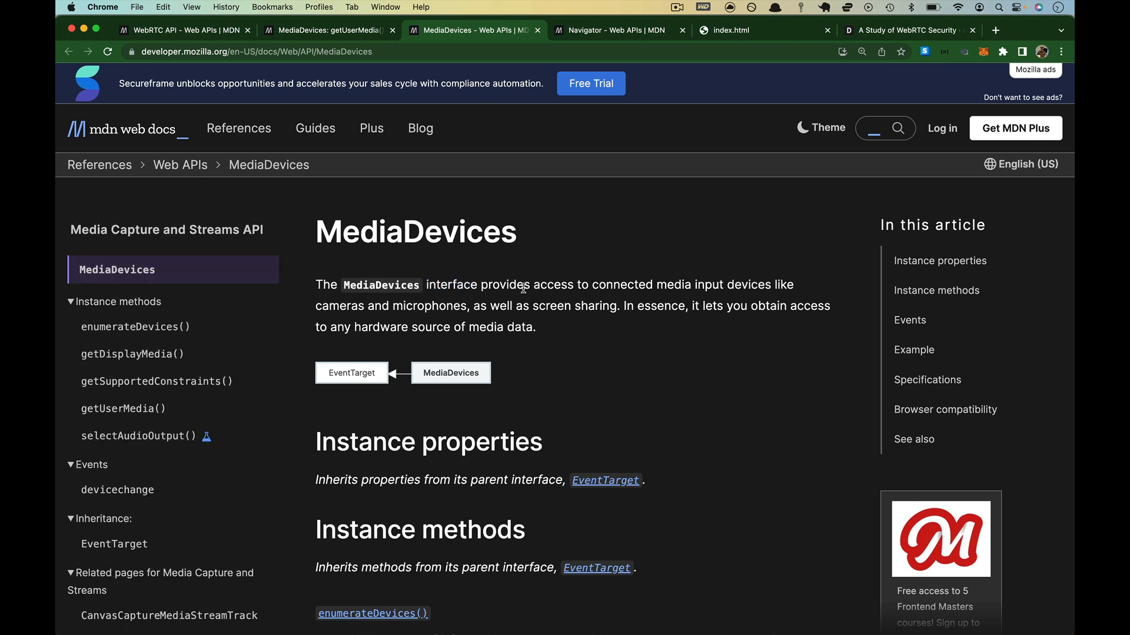
{"action": "mouse_move", "coordinate": [558, 284]}
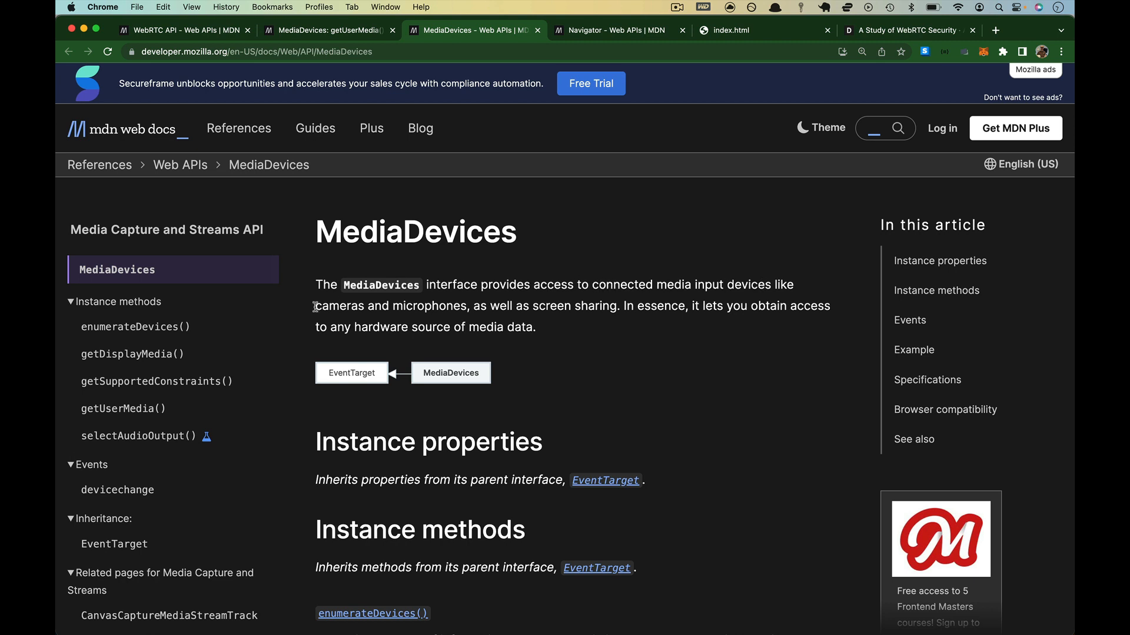
{"action": "left_click_drag", "start_coordinate": [315, 306], "coordinate": [467, 306]}
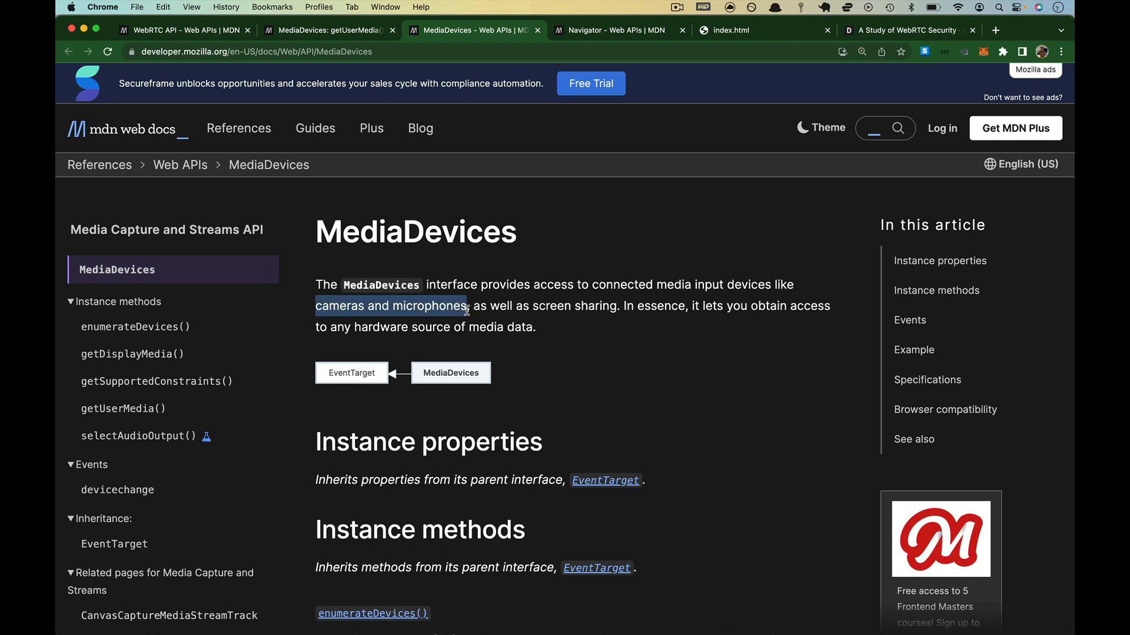
{"action": "left_click_drag", "start_coordinate": [470, 306], "coordinate": [622, 306]}
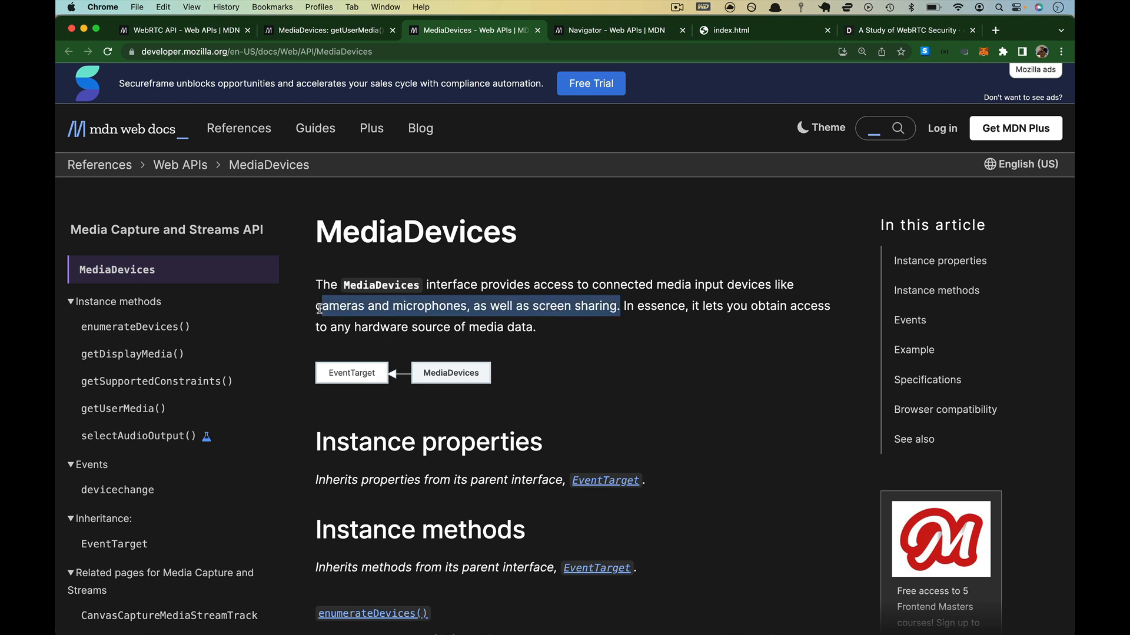
{"action": "mouse_move", "coordinate": [691, 330]}
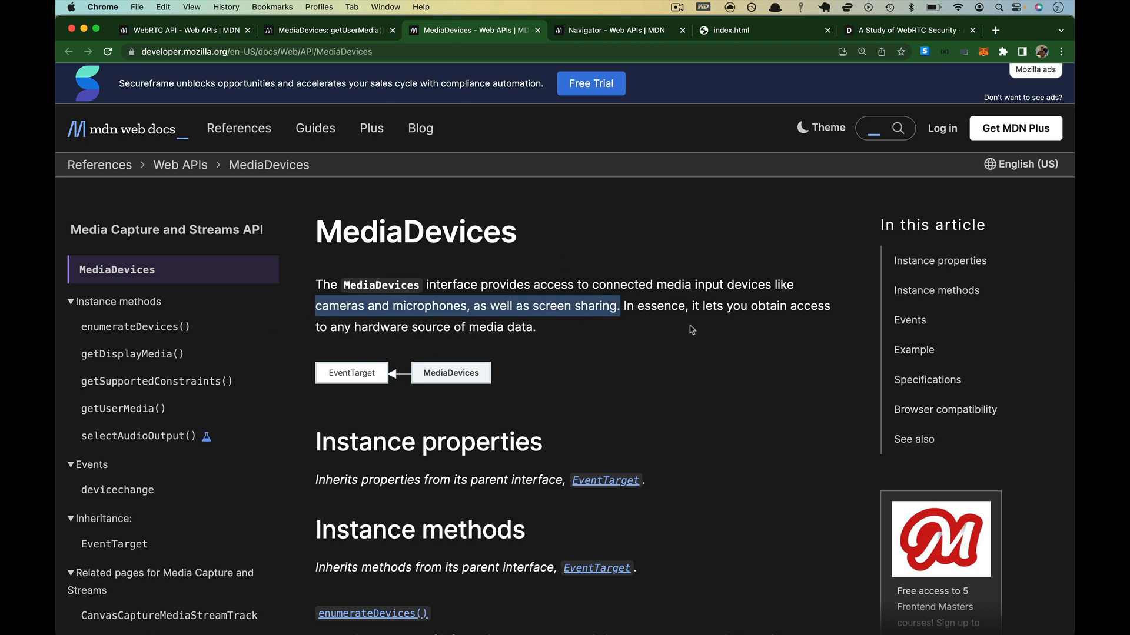
{"action": "mouse_move", "coordinate": [647, 320]}
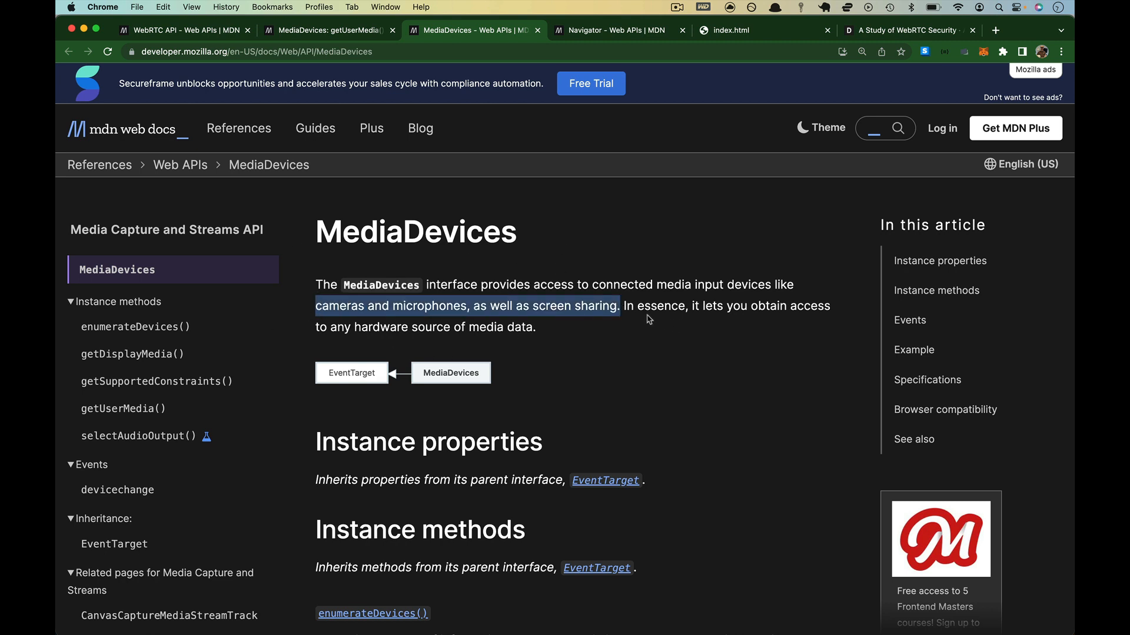
{"action": "left_click", "coordinate": [592, 329]}
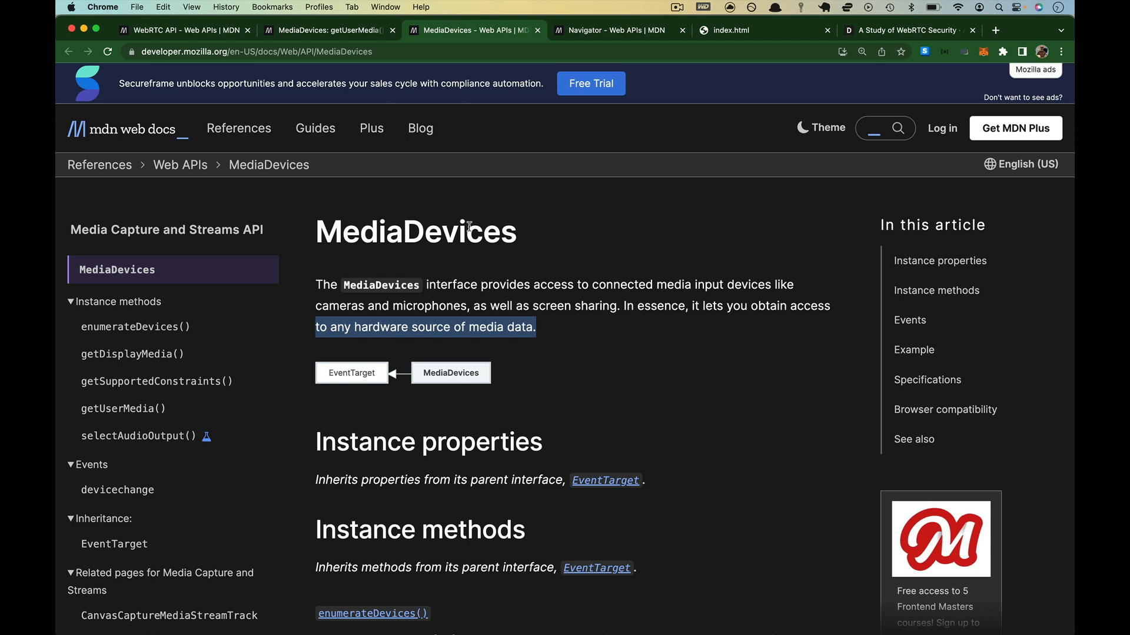
{"action": "left_click", "coordinate": [425, 264]}
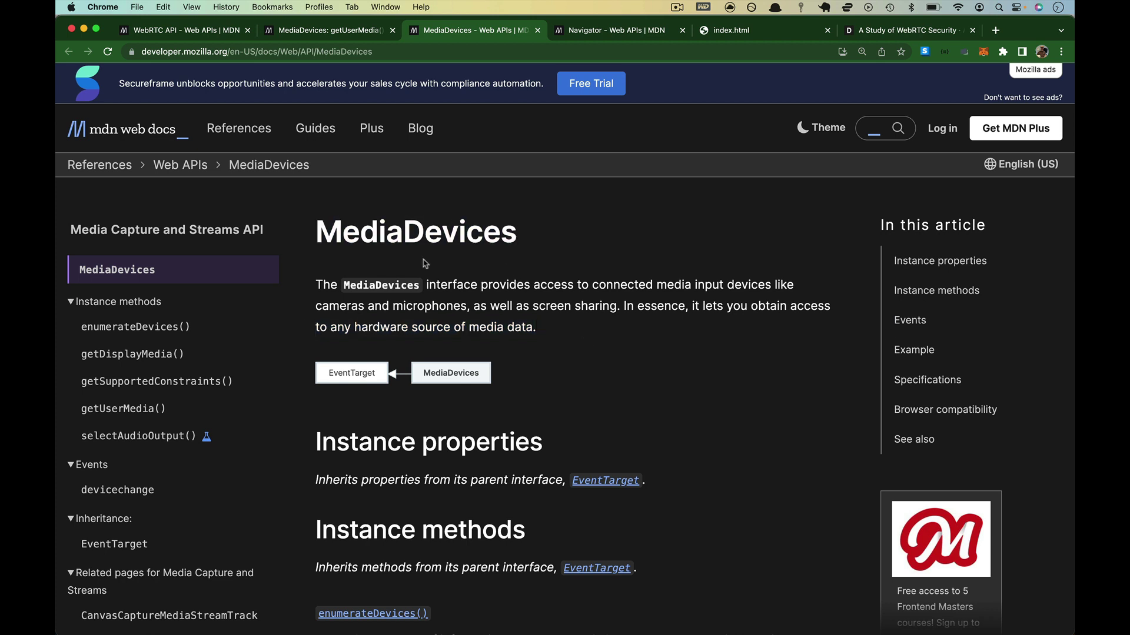
{"action": "mouse_move", "coordinate": [597, 348]}
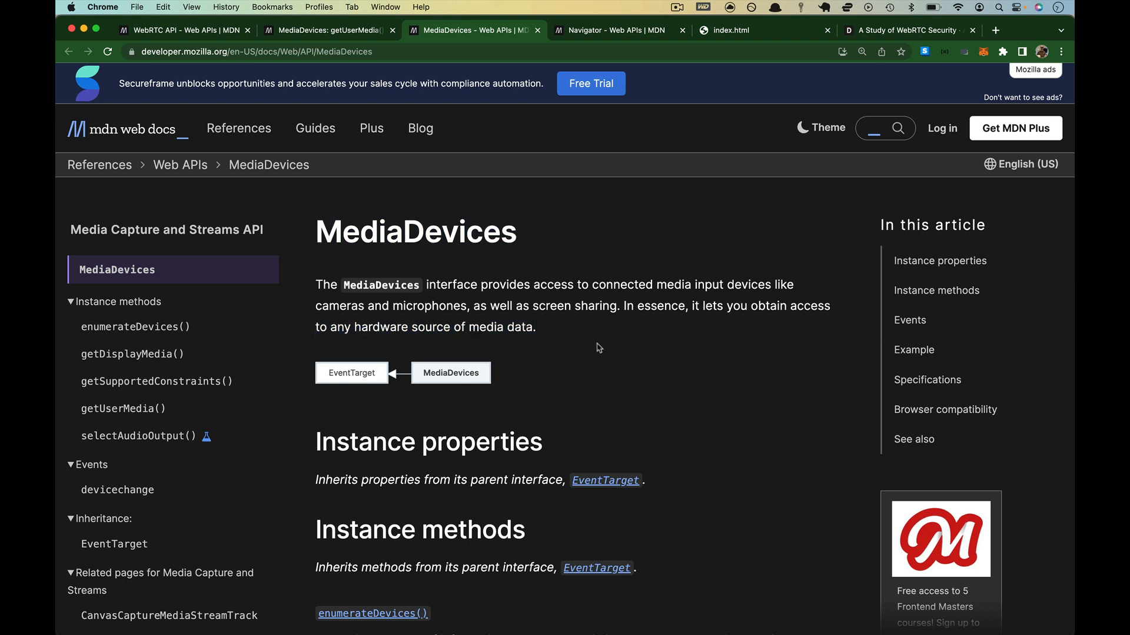
Scroll to the Example code and highlight mediaDevices and navigator in navigator.mediaDevices.getUserMedia()
{"action": "scroll", "scroll_direction": "down", "scroll_amount": 3}
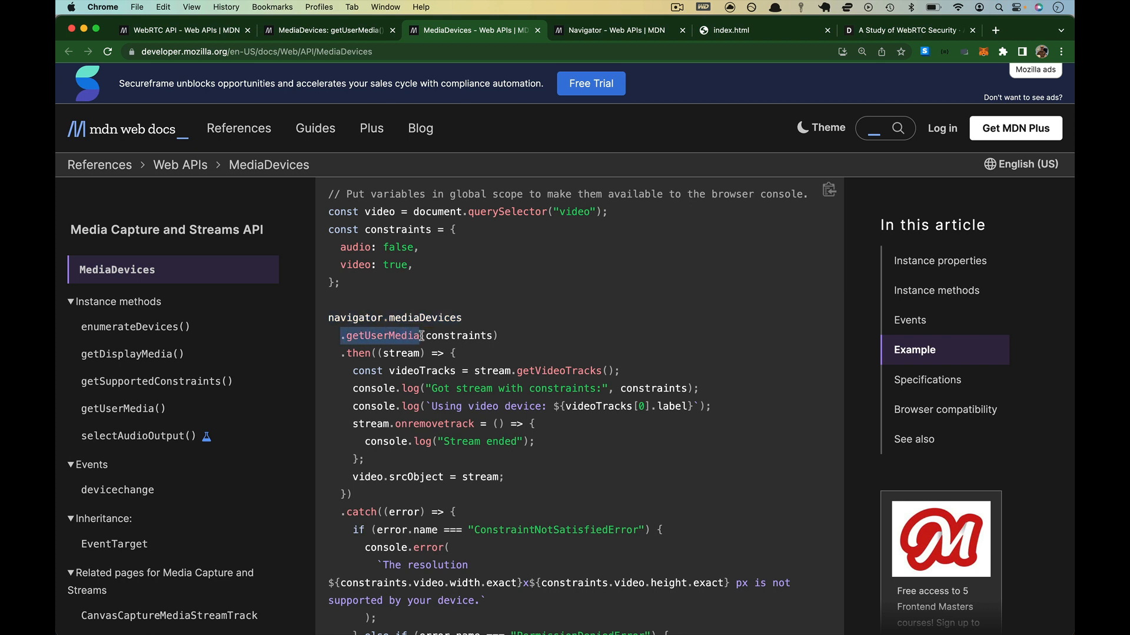
{"action": "double_click", "coordinate": [425, 318]}
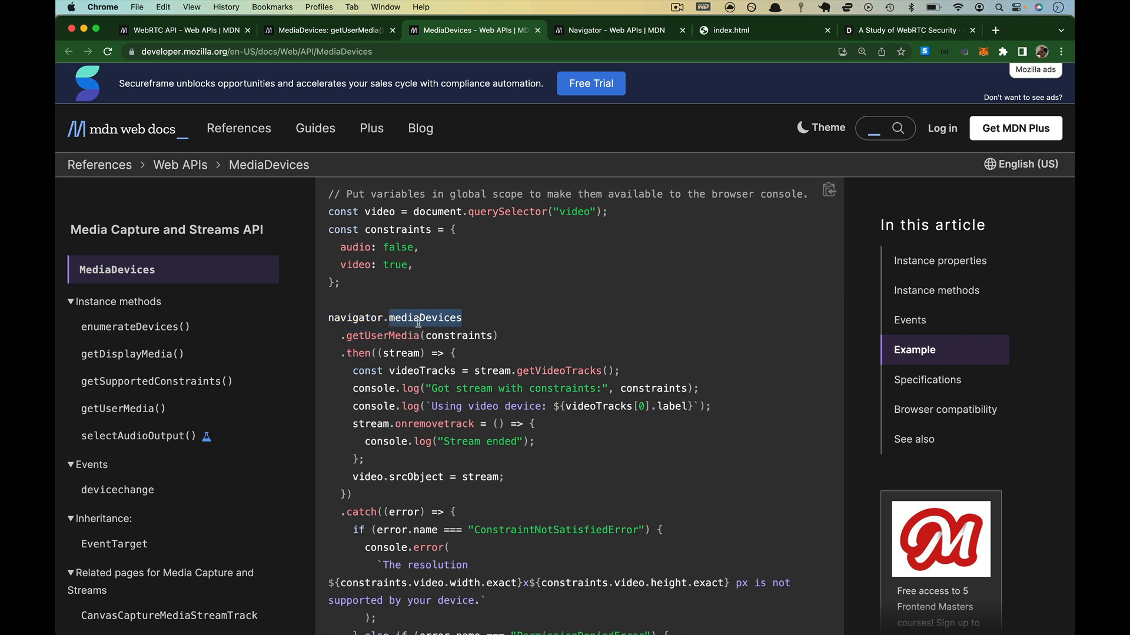
{"action": "double_click", "coordinate": [354, 318]}
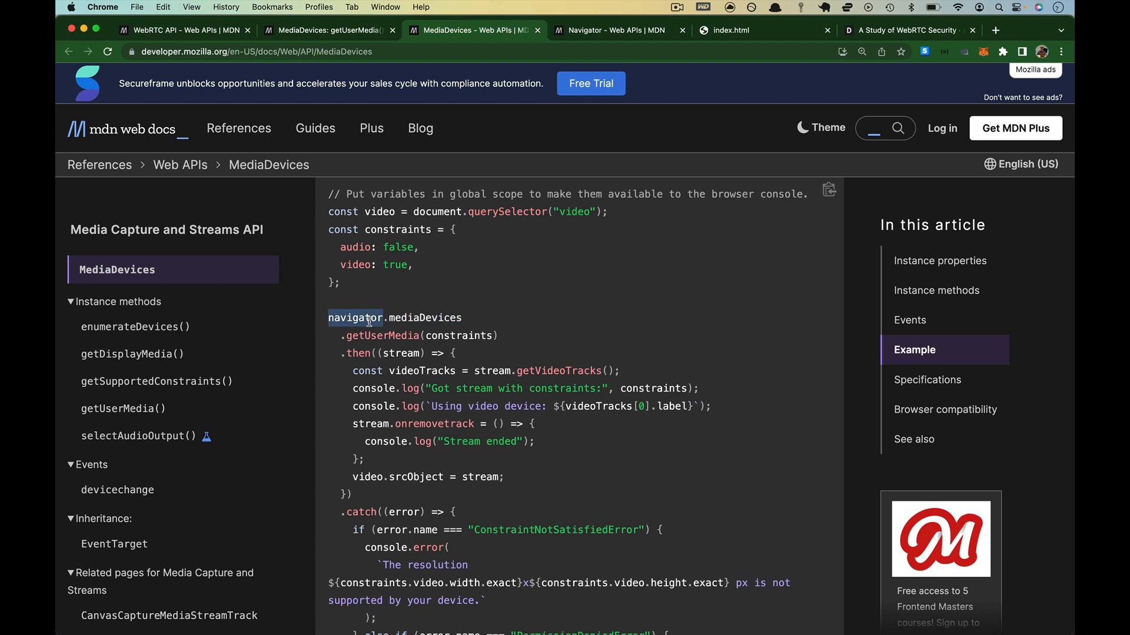
{"action": "mouse_move", "coordinate": [485, 229]}
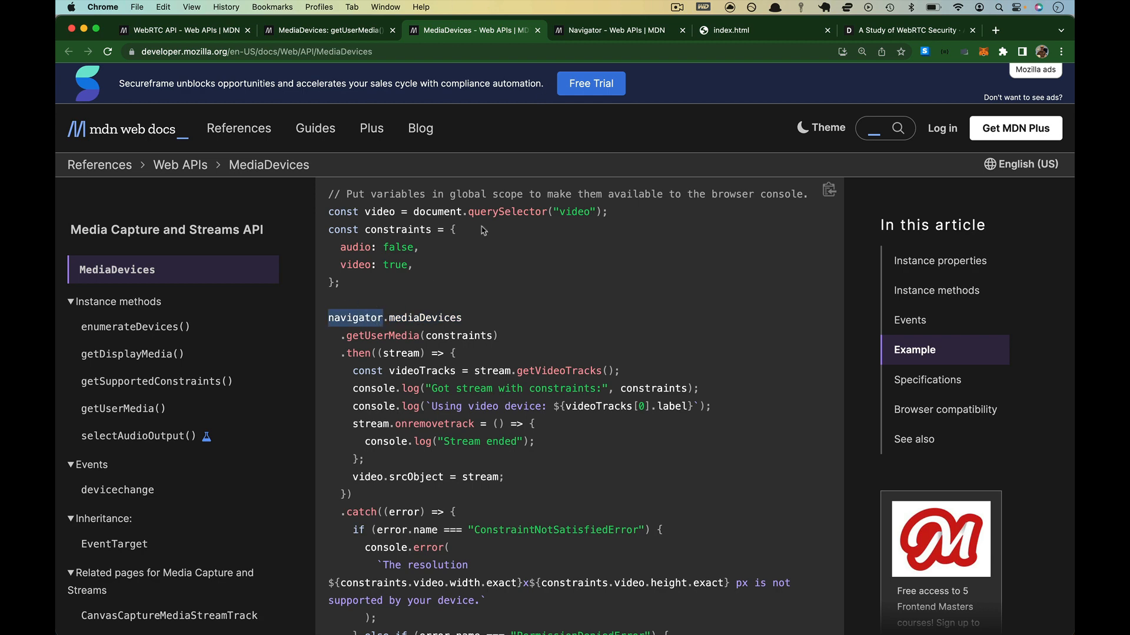
Switch to the Navigator reference tab and highlight 'user agent' in its introduction
{"action": "left_click", "coordinate": [616, 30]}
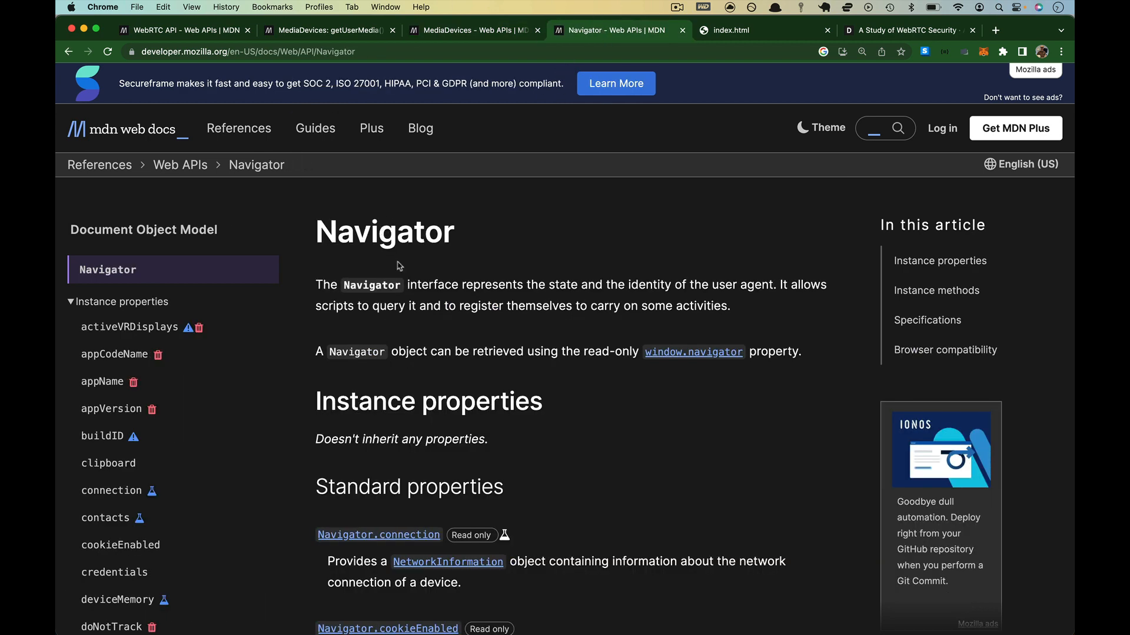
{"action": "mouse_move", "coordinate": [330, 257]}
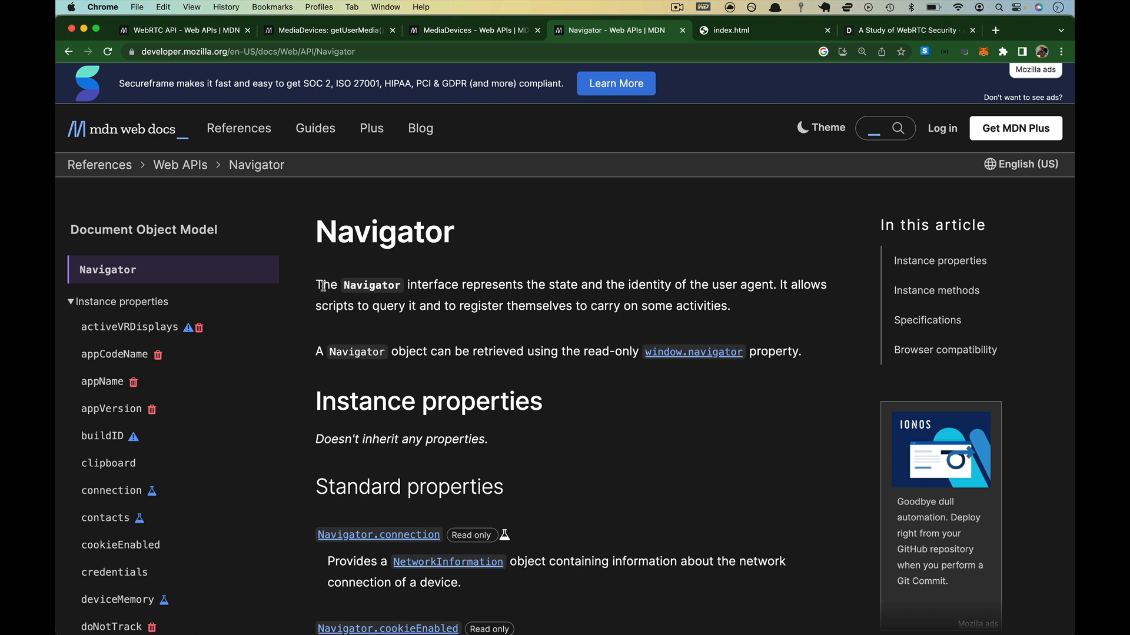
{"action": "double_click", "coordinate": [431, 284]}
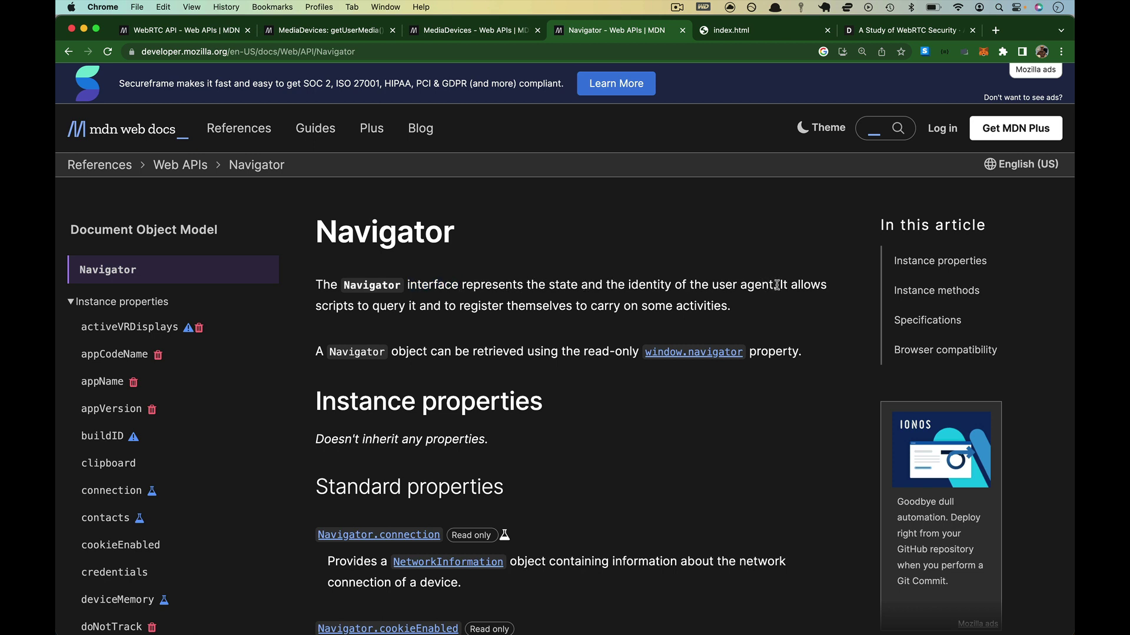
{"action": "double_click", "coordinate": [764, 285]}
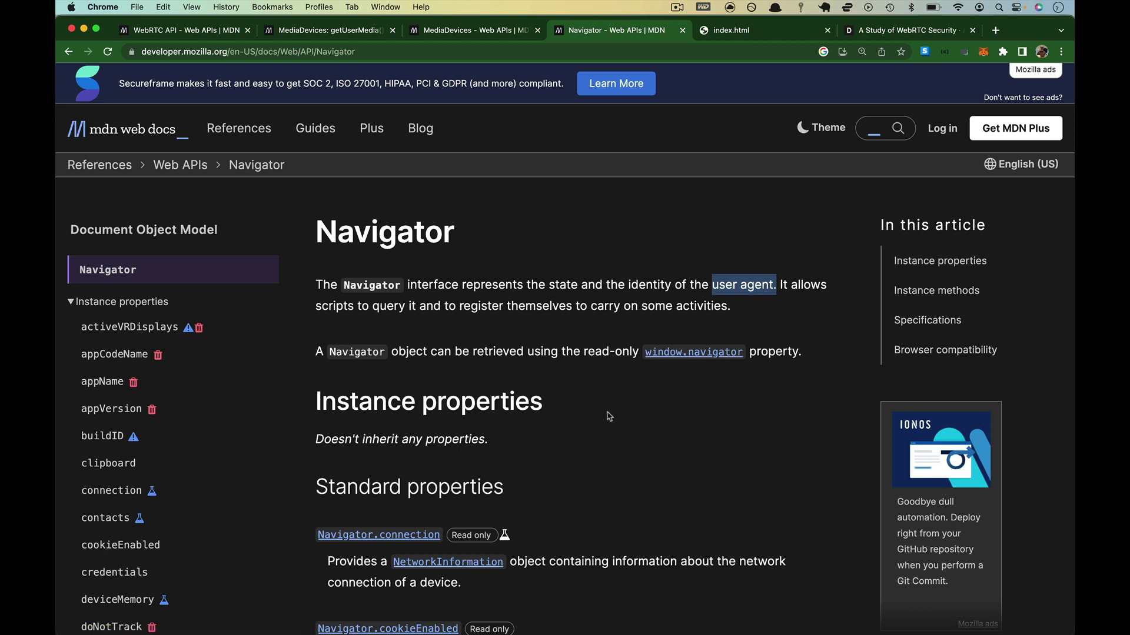
{"action": "mouse_move", "coordinate": [536, 351]}
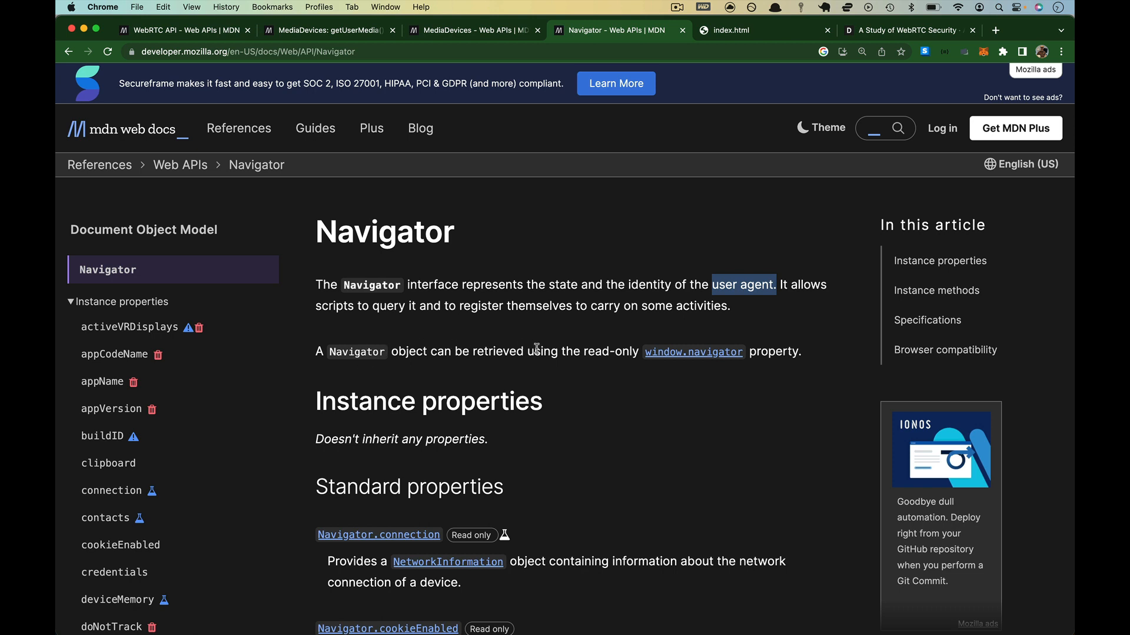
{"action": "mouse_move", "coordinate": [710, 301]}
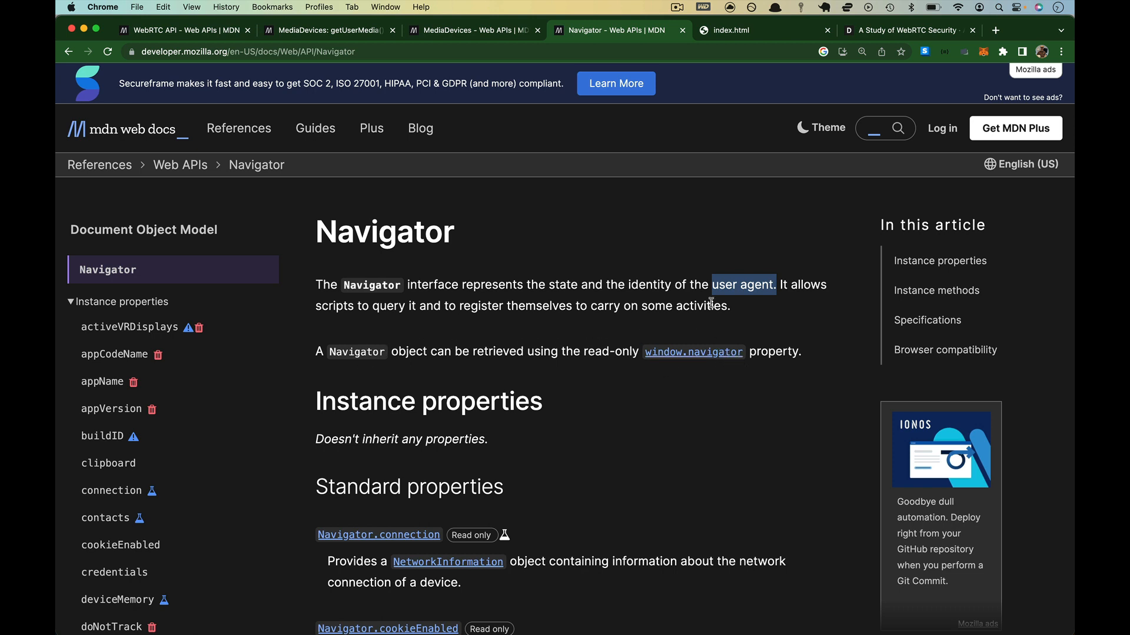
Inspect the page, run console.log(window.navigator) in the Console, then close DevTools
{"action": "right_click", "coordinate": [524, 306]}
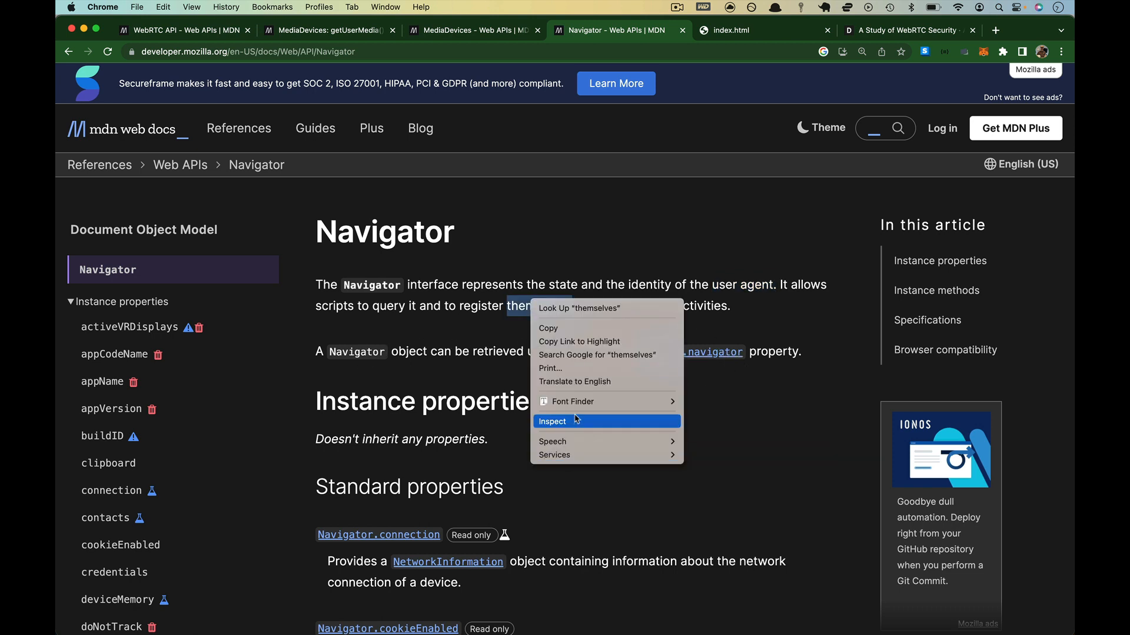
{"action": "left_click", "coordinate": [552, 421]}
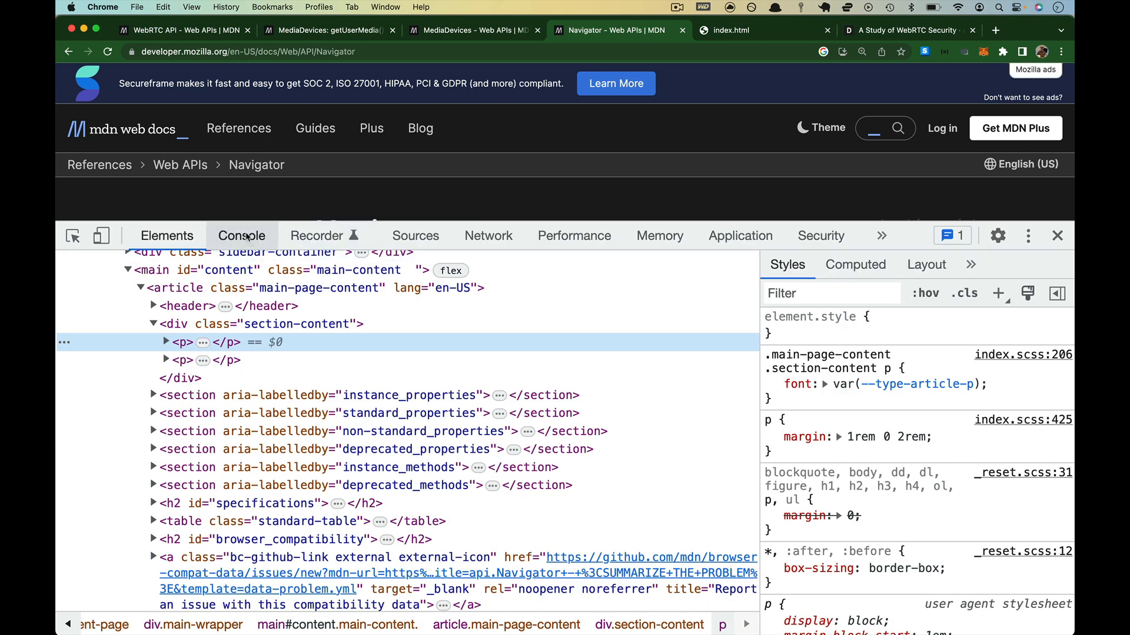
{"action": "left_click", "coordinate": [241, 236]}
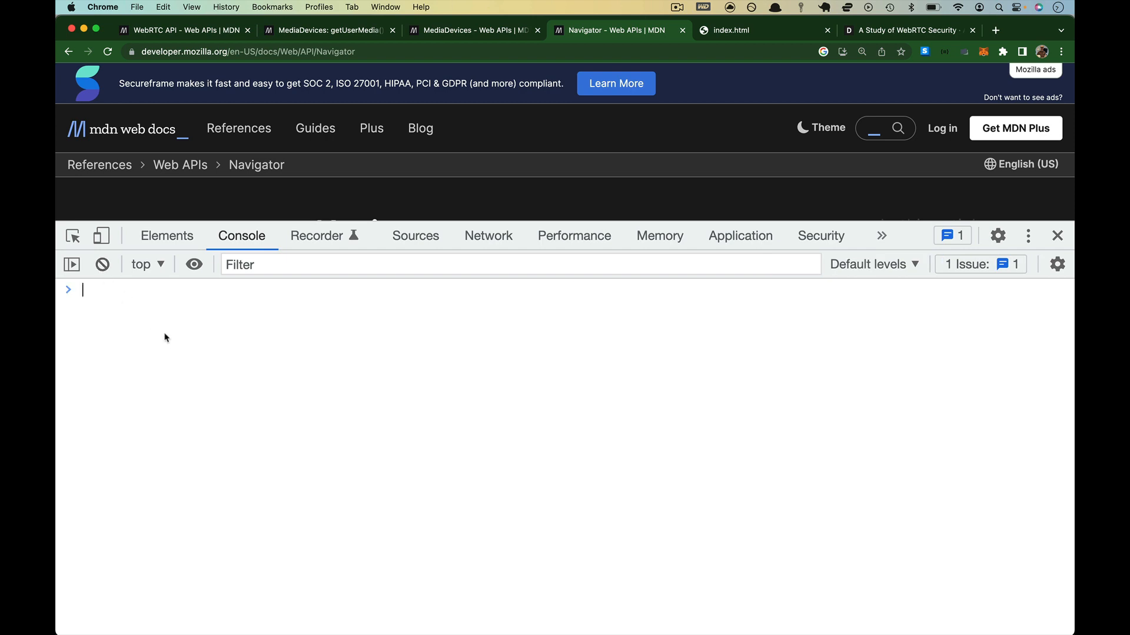
{"action": "type", "text": "console.log(wi"}
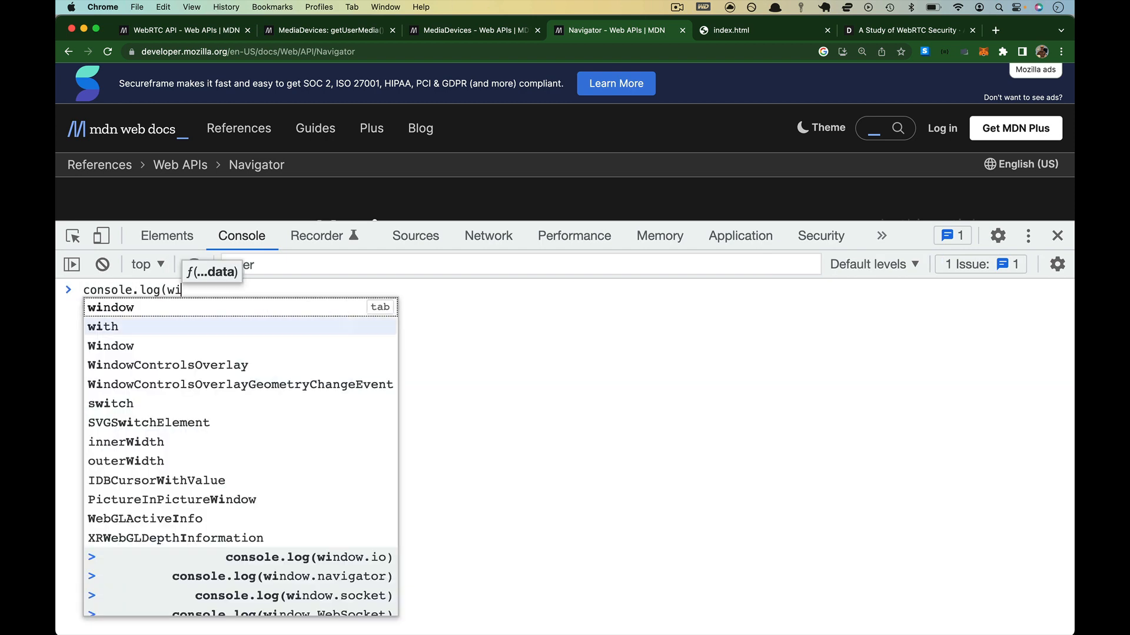
{"action": "type", "text": "ndow"}
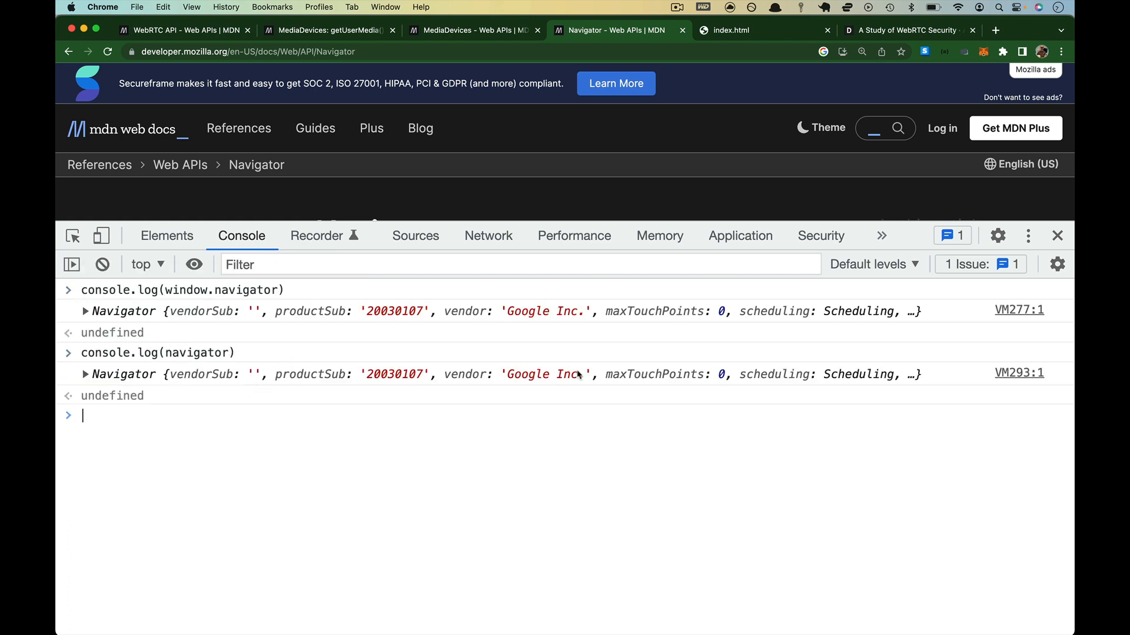
{"action": "left_click", "coordinate": [1057, 235]}
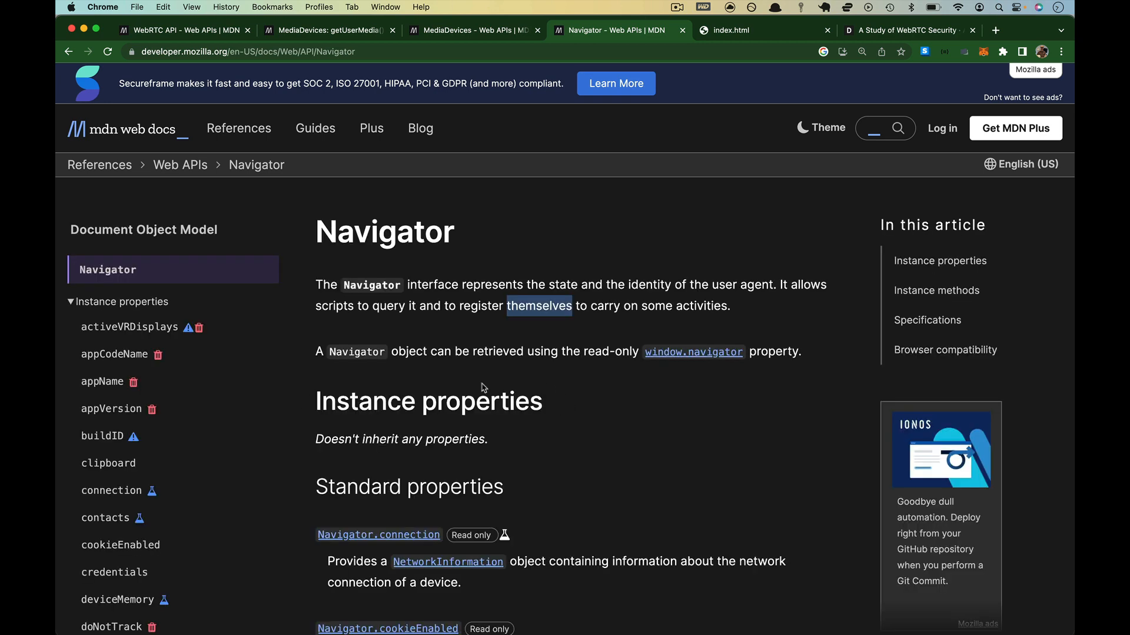
{"action": "mouse_move", "coordinate": [589, 279]}
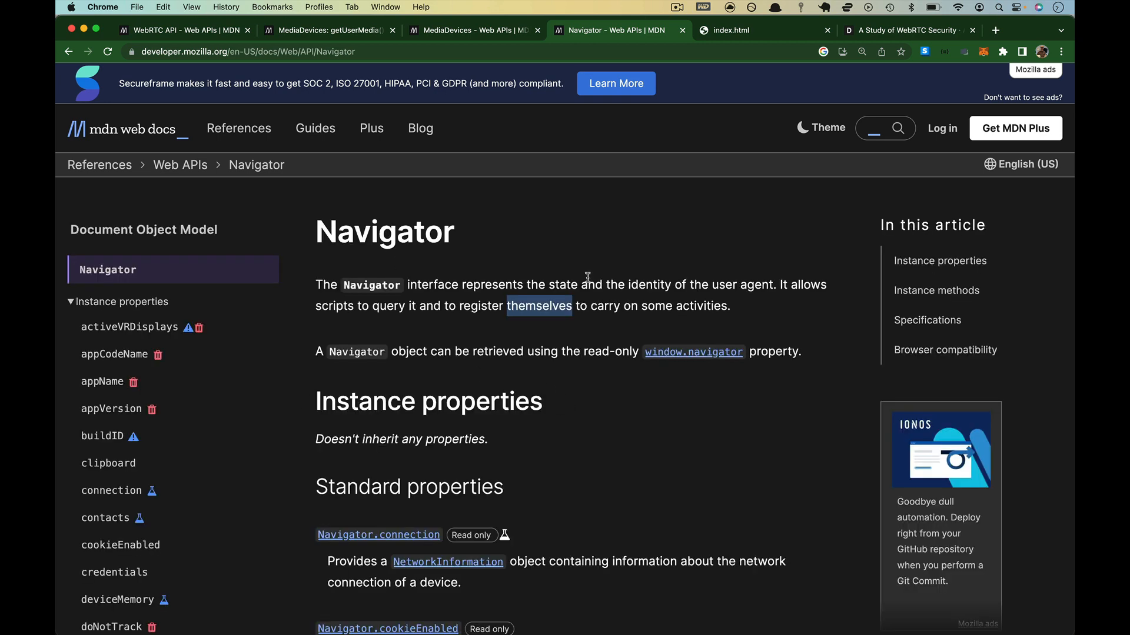
Scroll down the Navigator reference toward its instance properties list
{"action": "scroll", "scroll_direction": "down", "scroll_amount": 3}
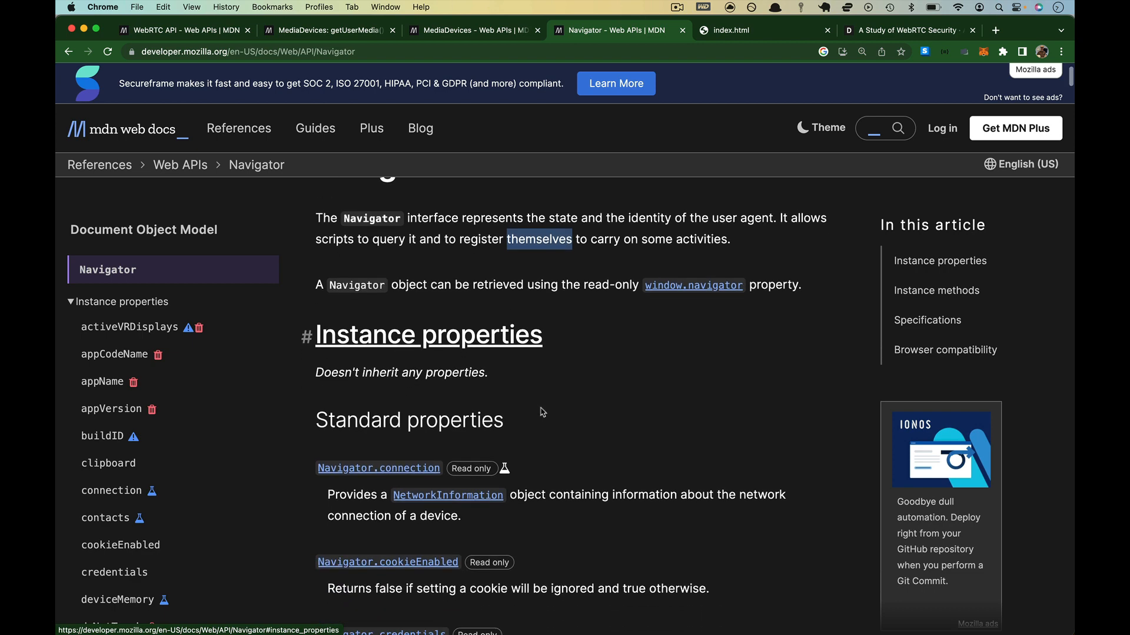
{"action": "scroll", "scroll_direction": "down", "scroll_amount": 3}
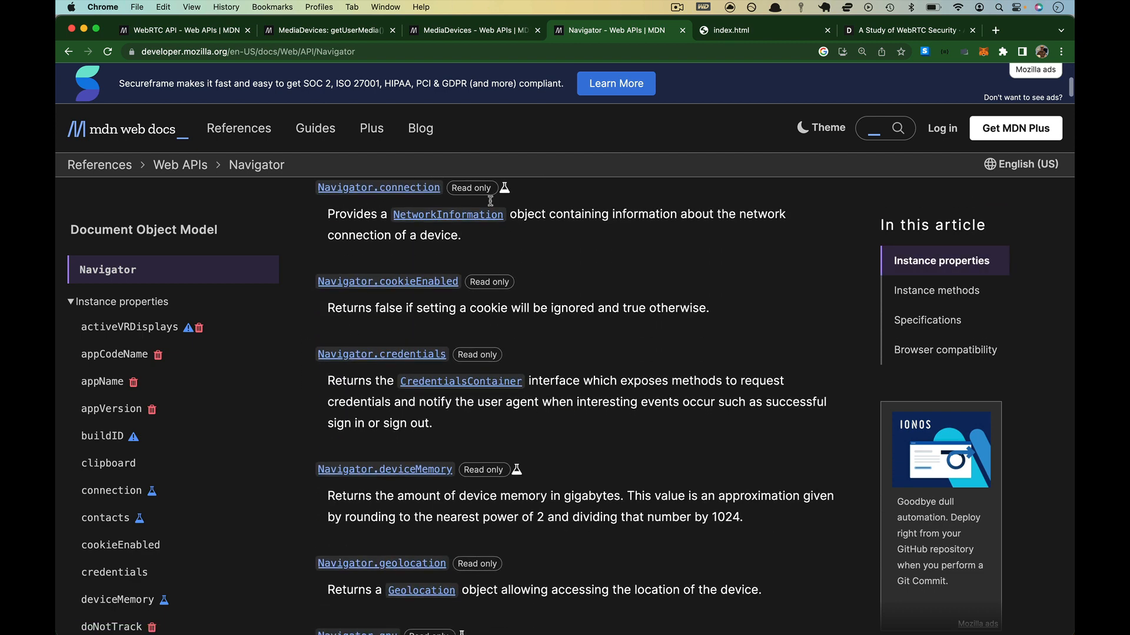
{"action": "mouse_move", "coordinate": [733, 214]}
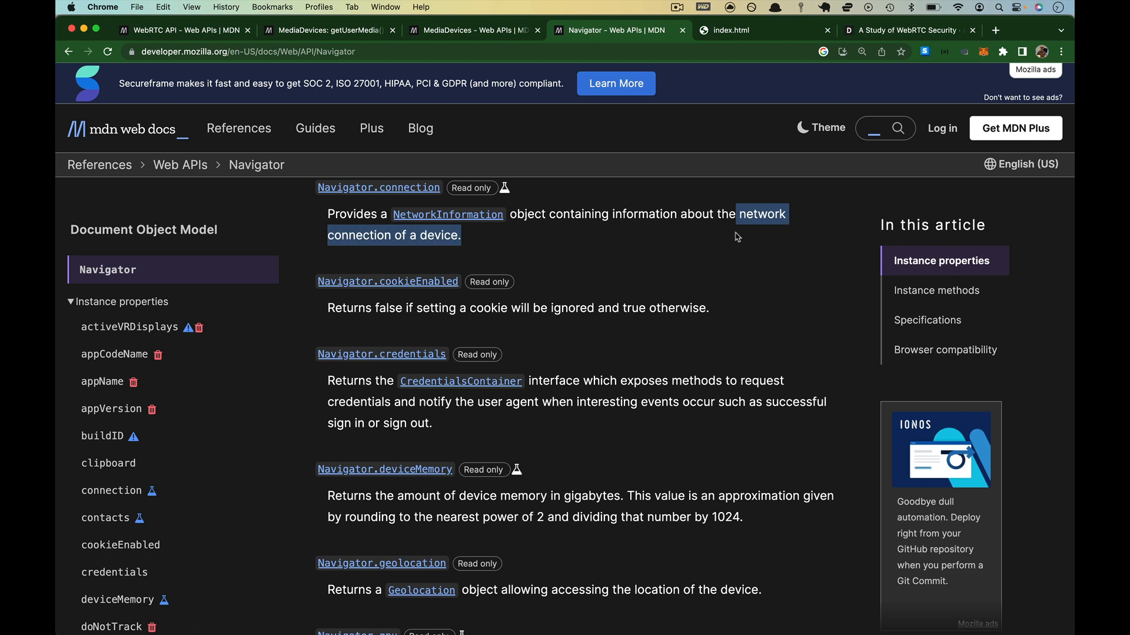
{"action": "mouse_move", "coordinate": [353, 194]}
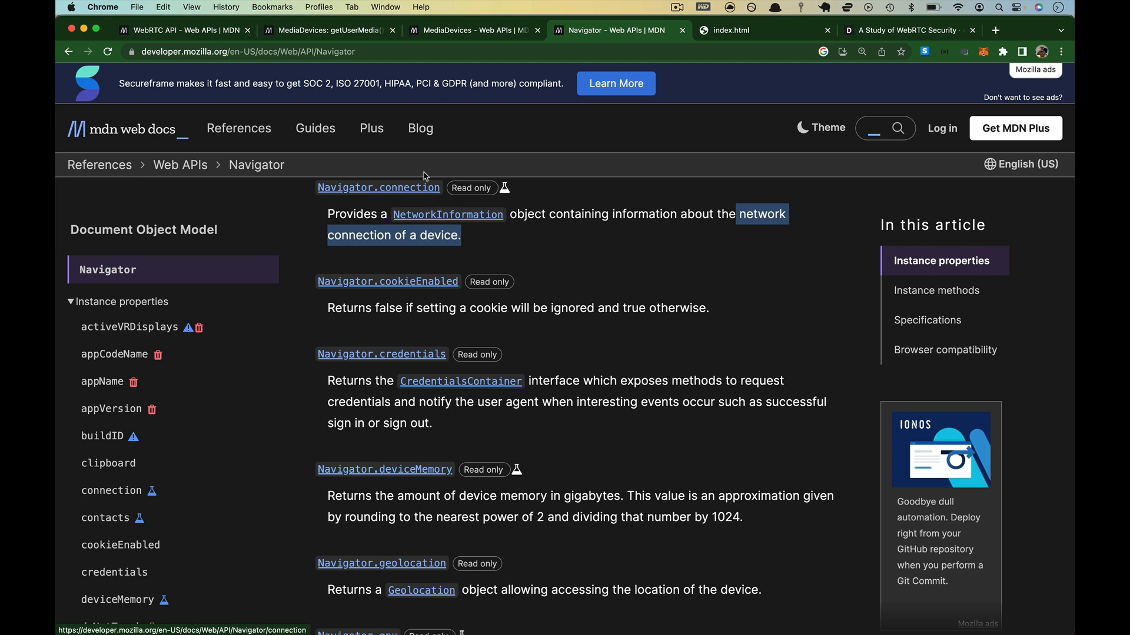
{"action": "scroll", "scroll_direction": "down", "scroll_amount": 3}
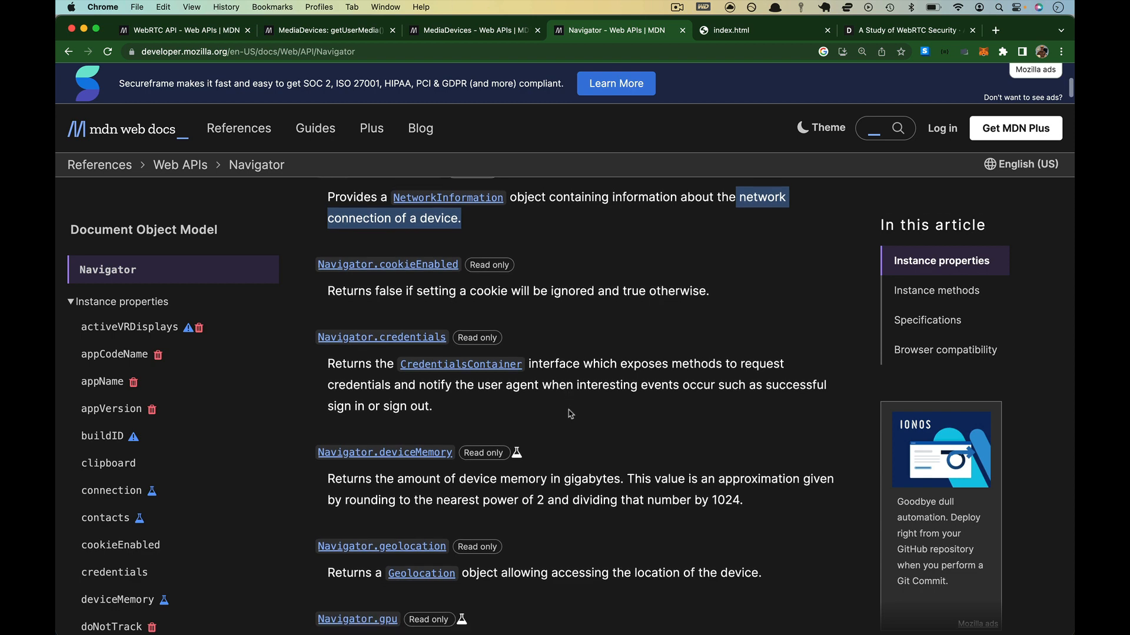
{"action": "scroll", "scroll_direction": "down", "scroll_amount": 3}
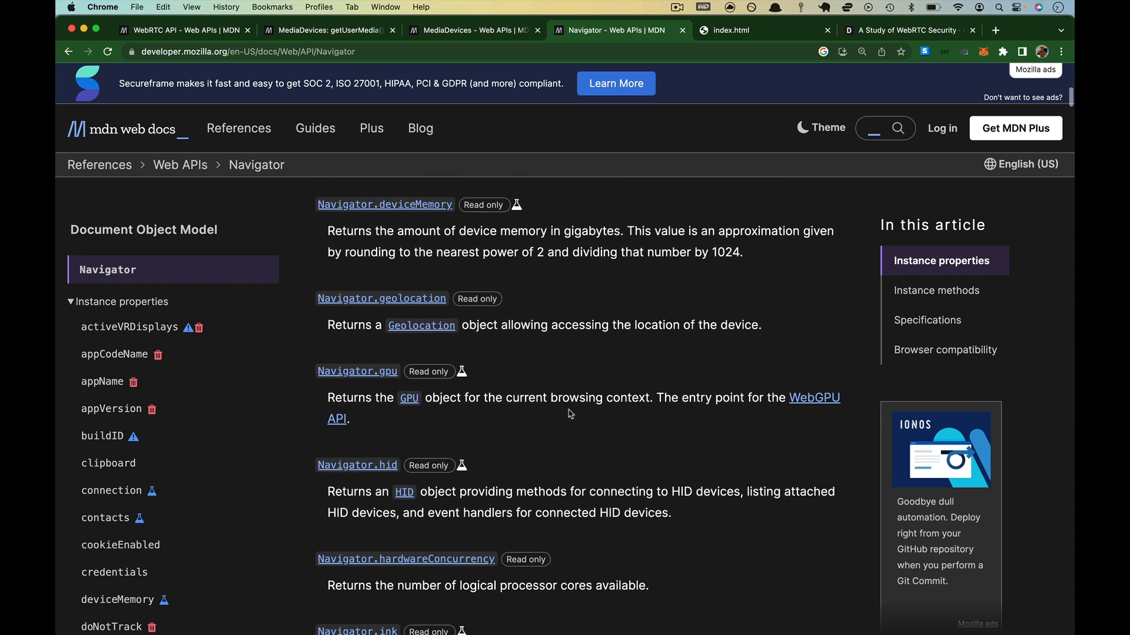
{"action": "scroll", "scroll_direction": "down", "scroll_amount": 3}
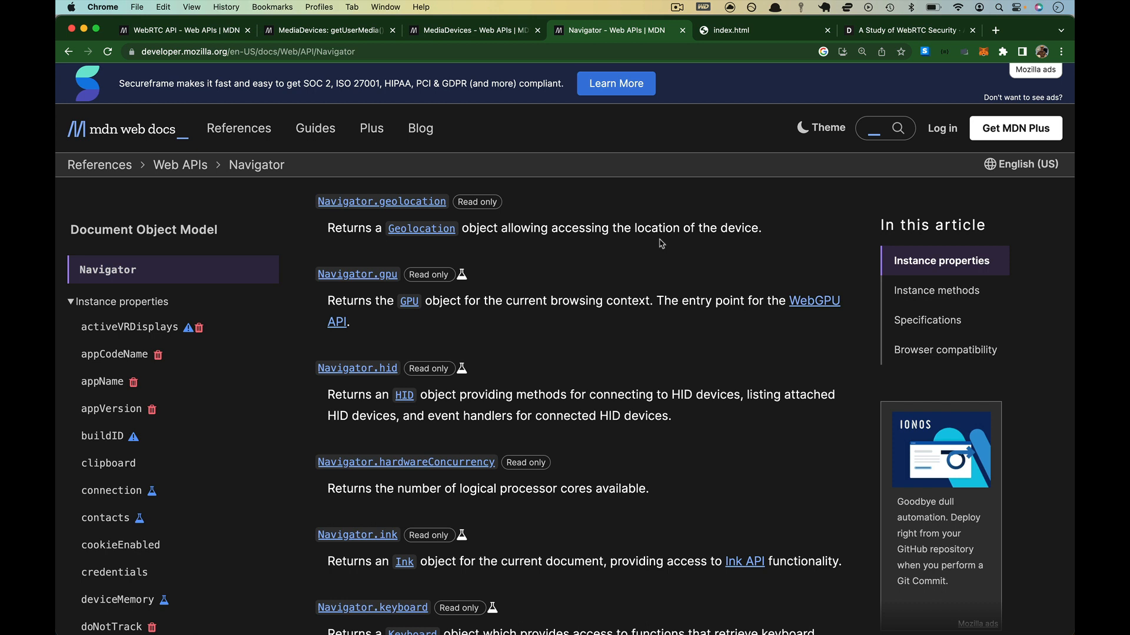
{"action": "mouse_move", "coordinate": [504, 247]}
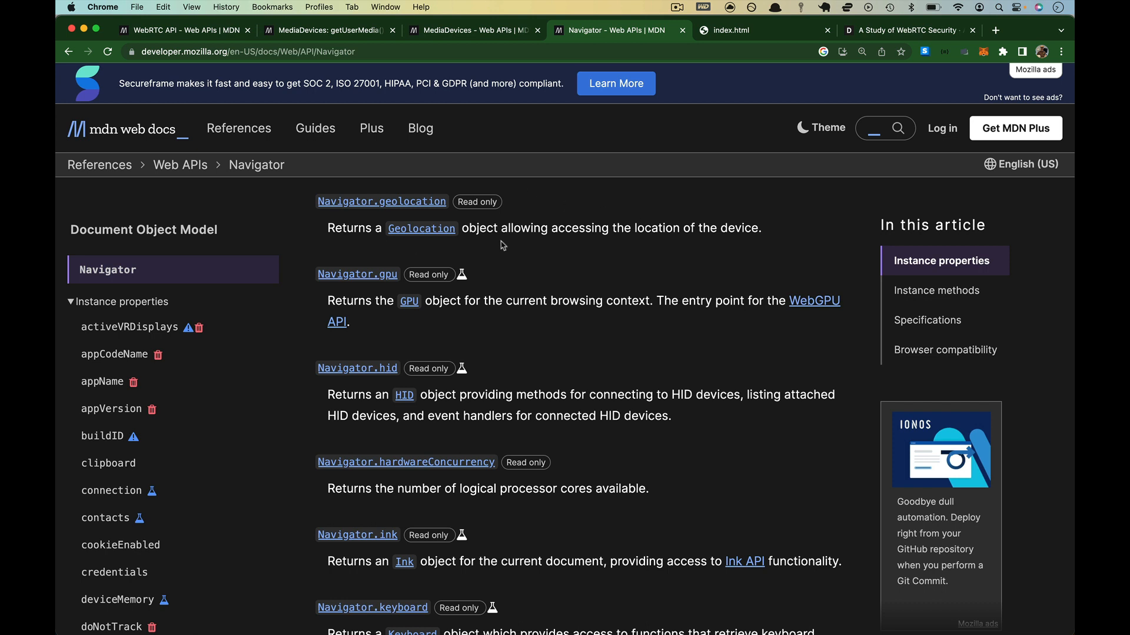
{"action": "mouse_move", "coordinate": [705, 266]}
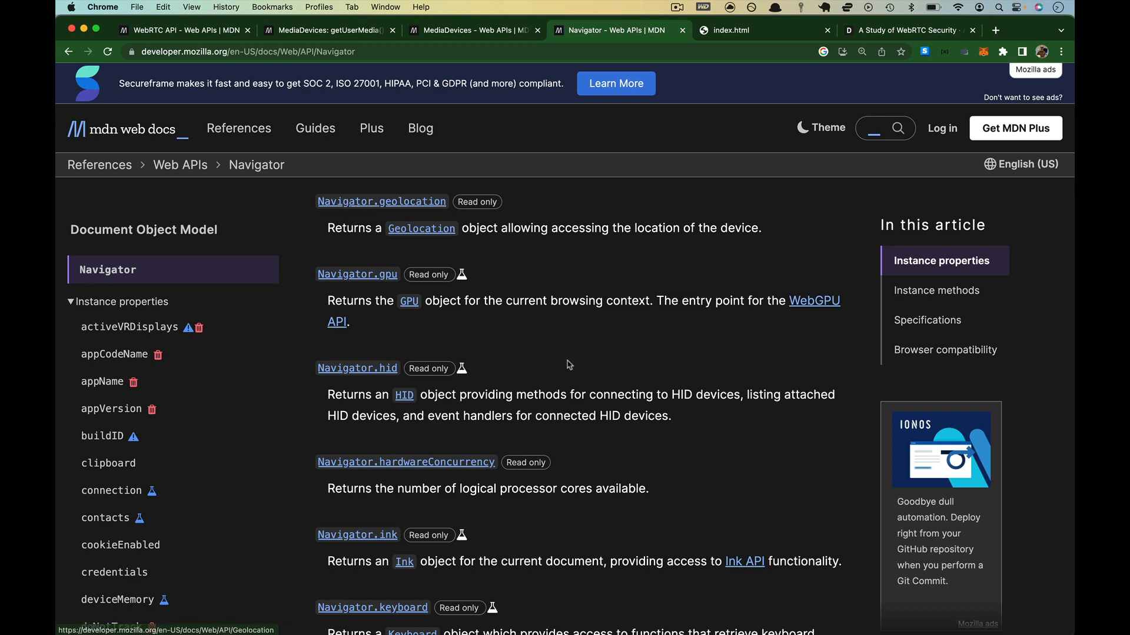
Read the Navigator.mediaDevices entry, highlight what Navigator represents, and return to the MediaDevices tab
{"action": "scroll", "scroll_direction": "down", "scroll_amount": 3}
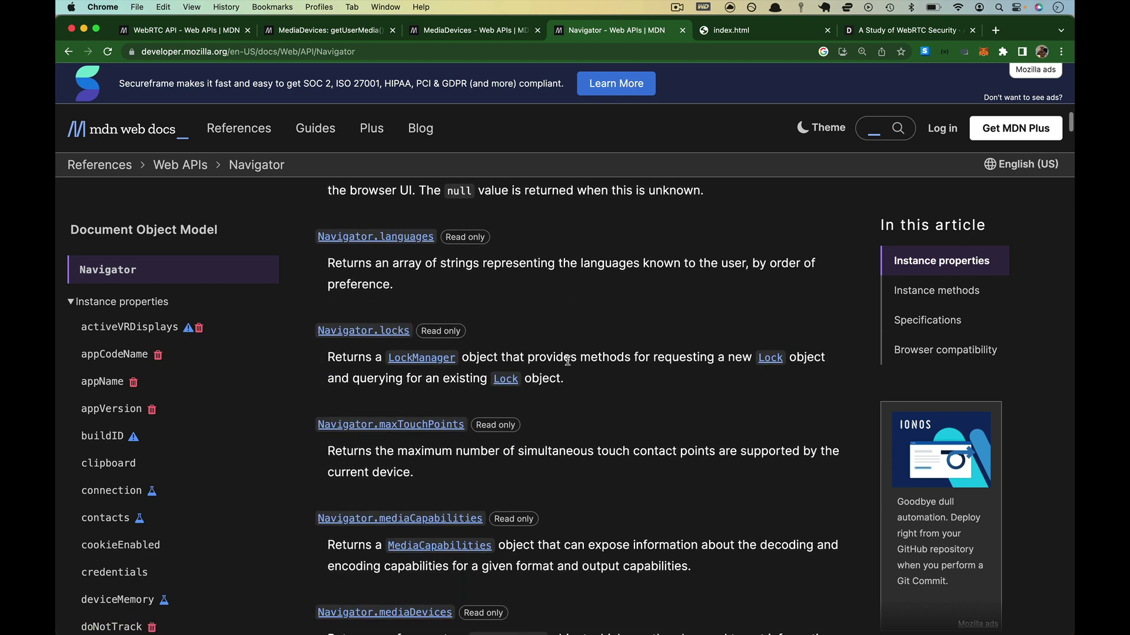
{"action": "scroll", "scroll_direction": "down", "scroll_amount": 3}
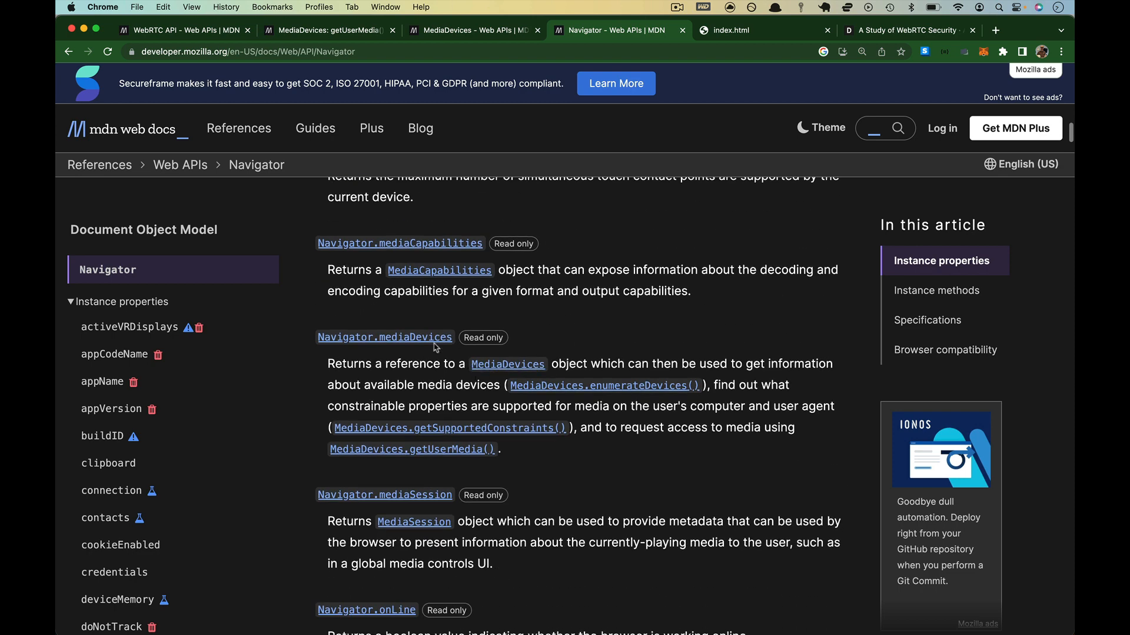
{"action": "mouse_move", "coordinate": [430, 348]}
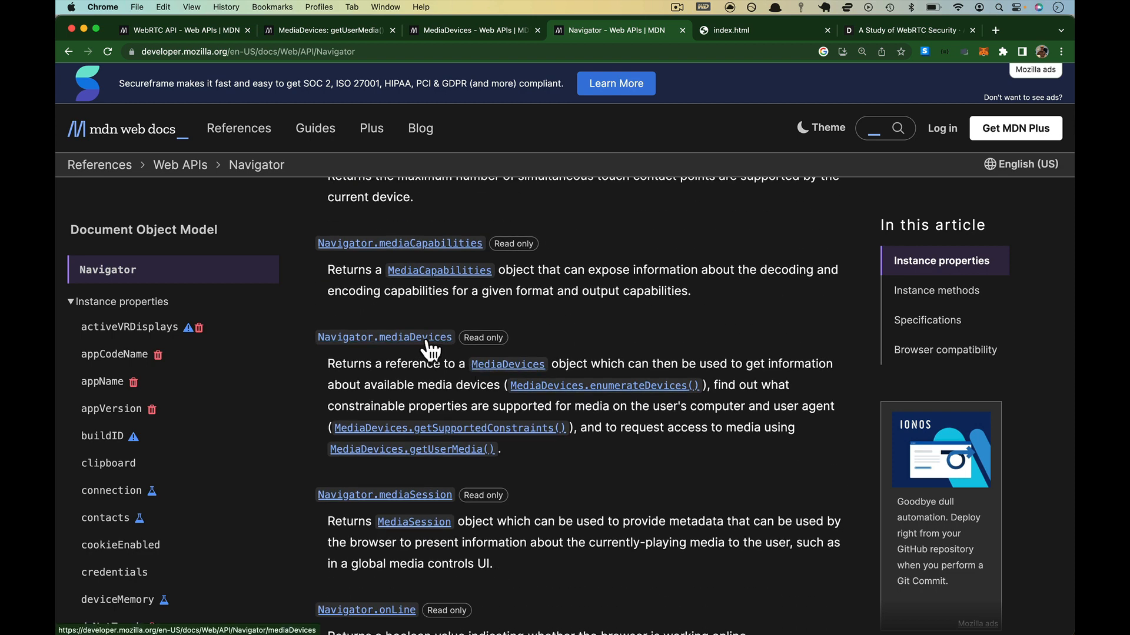
{"action": "mouse_move", "coordinate": [432, 259]}
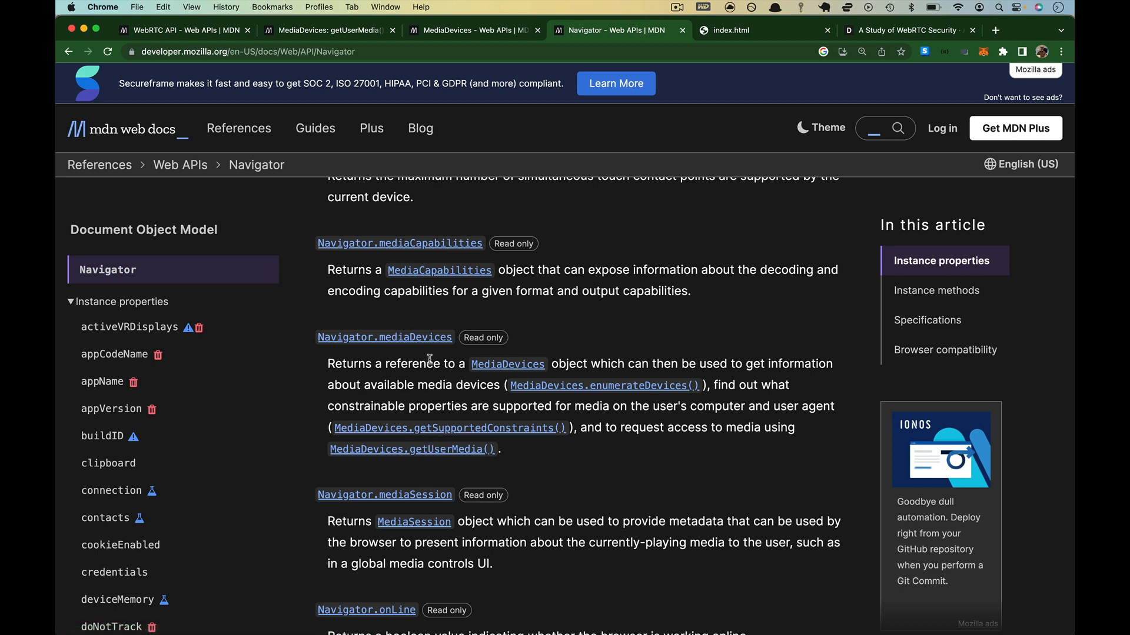
{"action": "mouse_move", "coordinate": [515, 379]}
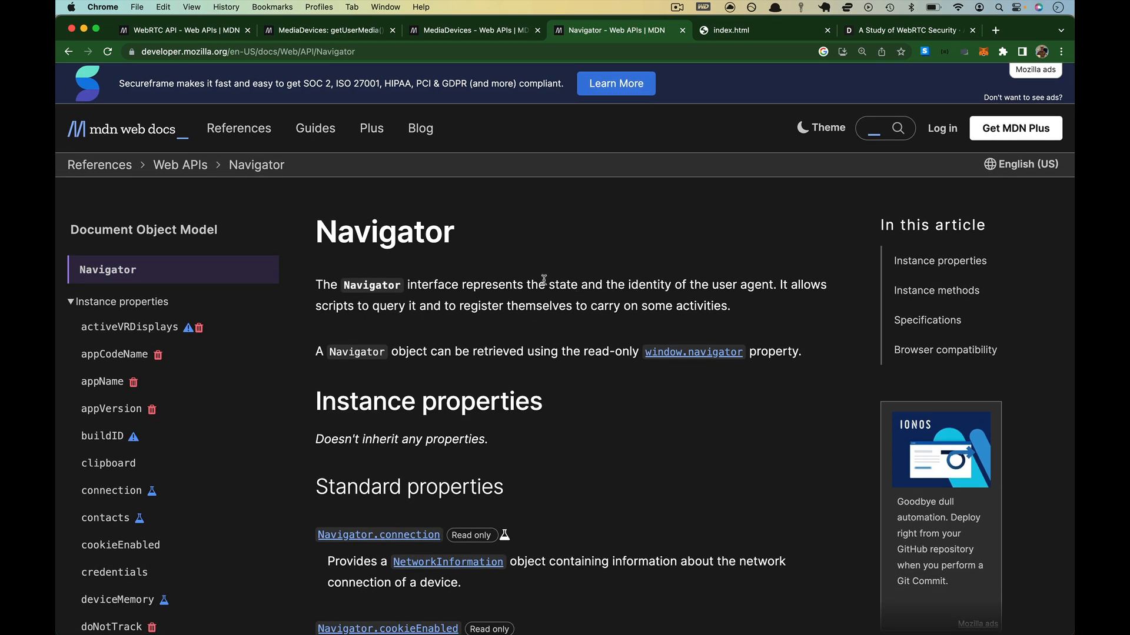
{"action": "left_click_drag", "start_coordinate": [548, 283], "coordinate": [770, 283]}
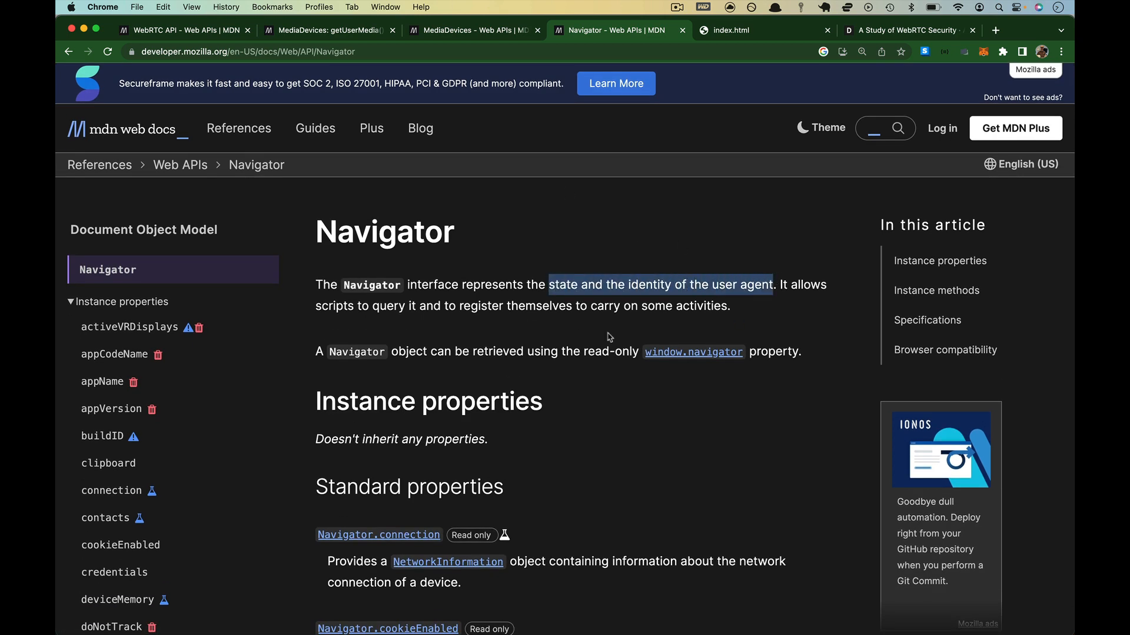
{"action": "left_click", "coordinate": [471, 31]}
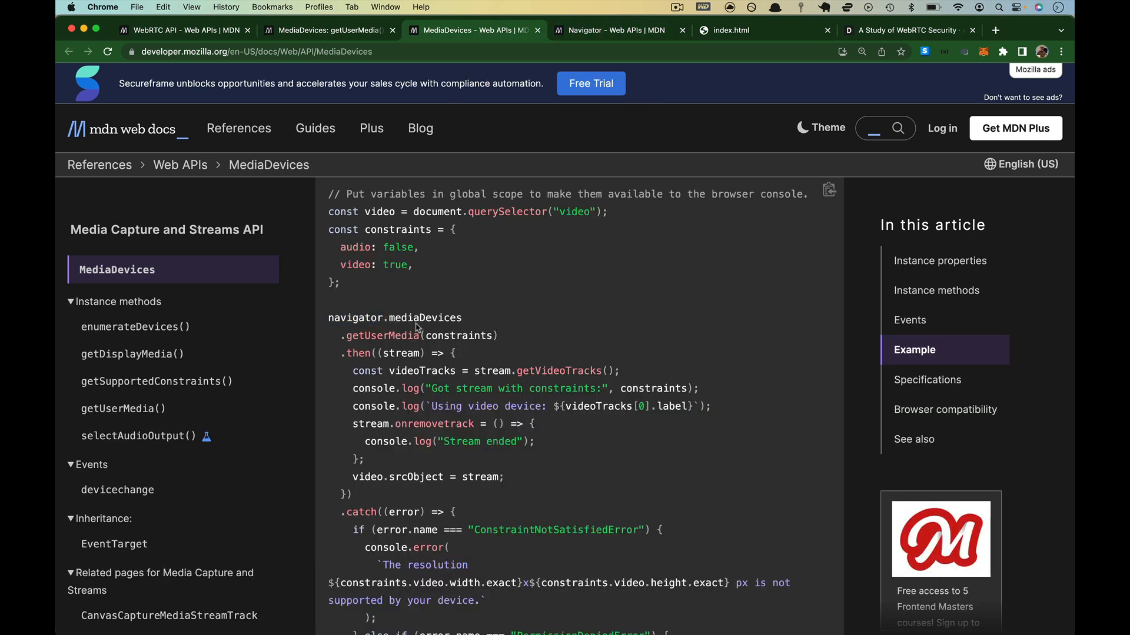
On the getUserMedia() page, highlight the MediaStream and audio track phrases, then open MediaStream in a new tab
{"action": "left_click", "coordinate": [328, 29]}
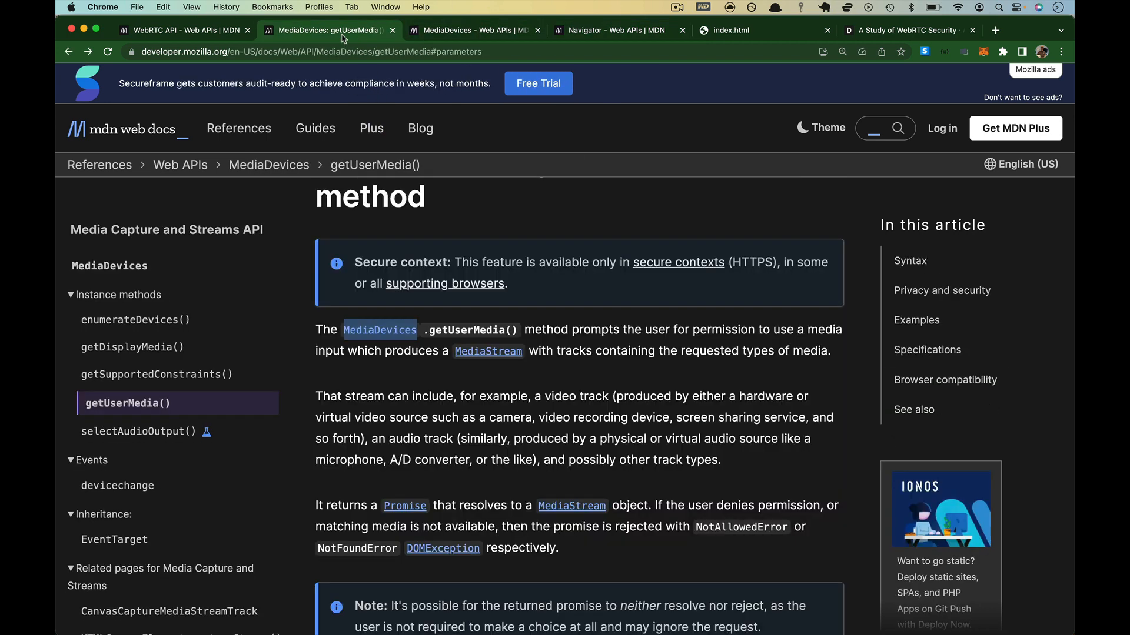
{"action": "mouse_move", "coordinate": [386, 335]}
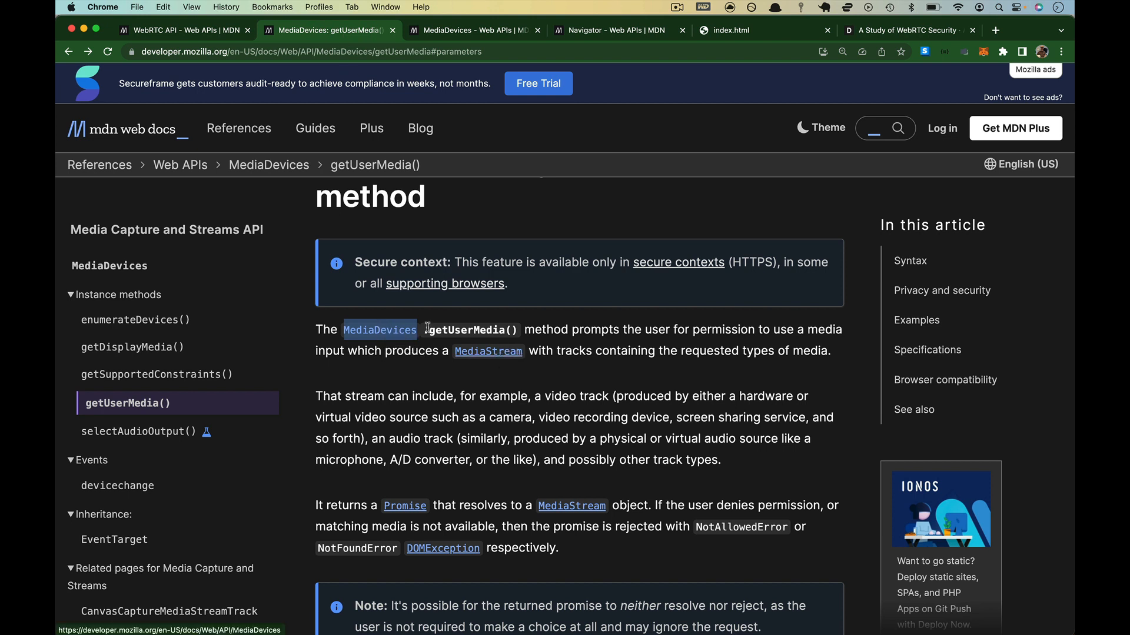
{"action": "double_click", "coordinate": [468, 329]}
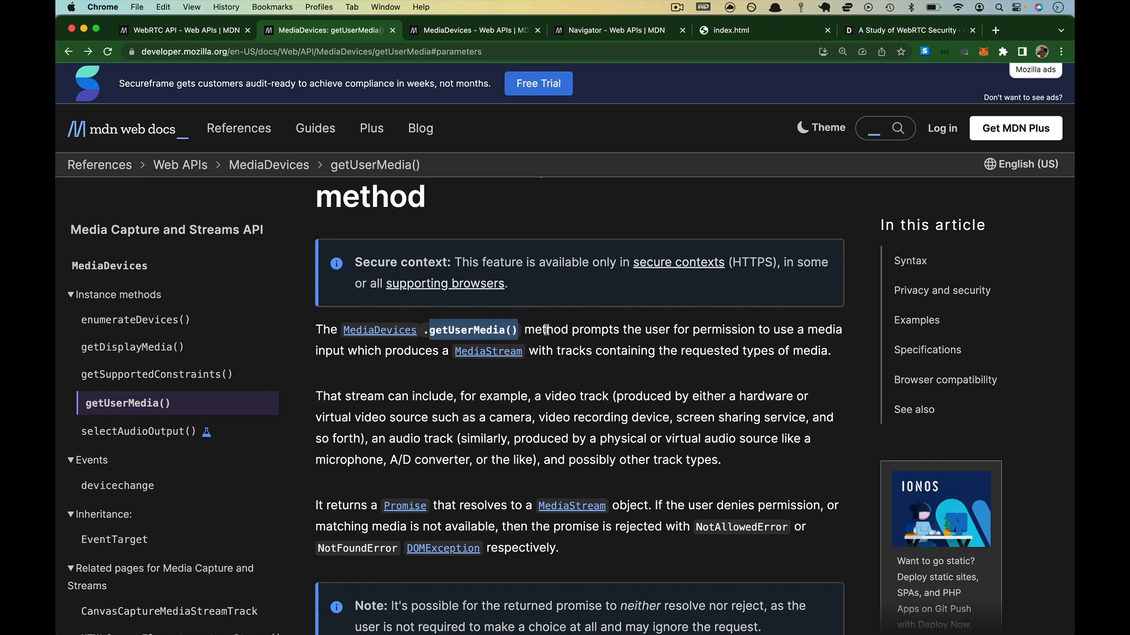
{"action": "left_click_drag", "start_coordinate": [530, 329], "coordinate": [681, 329]}
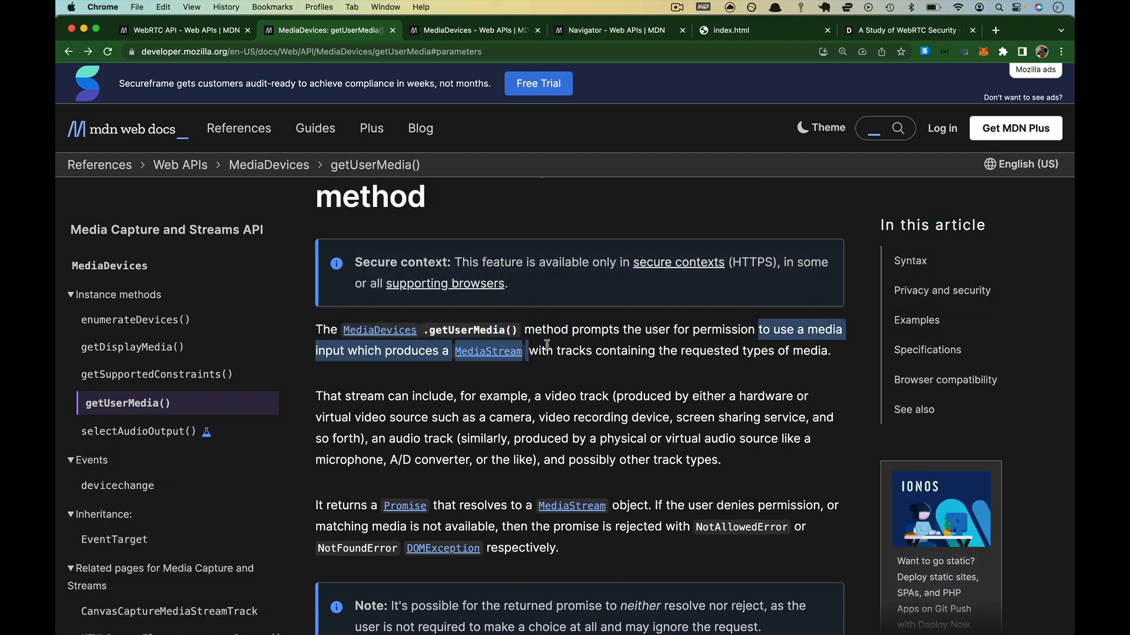
{"action": "mouse_move", "coordinate": [810, 353]}
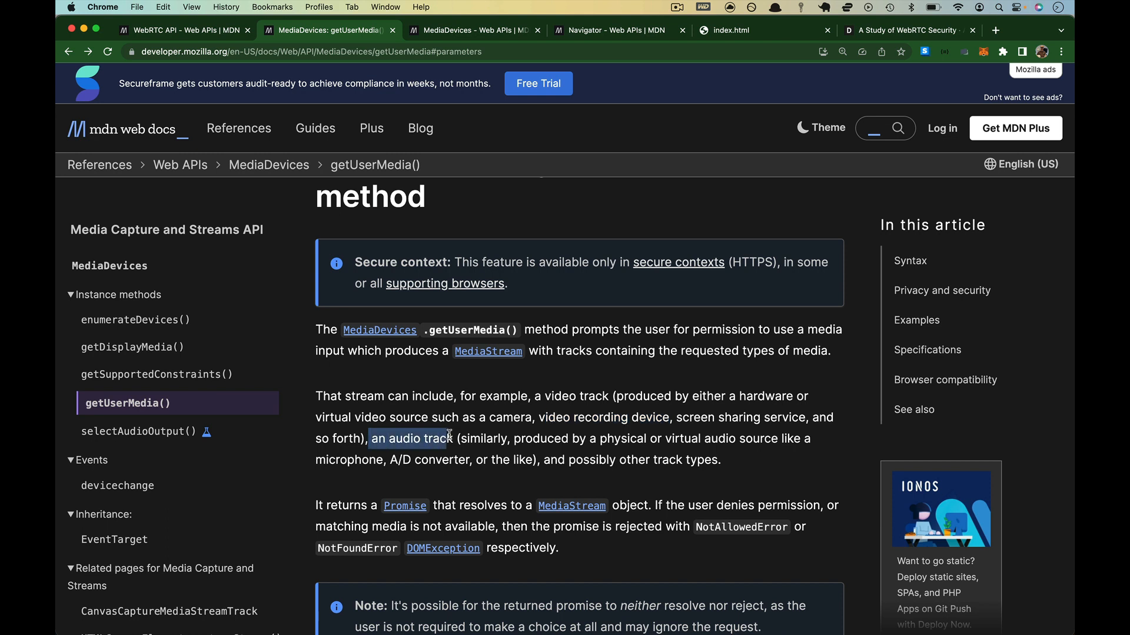
{"action": "double_click", "coordinate": [349, 460]}
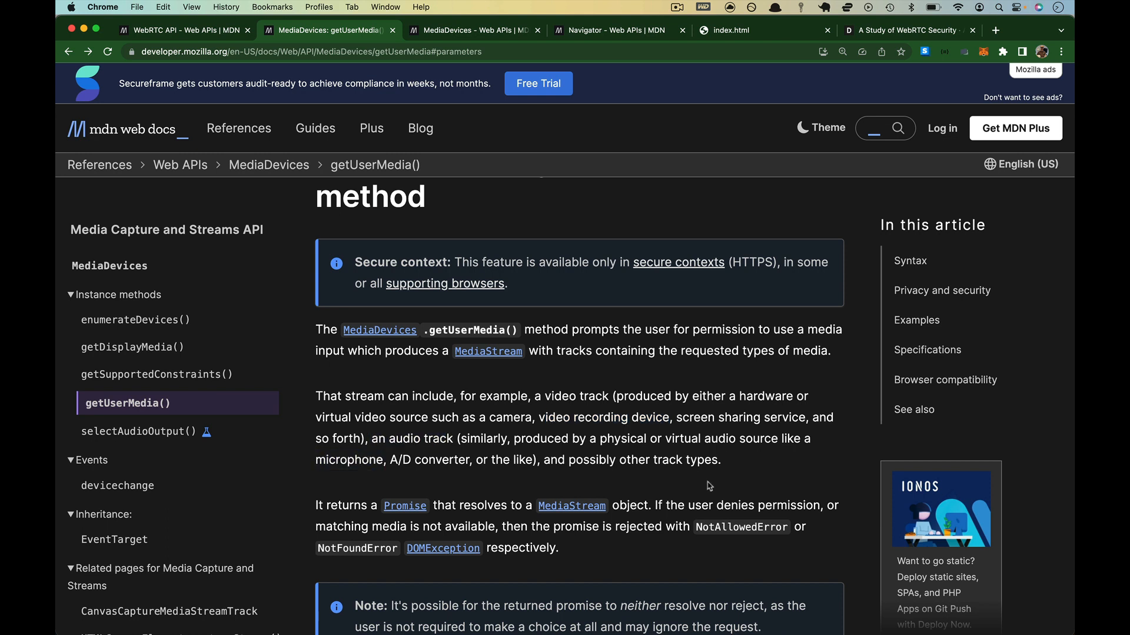
{"action": "mouse_move", "coordinate": [493, 360]}
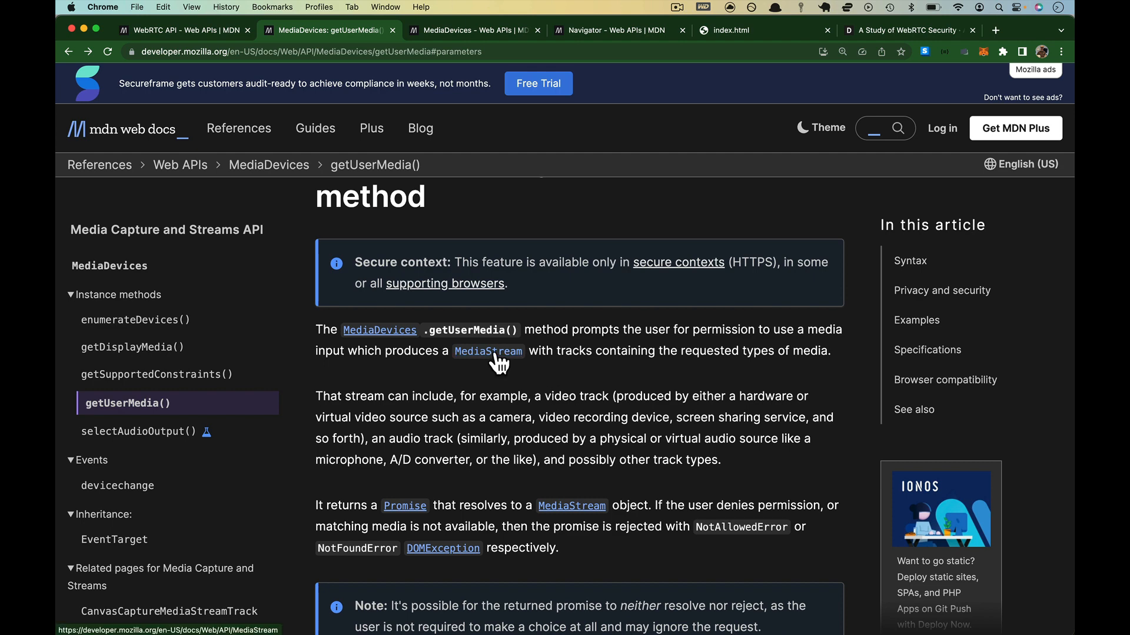
{"action": "left_click", "coordinate": [488, 350]}
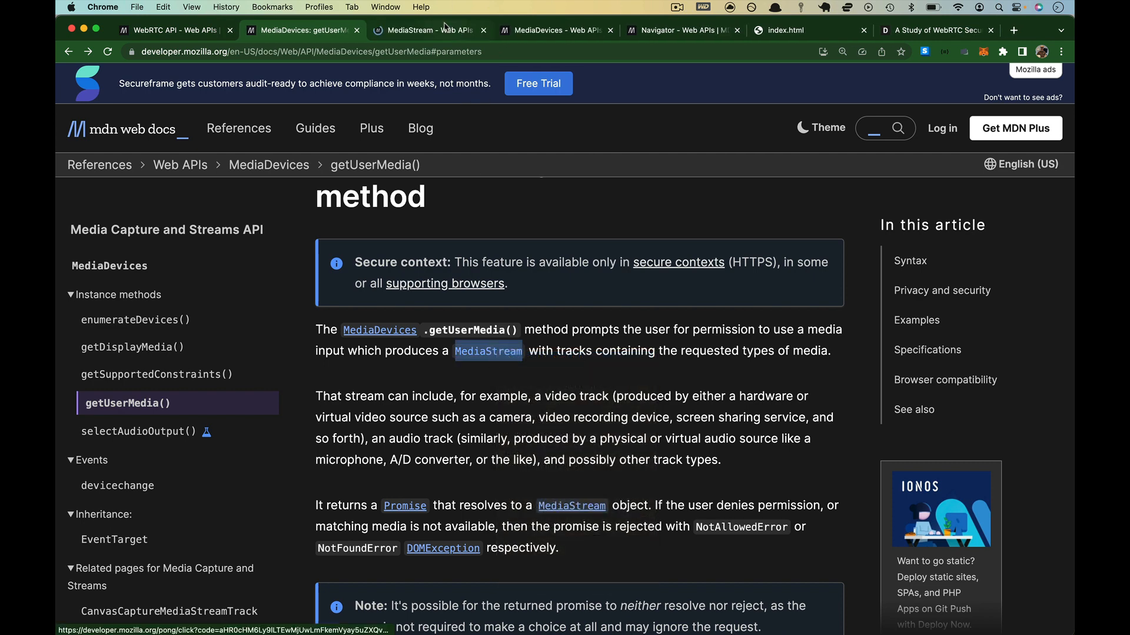
Switch to the MediaStream page, highlight its intro and 'audio', and bring up options on the MediaStreamTrack link
{"action": "left_click", "coordinate": [425, 29]}
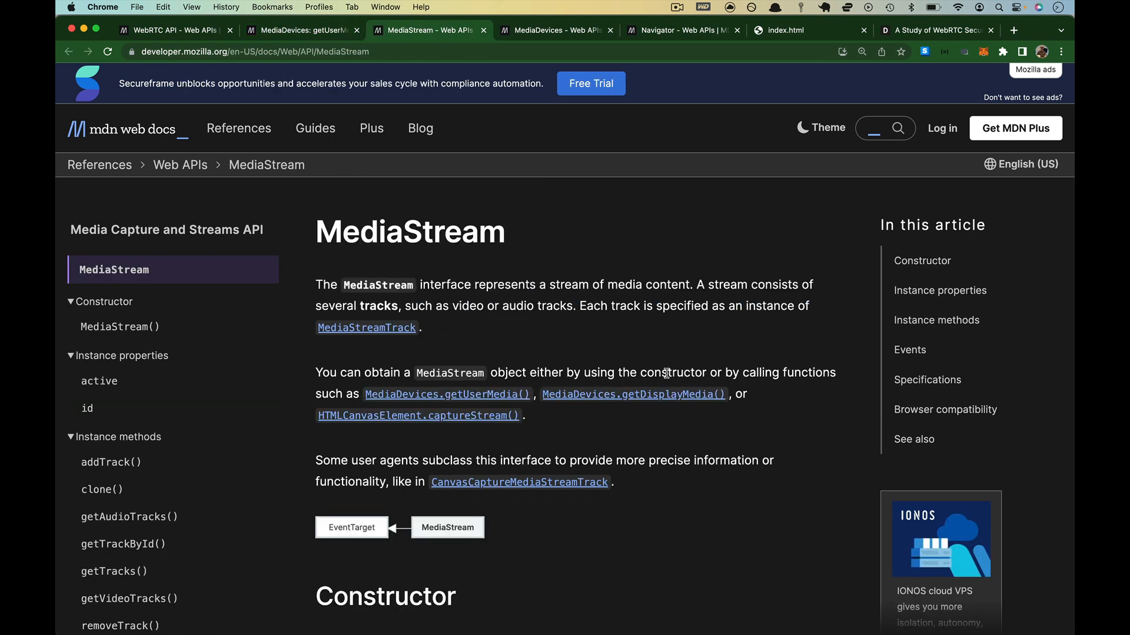
{"action": "mouse_move", "coordinate": [537, 359]}
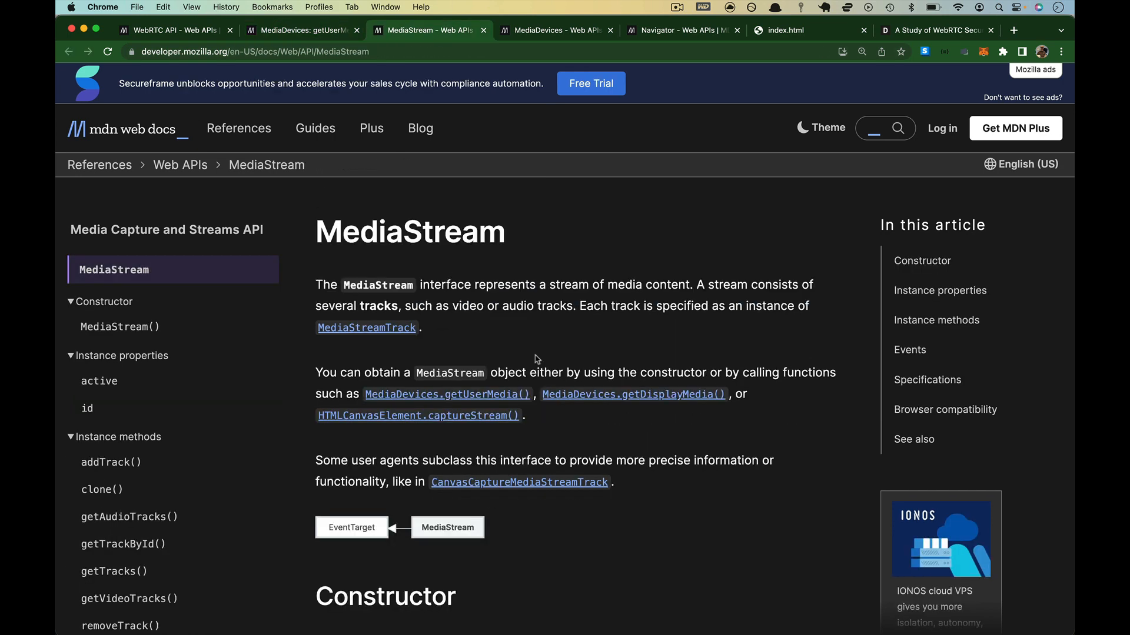
{"action": "left_click_drag", "start_coordinate": [512, 285], "coordinate": [692, 285]}
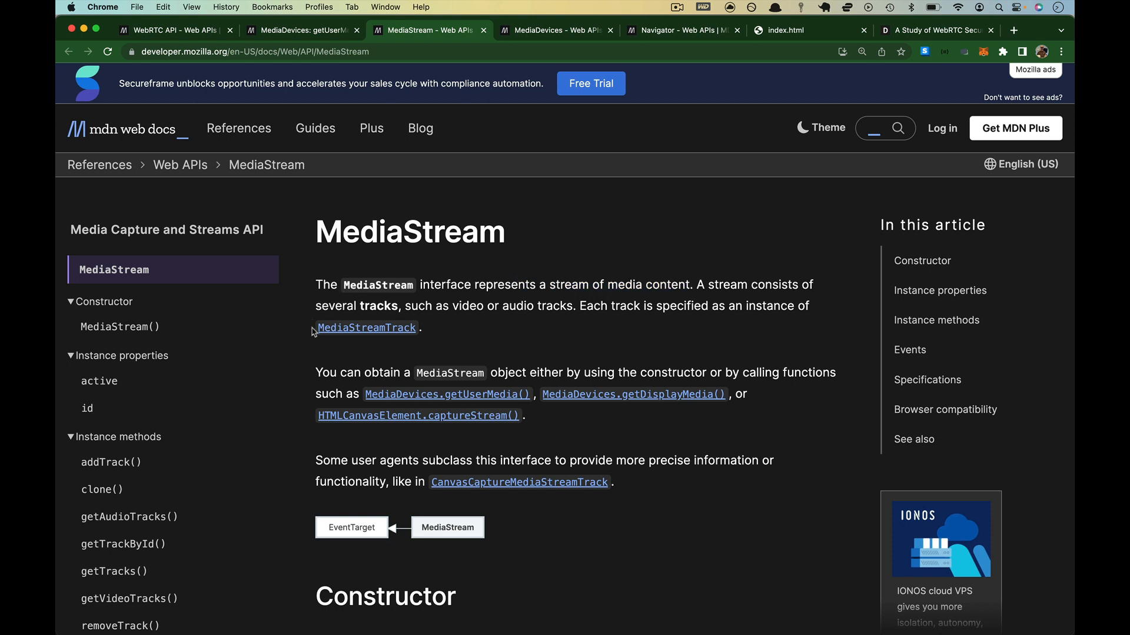
{"action": "mouse_move", "coordinate": [471, 304]}
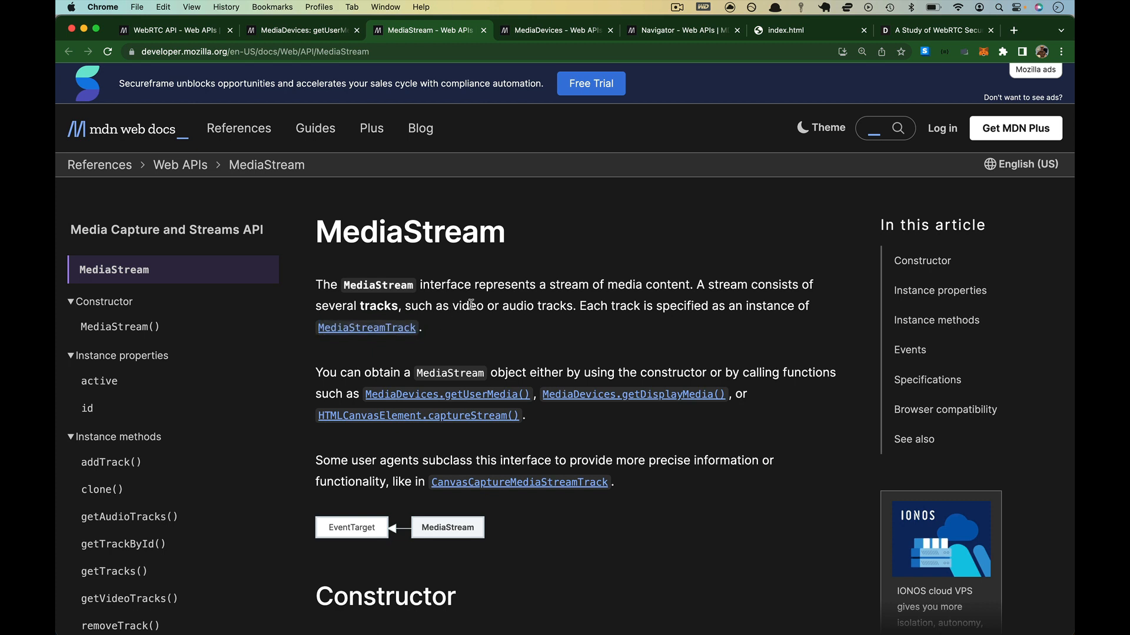
{"action": "double_click", "coordinate": [518, 306]}
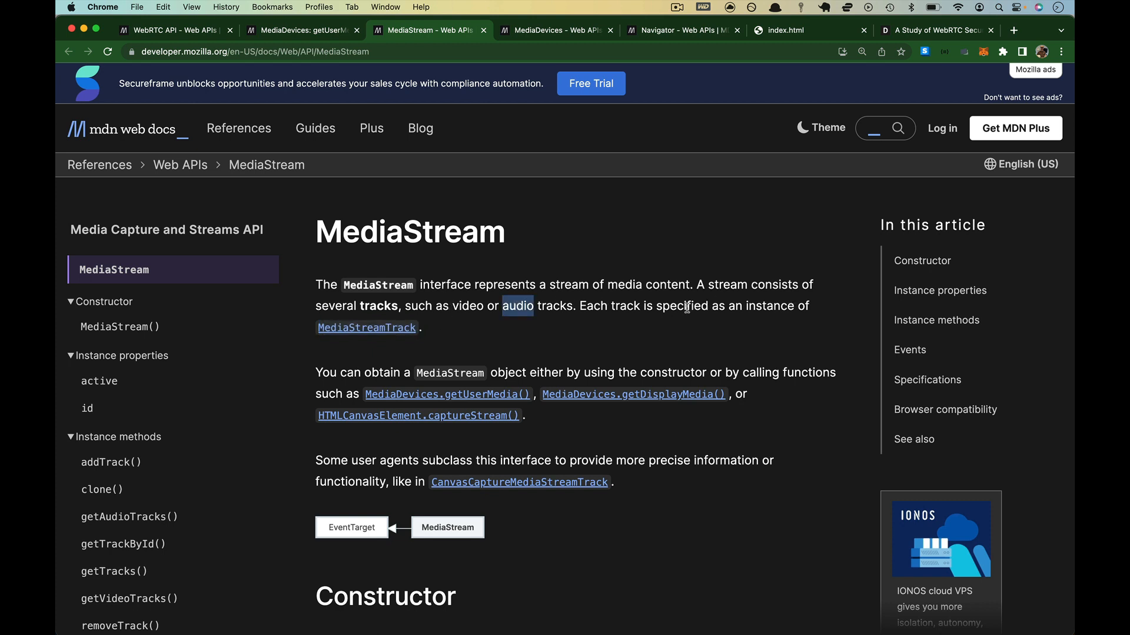
{"action": "right_click", "coordinate": [367, 327]}
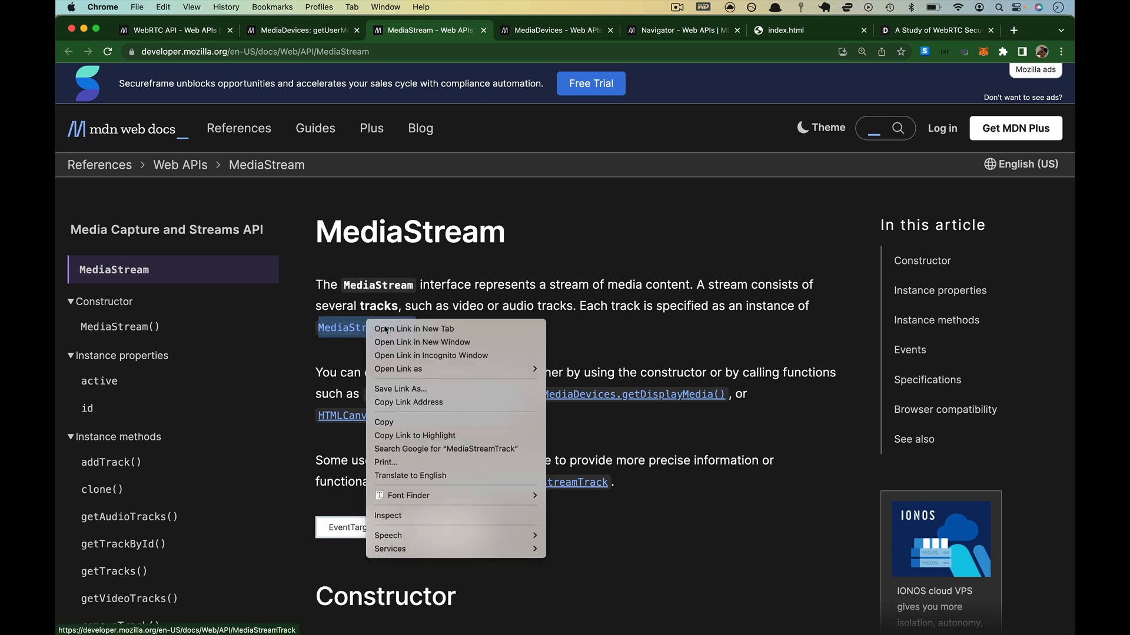
Open MediaStreamTrack in a new tab, highlight 'video' in its intro, and return to the MediaStream page highlighting getUserMedia() and 'video'
{"action": "left_click", "coordinate": [415, 330]}
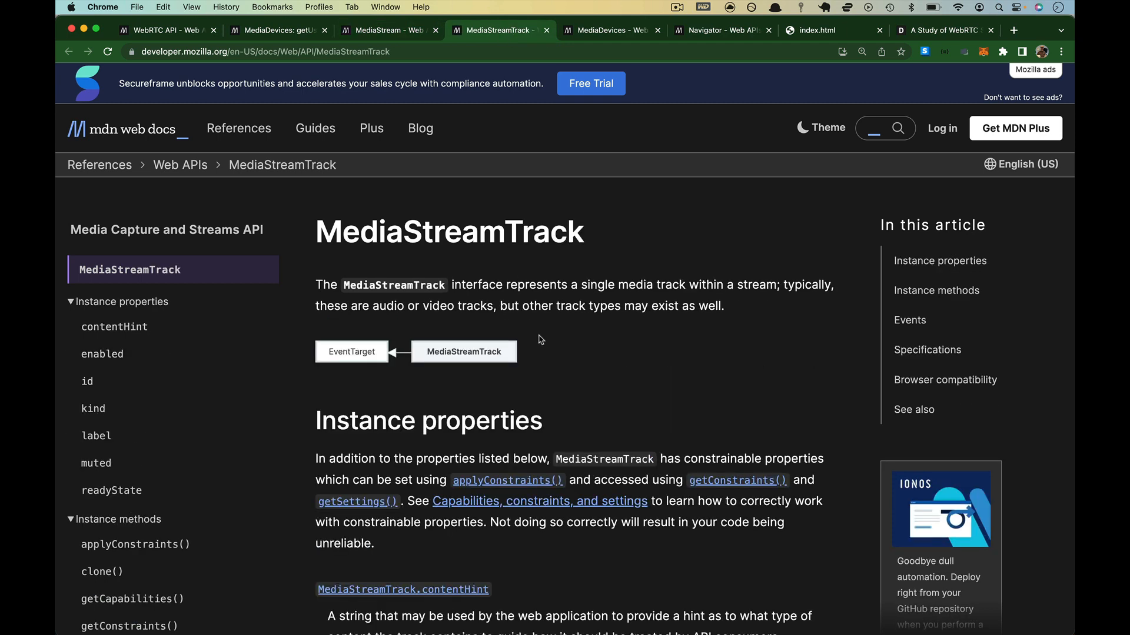
{"action": "double_click", "coordinate": [449, 231]}
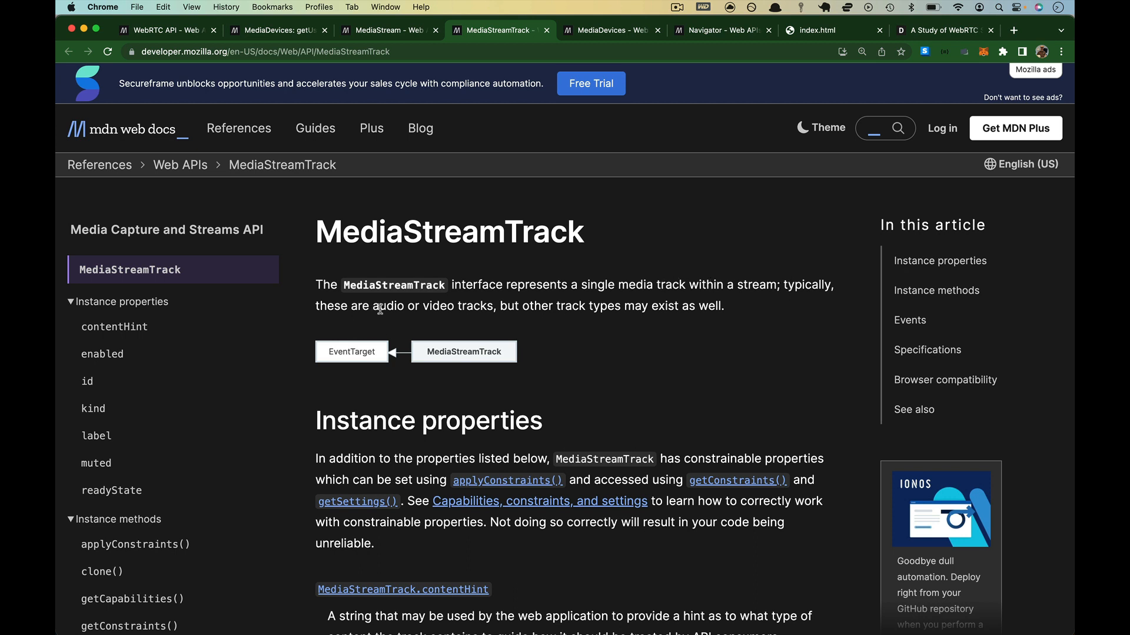
{"action": "double_click", "coordinate": [437, 306]}
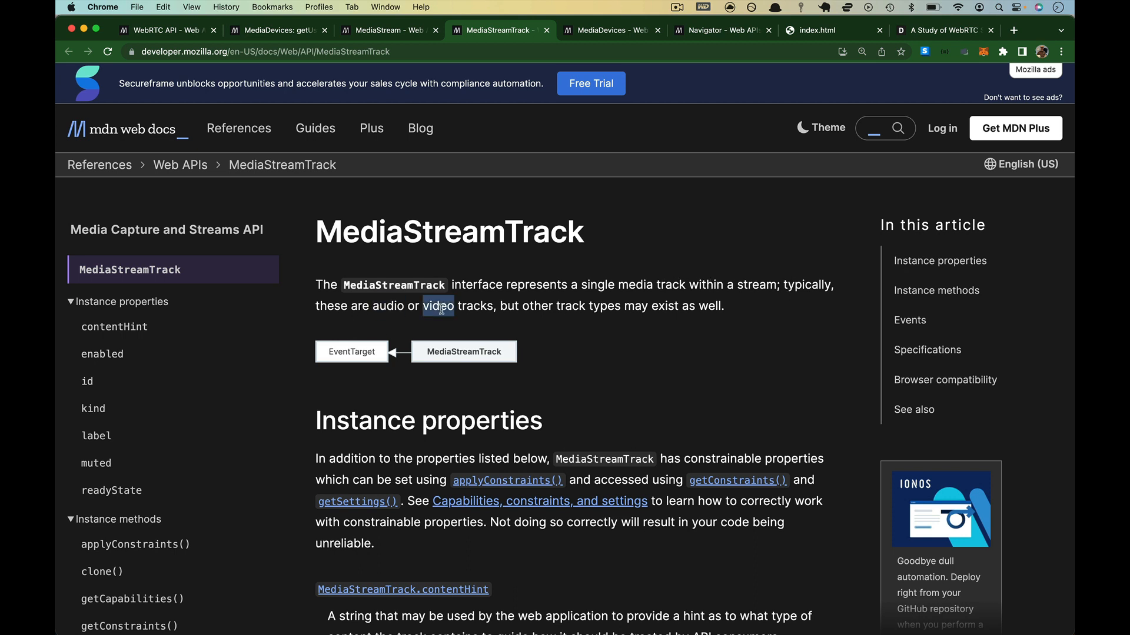
{"action": "left_click", "coordinate": [387, 30]}
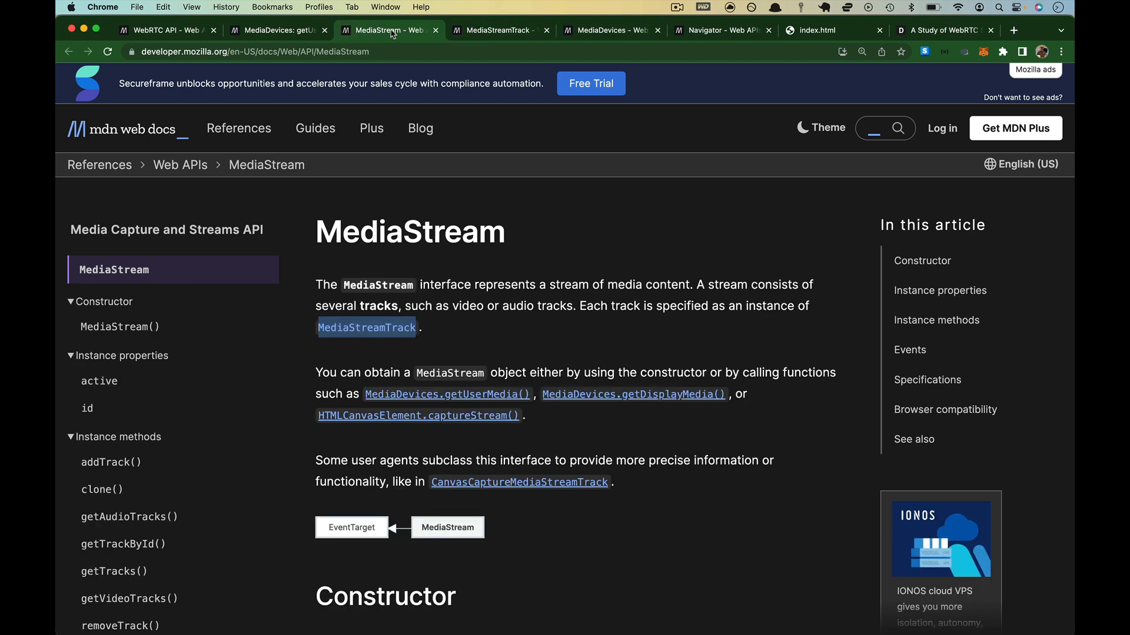
{"action": "mouse_move", "coordinate": [418, 346]}
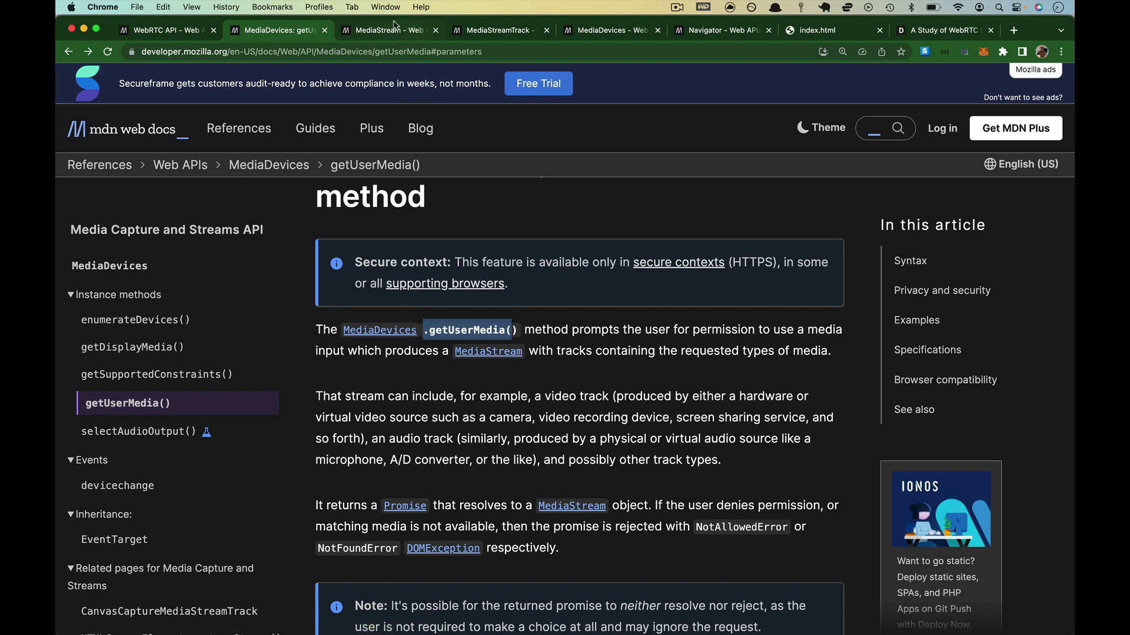
{"action": "mouse_move", "coordinate": [391, 26]}
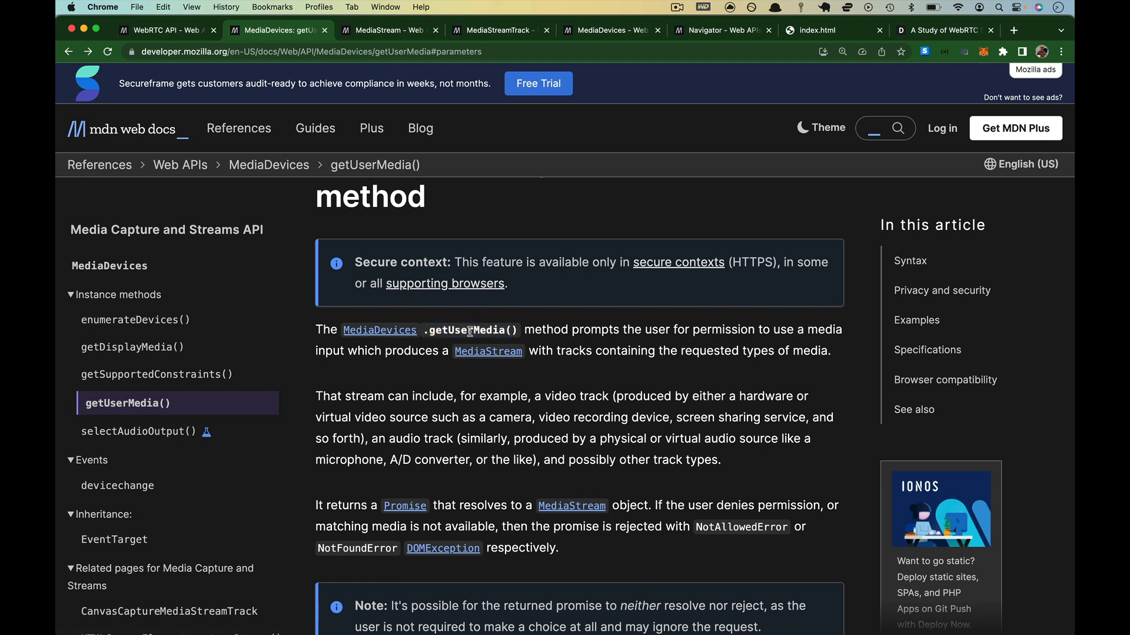
{"action": "double_click", "coordinate": [469, 329]}
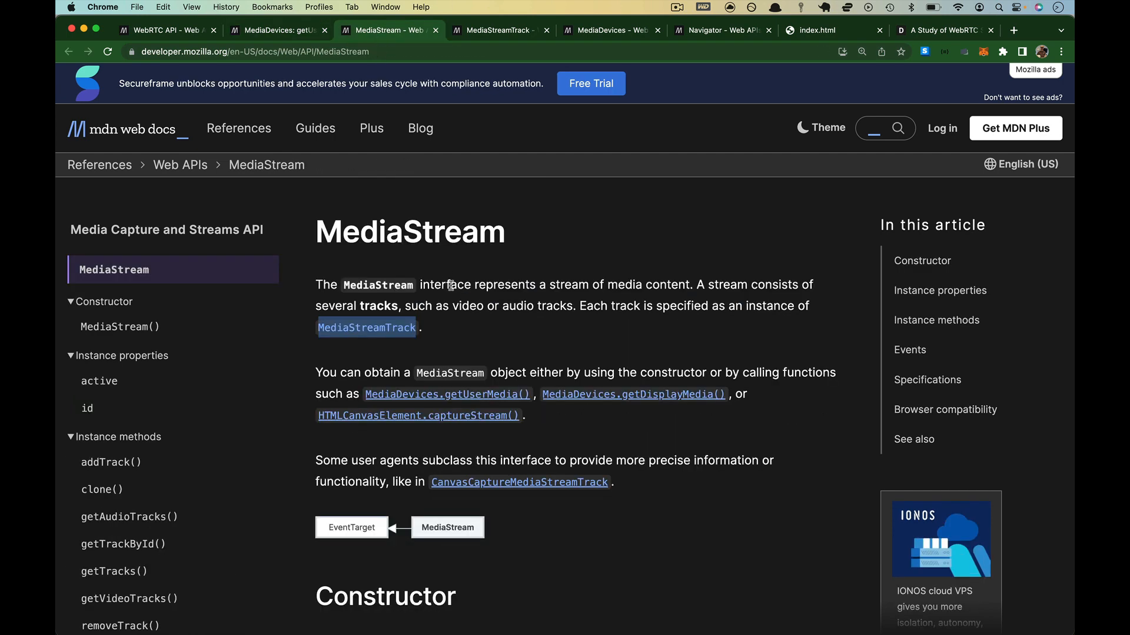
{"action": "mouse_move", "coordinate": [325, 327]}
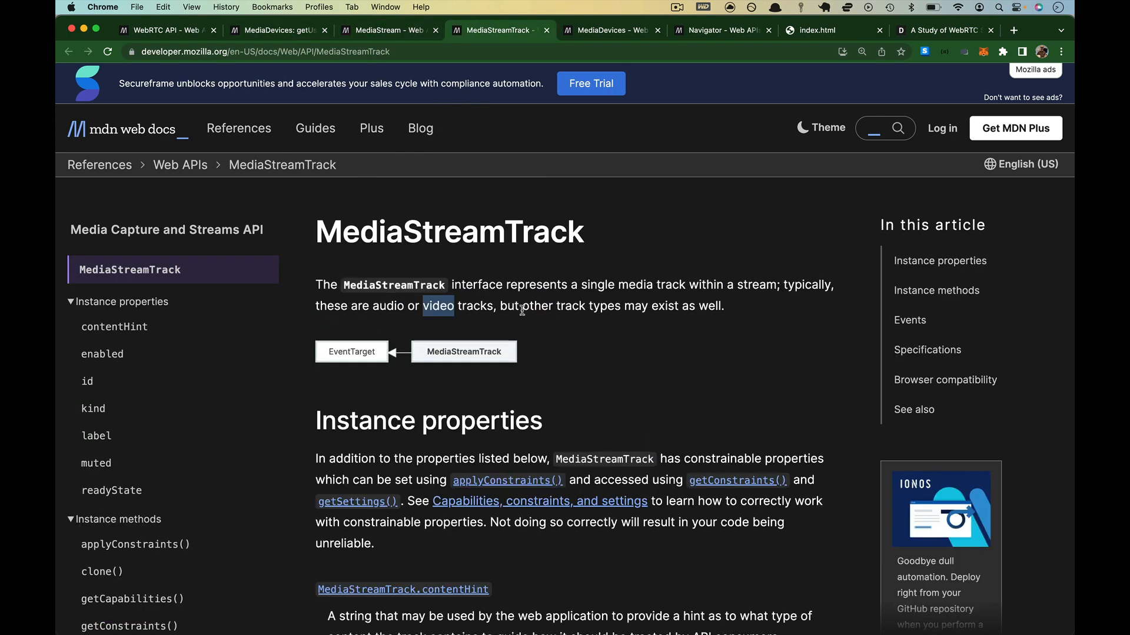
{"action": "double_click", "coordinate": [387, 306]}
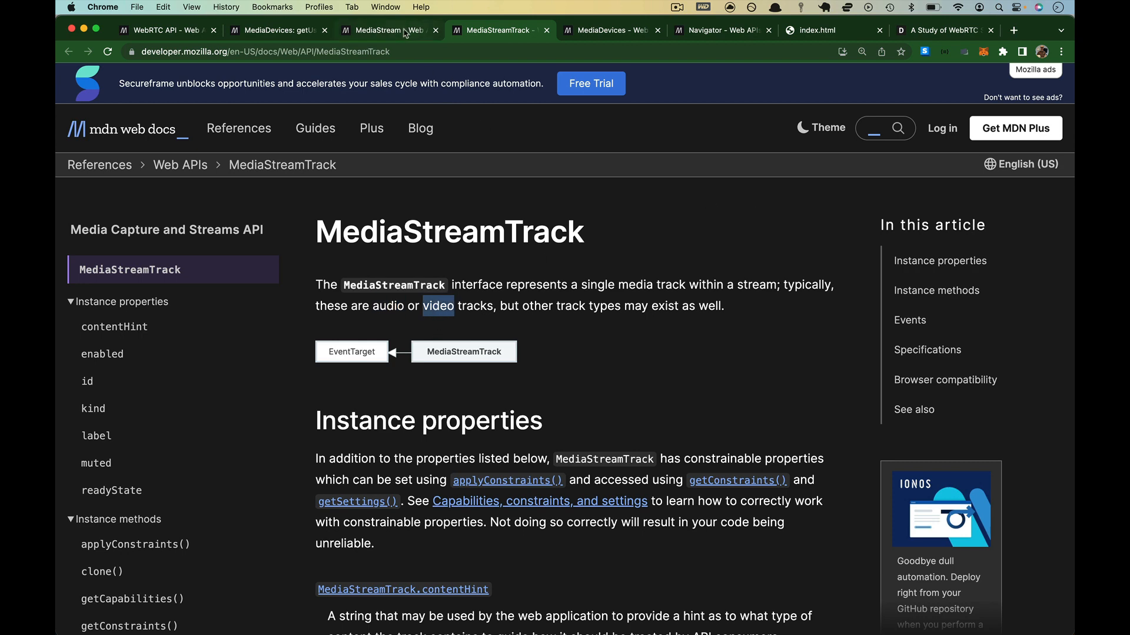
{"action": "left_click", "coordinate": [388, 30]}
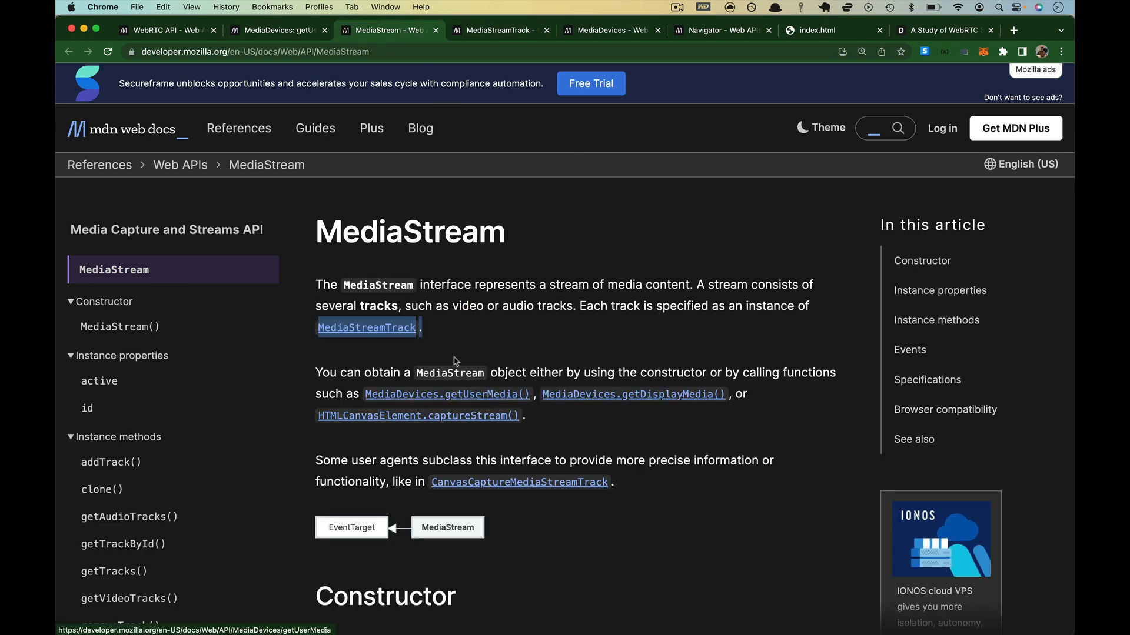
{"action": "mouse_move", "coordinate": [652, 414]}
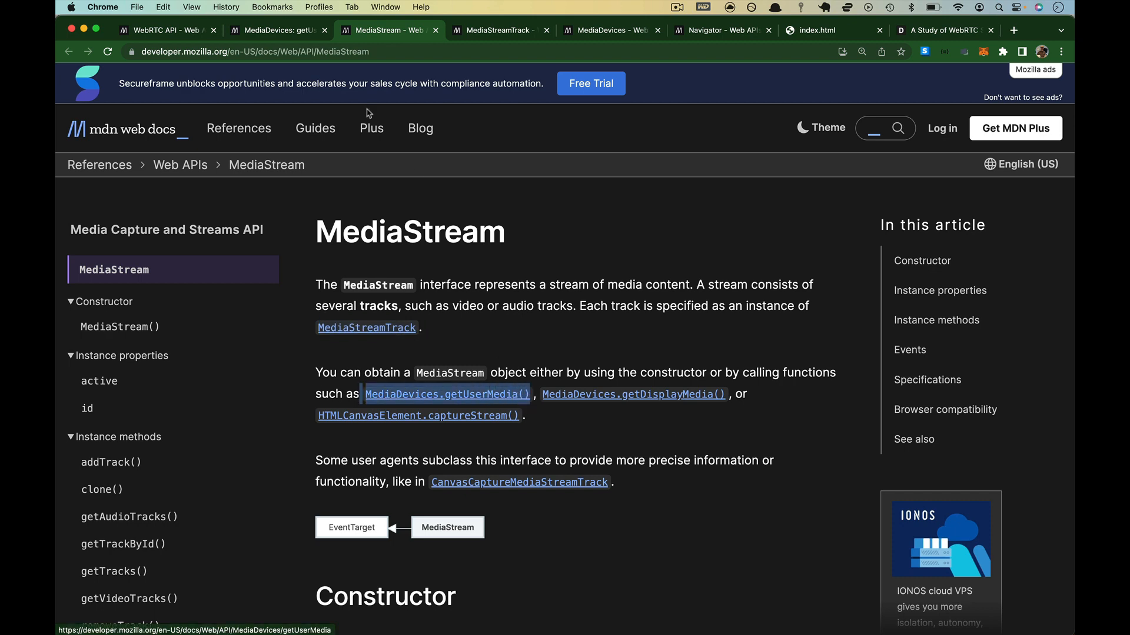
Return to the getUserMedia() page, highlight the returned-Promise sentence, and scroll to the async getMedia try/catch example
{"action": "left_click", "coordinate": [447, 394]}
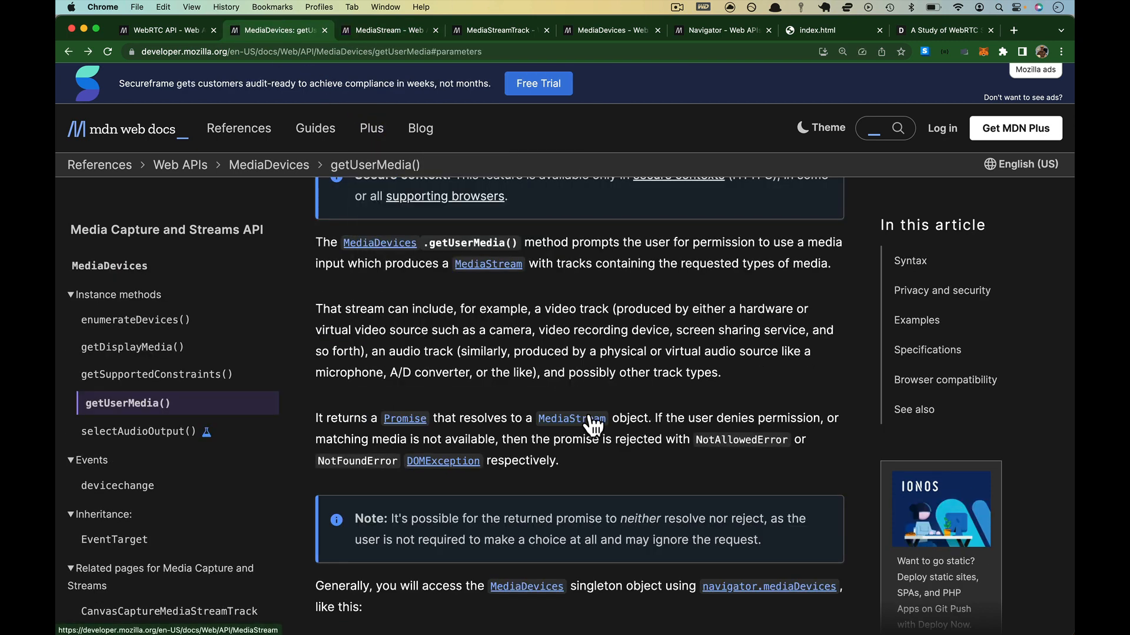
{"action": "scroll", "scroll_direction": "down", "scroll_amount": 3}
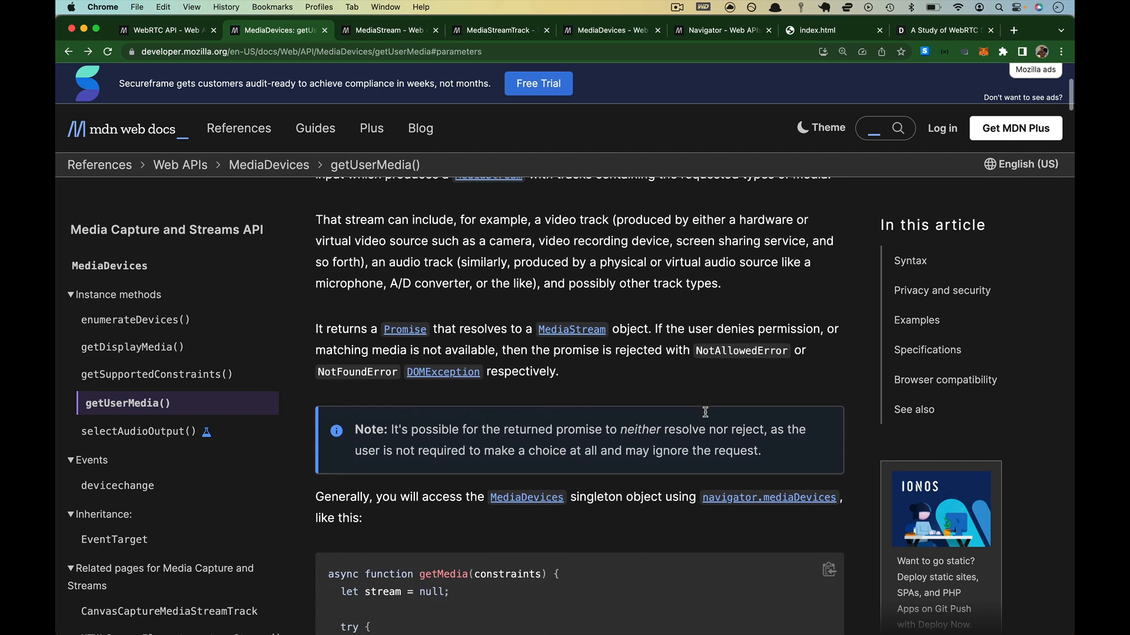
{"action": "left_click_drag", "start_coordinate": [315, 330], "coordinate": [655, 329]}
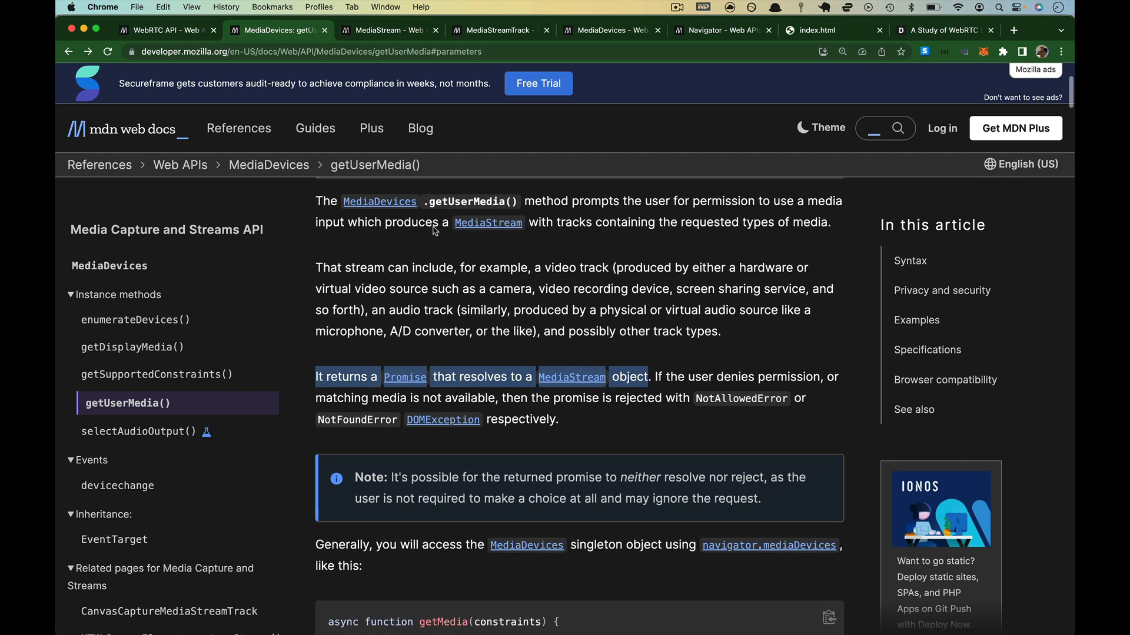
{"action": "scroll", "scroll_direction": "down", "scroll_amount": 3}
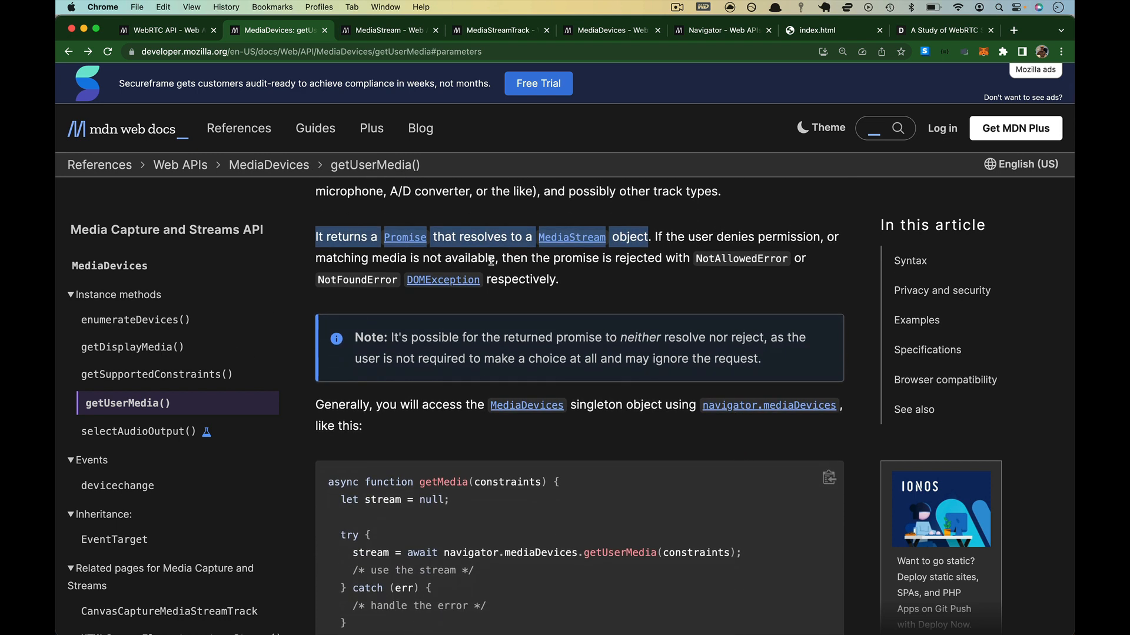
{"action": "mouse_move", "coordinate": [645, 259]}
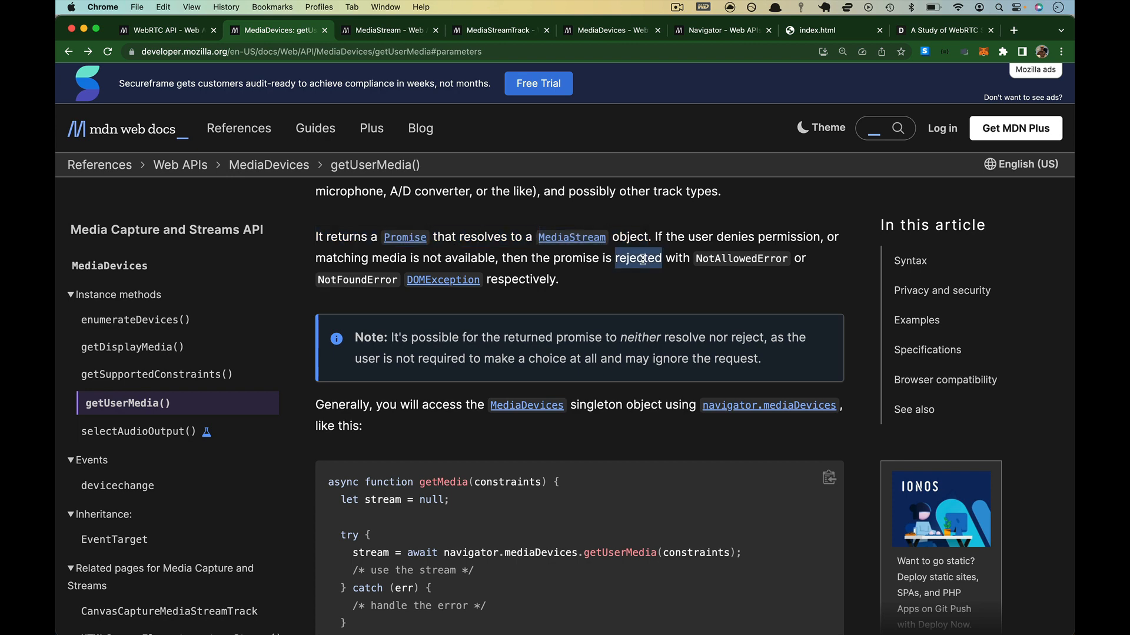
{"action": "scroll", "scroll_direction": "down", "scroll_amount": 3}
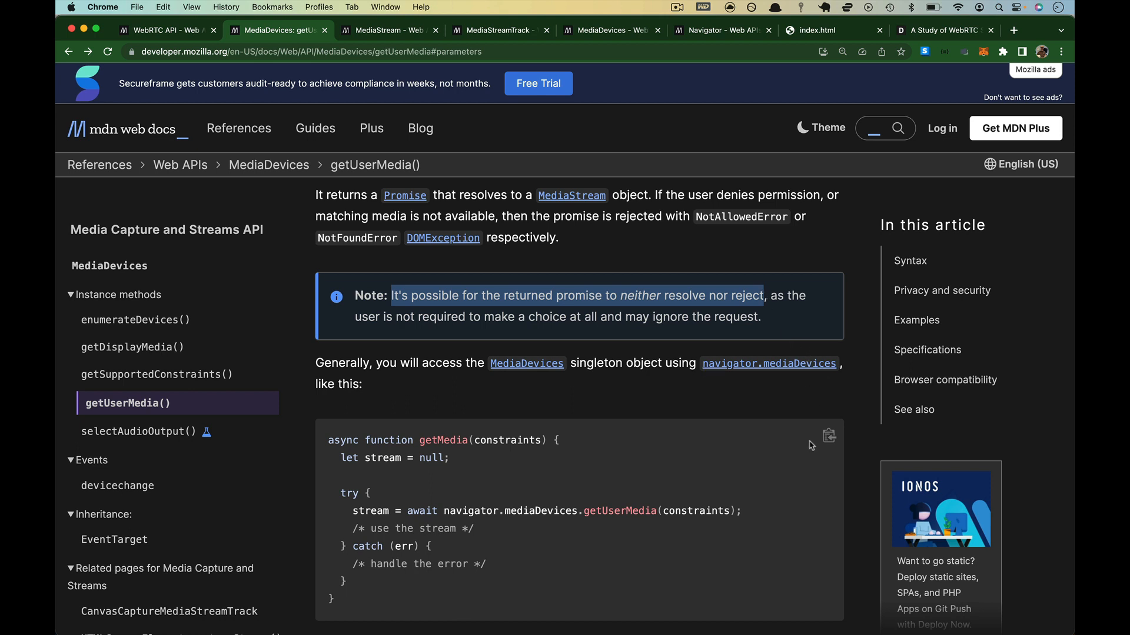
{"action": "mouse_move", "coordinate": [782, 363]}
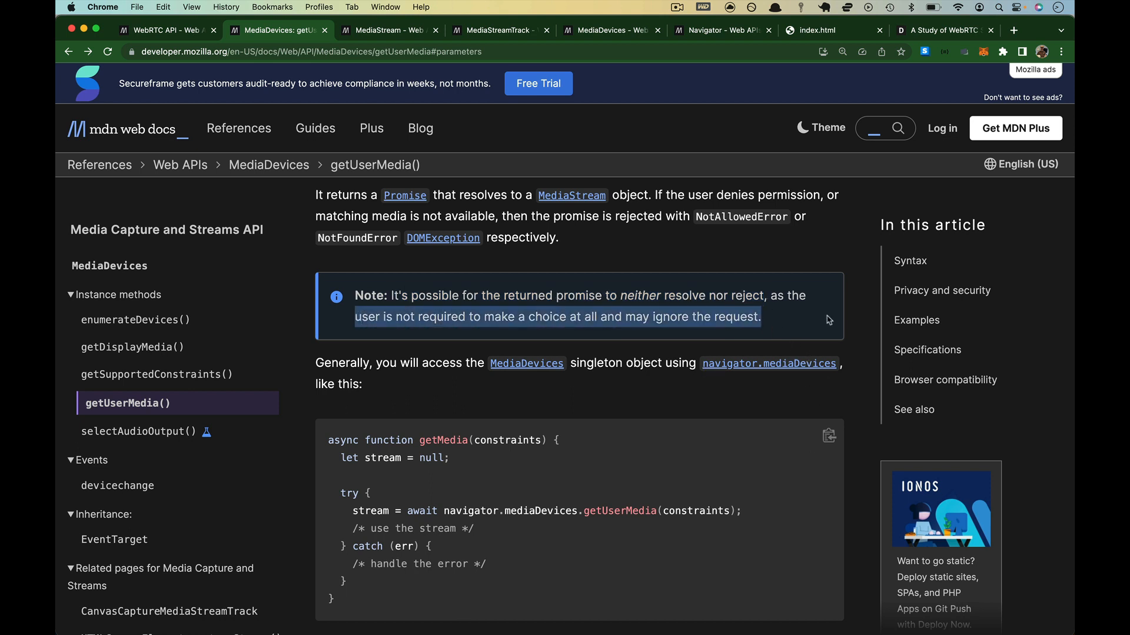
{"action": "mouse_move", "coordinate": [663, 374]}
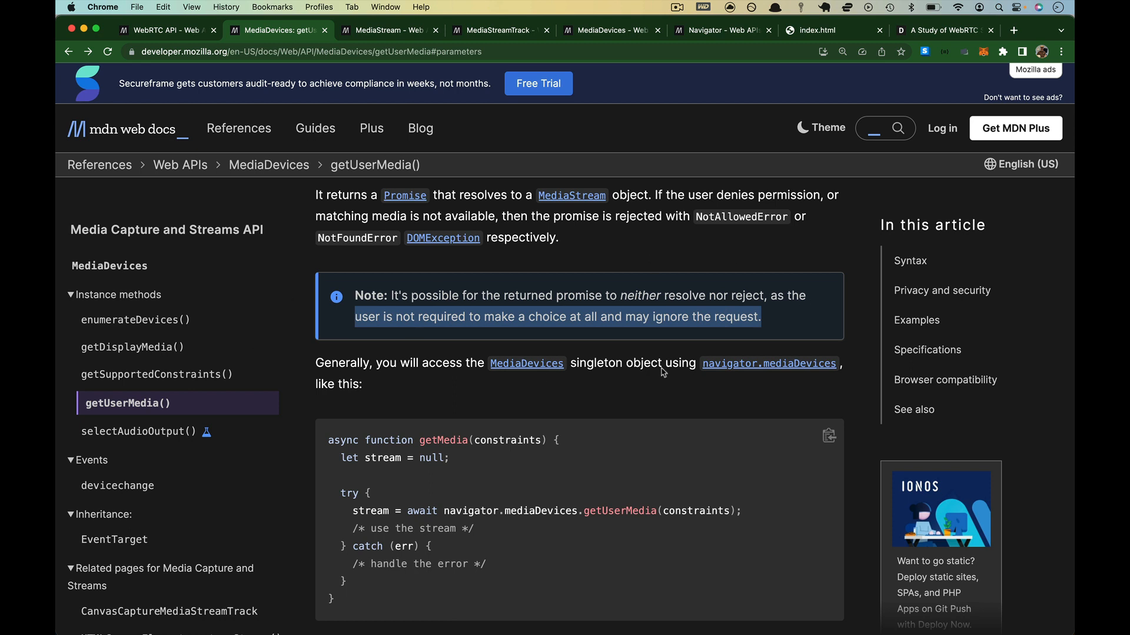
{"action": "mouse_move", "coordinate": [724, 307]}
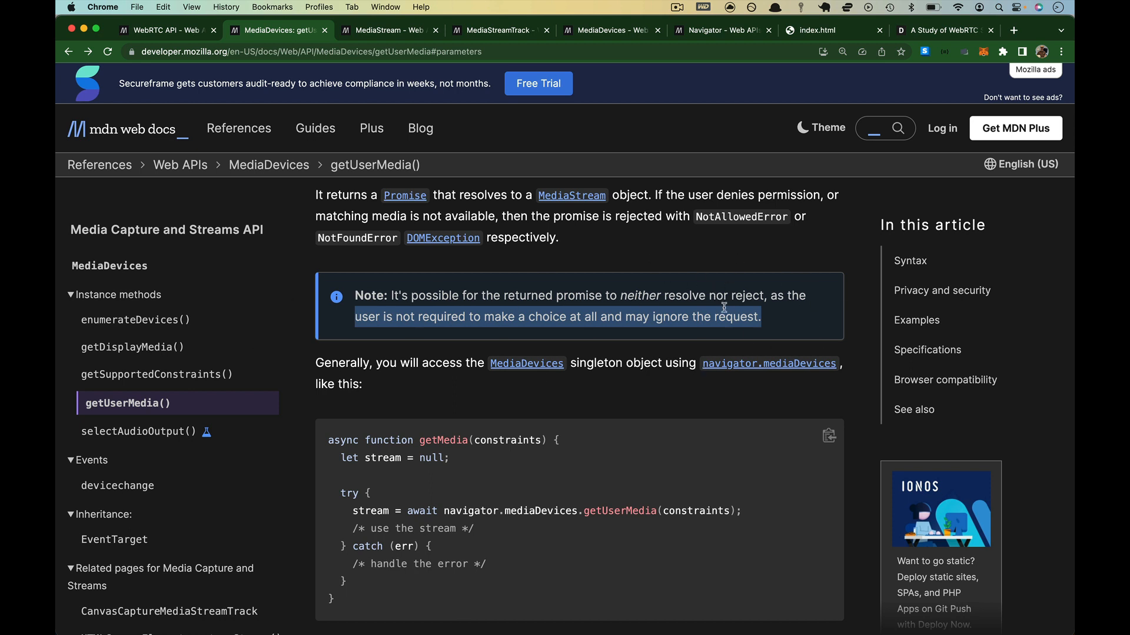
{"action": "scroll", "scroll_direction": "down", "scroll_amount": 3}
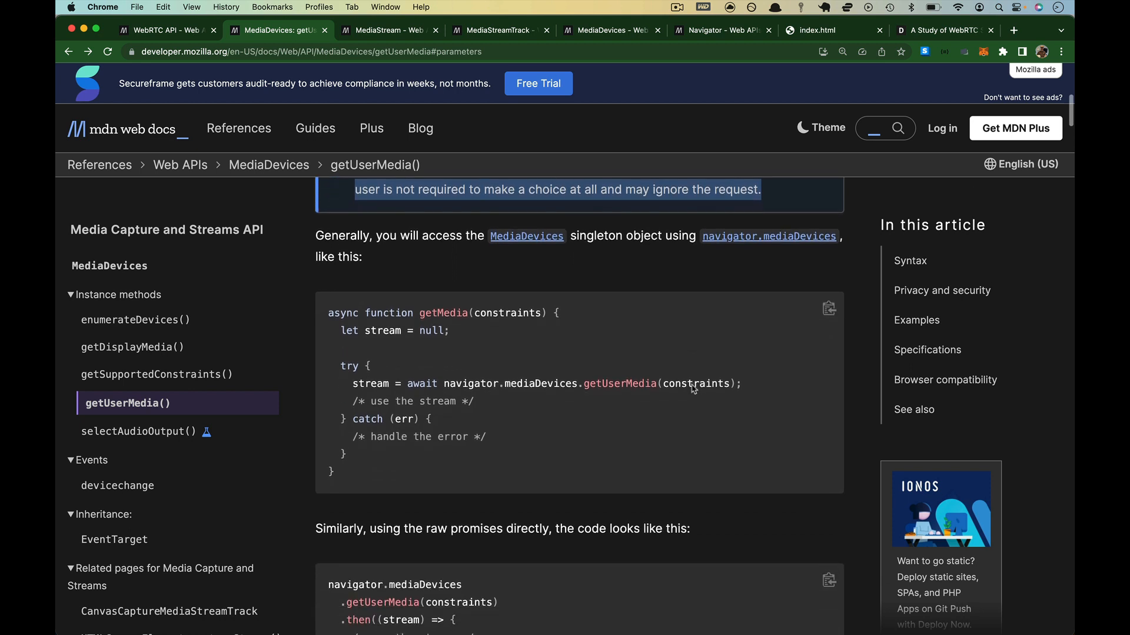
{"action": "scroll", "scroll_direction": "down", "scroll_amount": 3}
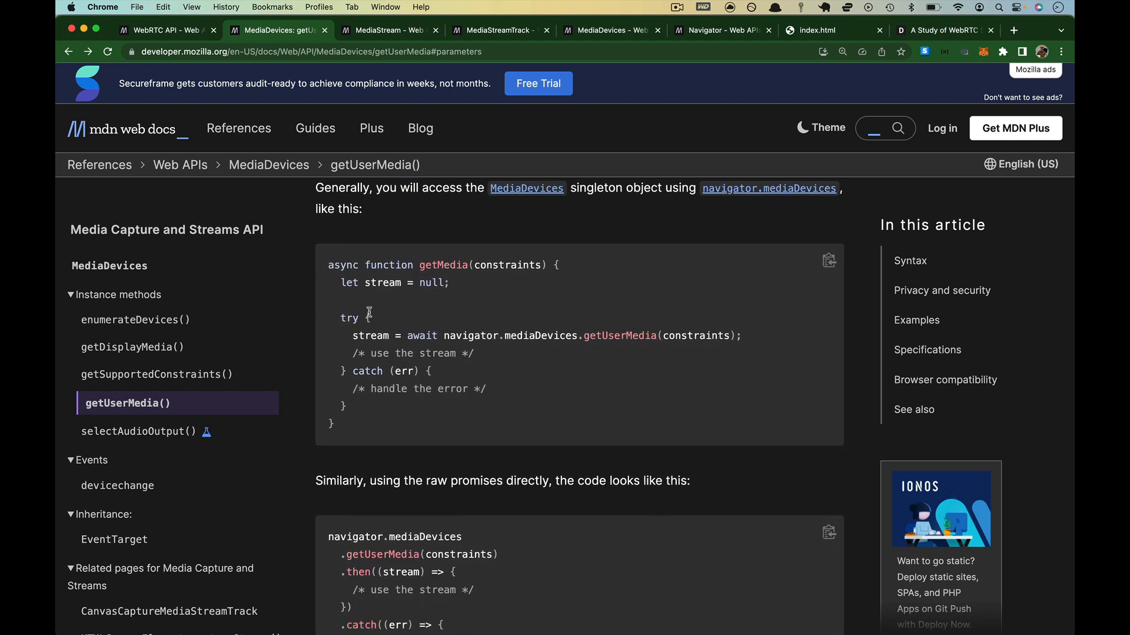
{"action": "mouse_move", "coordinate": [392, 336]}
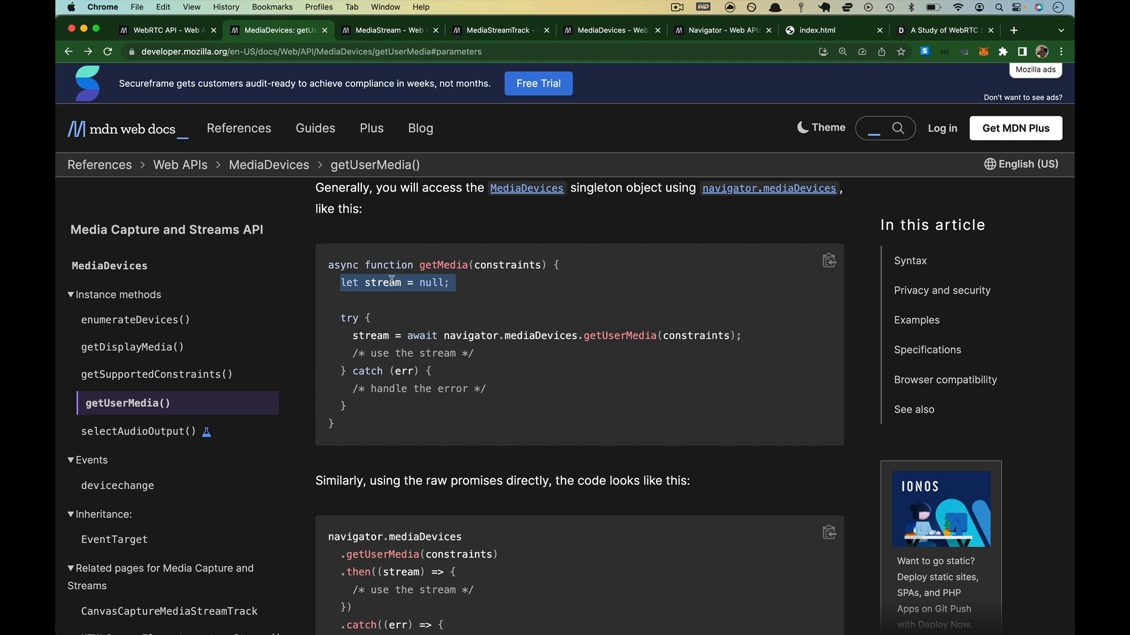
{"action": "mouse_move", "coordinate": [368, 351]}
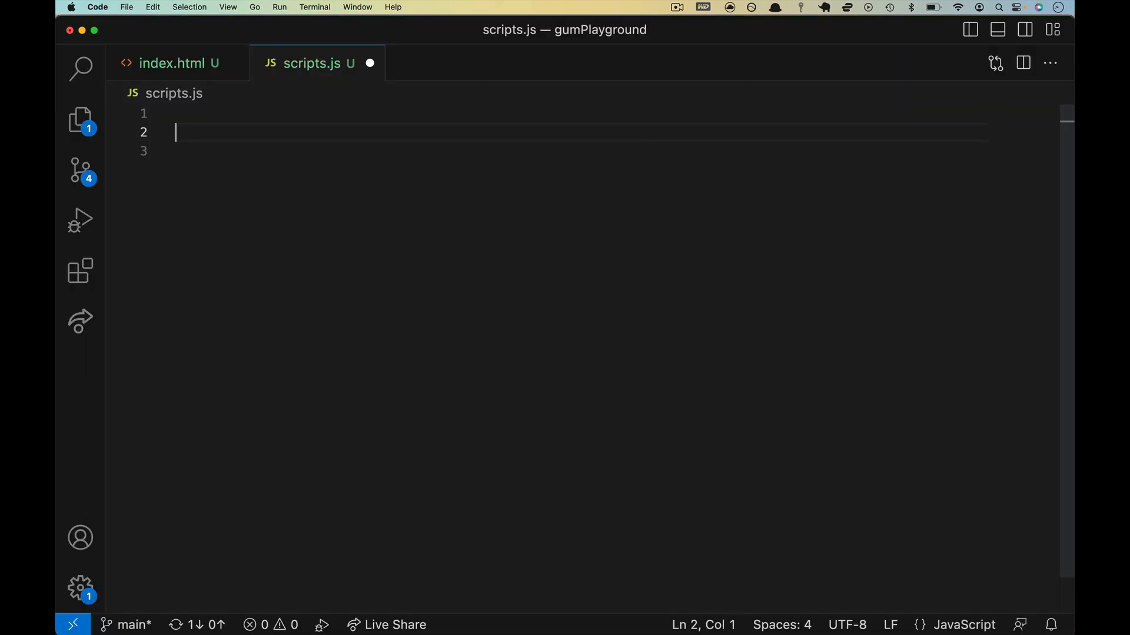
Declare 'let stream = null' with a comment that the stream variable is usable anywhere
{"action": "type", "text": "let stream = null //"}
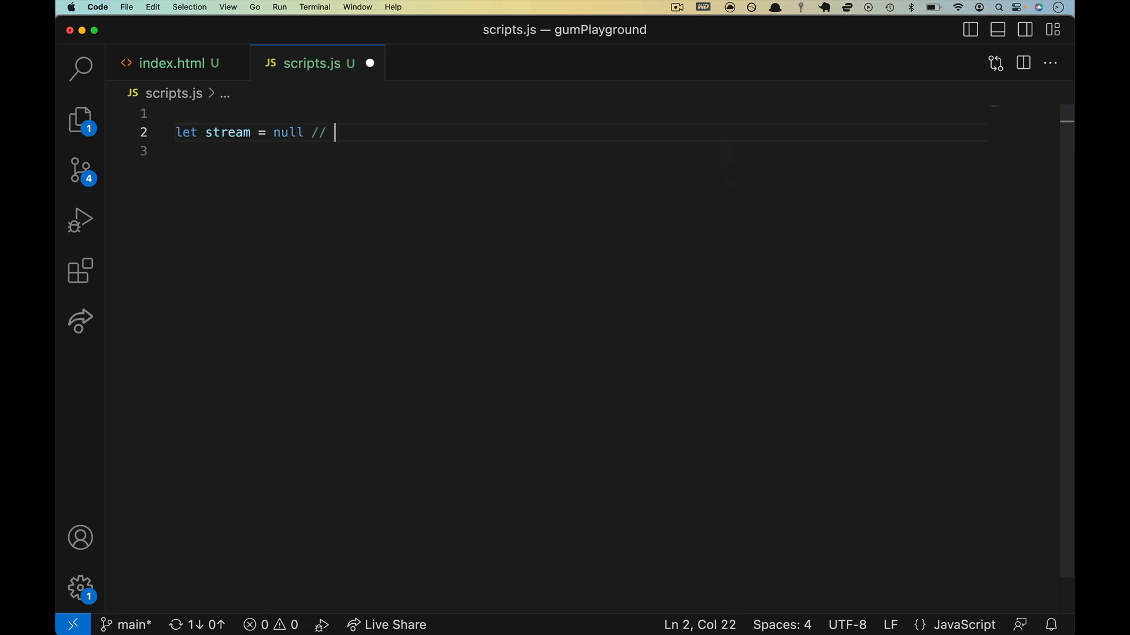
{"action": "type", "text": "Init stream var so we can use e"}
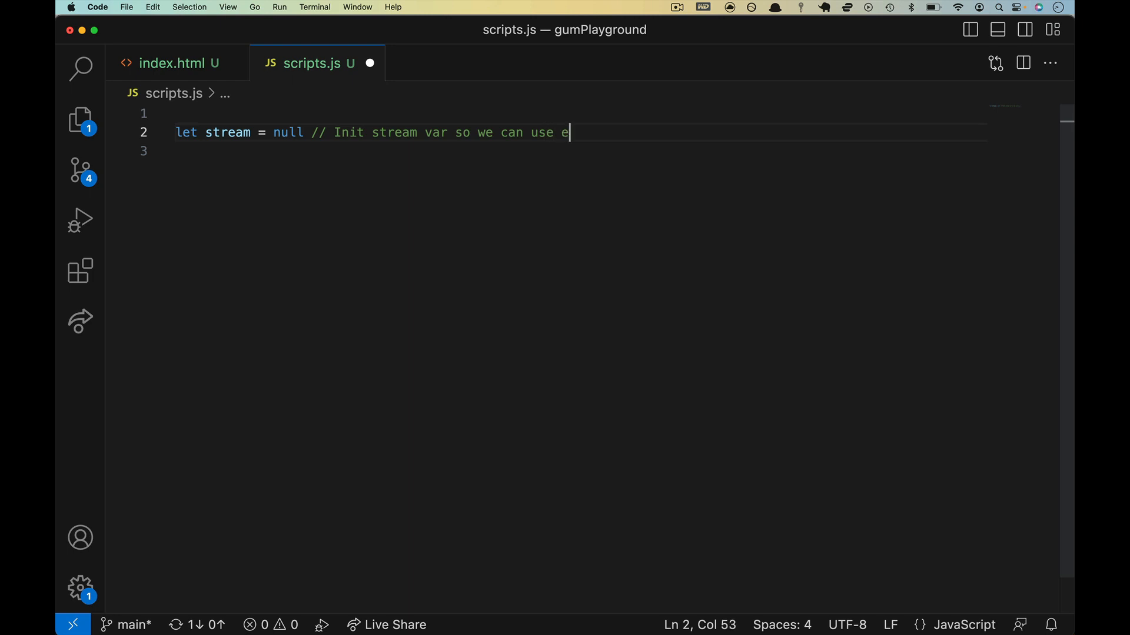
{"action": "type", "text": "anywhere"}
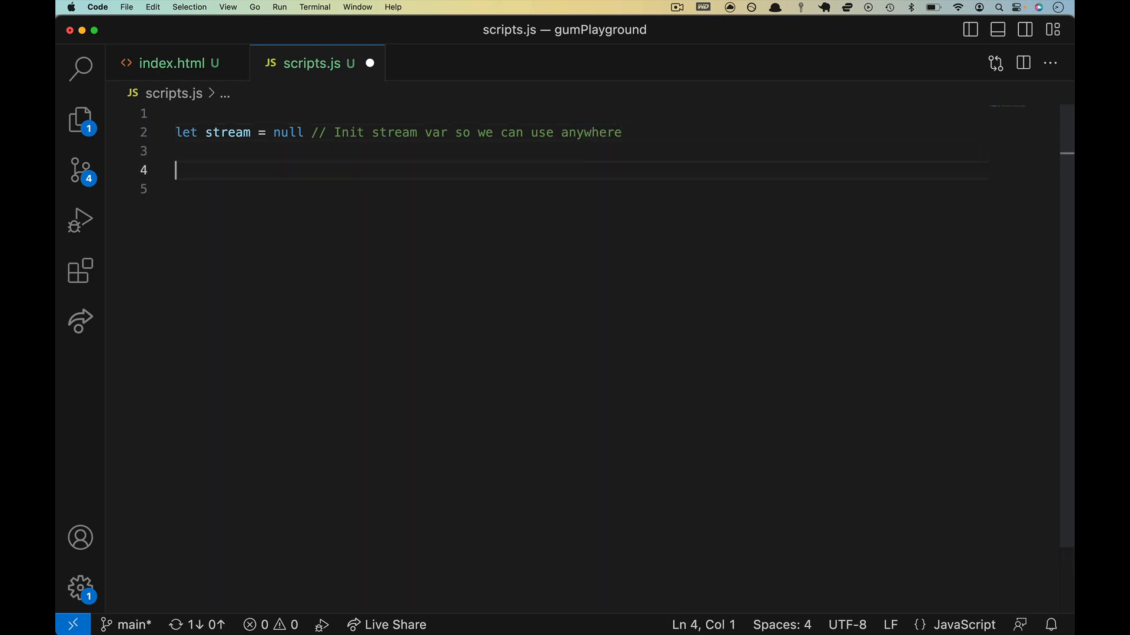
Define 'const getMicAndCamera = async()=>{' and start its indented body
{"action": "type", "text": "const"}
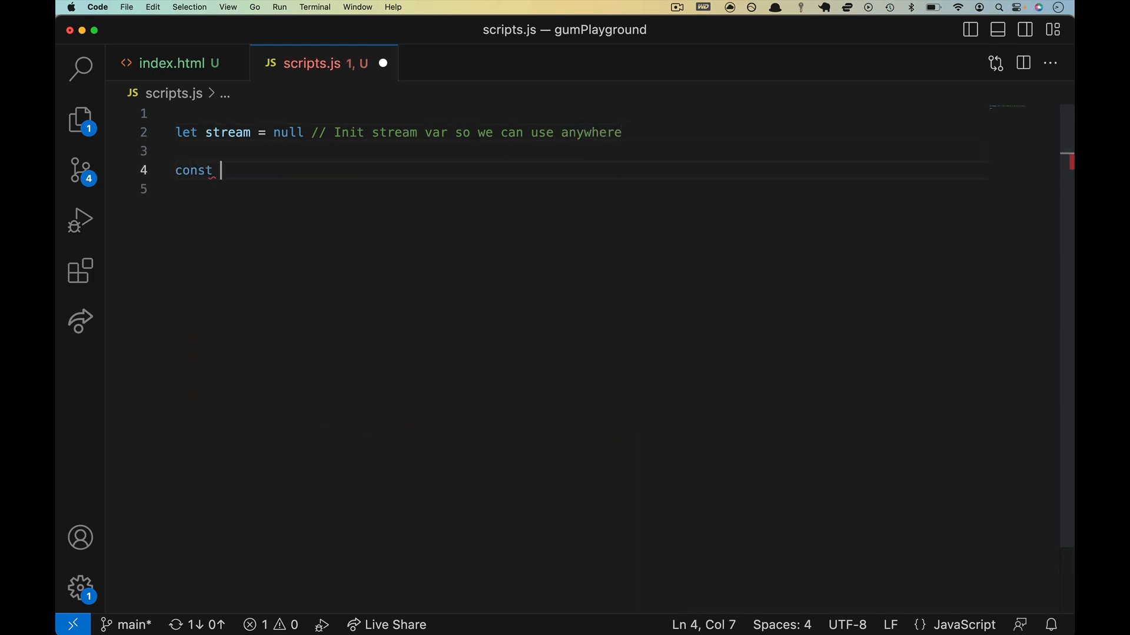
{"action": "type", "text": "getMicA"}
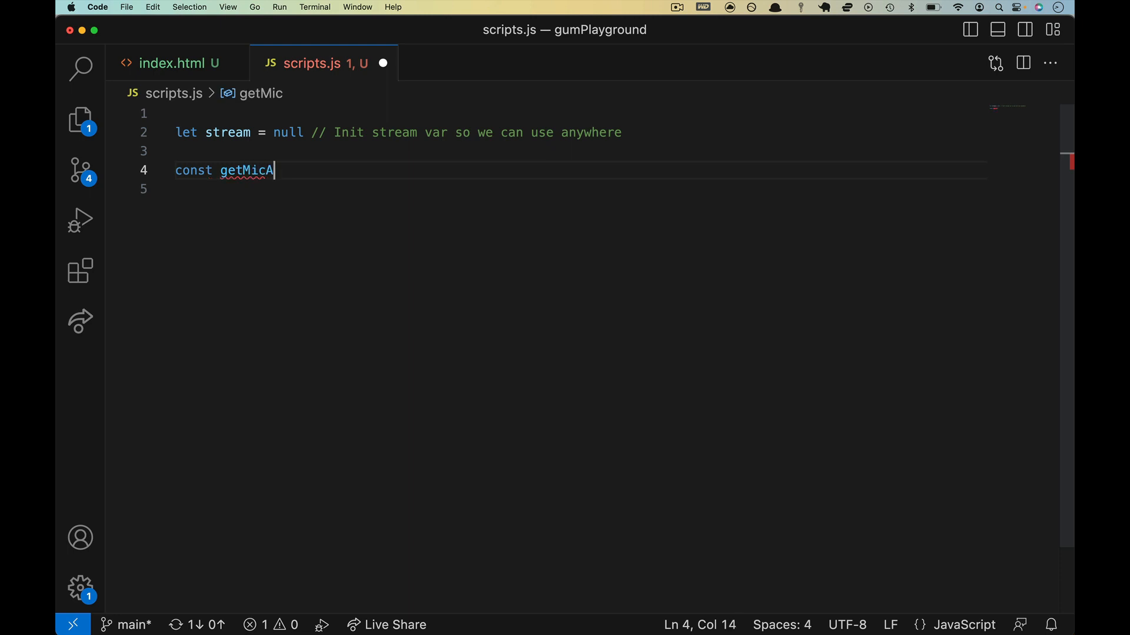
{"action": "type", "text": "ndCamera = as"}
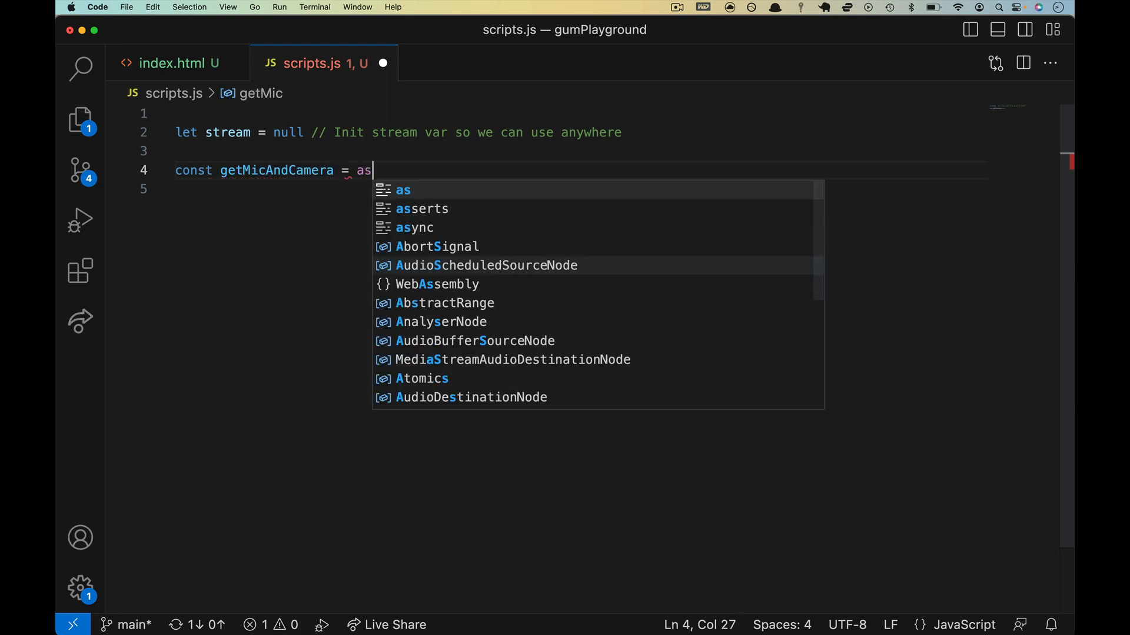
{"action": "type", "text": "ync()=>{"}
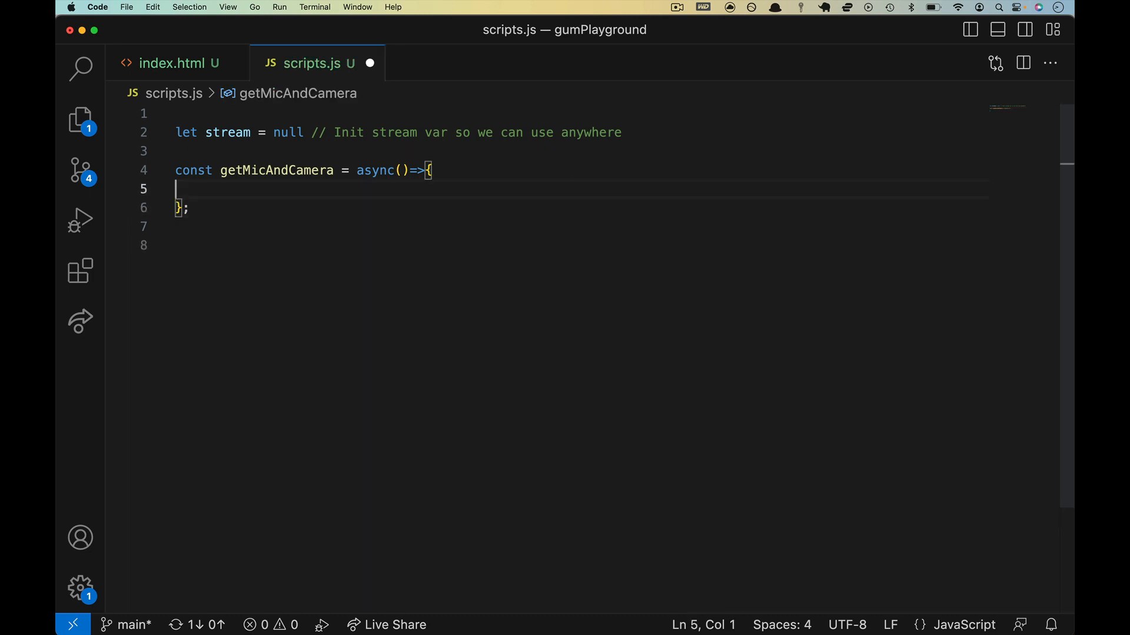
{"action": "key", "text": "Enter"}
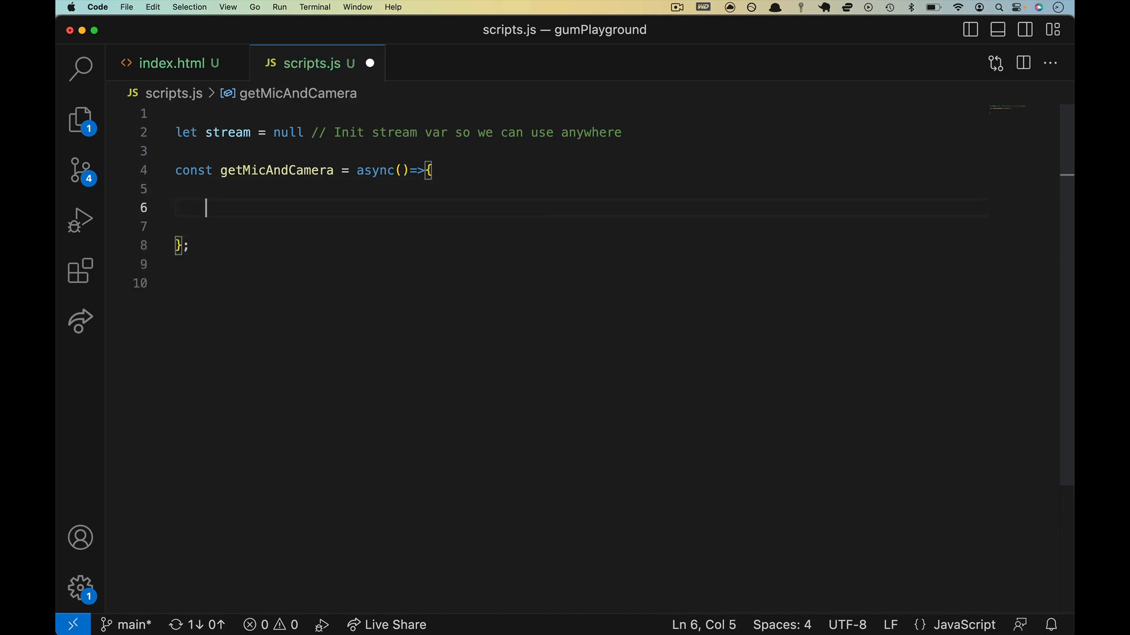
Assign navigator.mediaDevices.getUserMedia() to stream via autocomplete and select that line
{"action": "type", "text": "stream = navigator."}
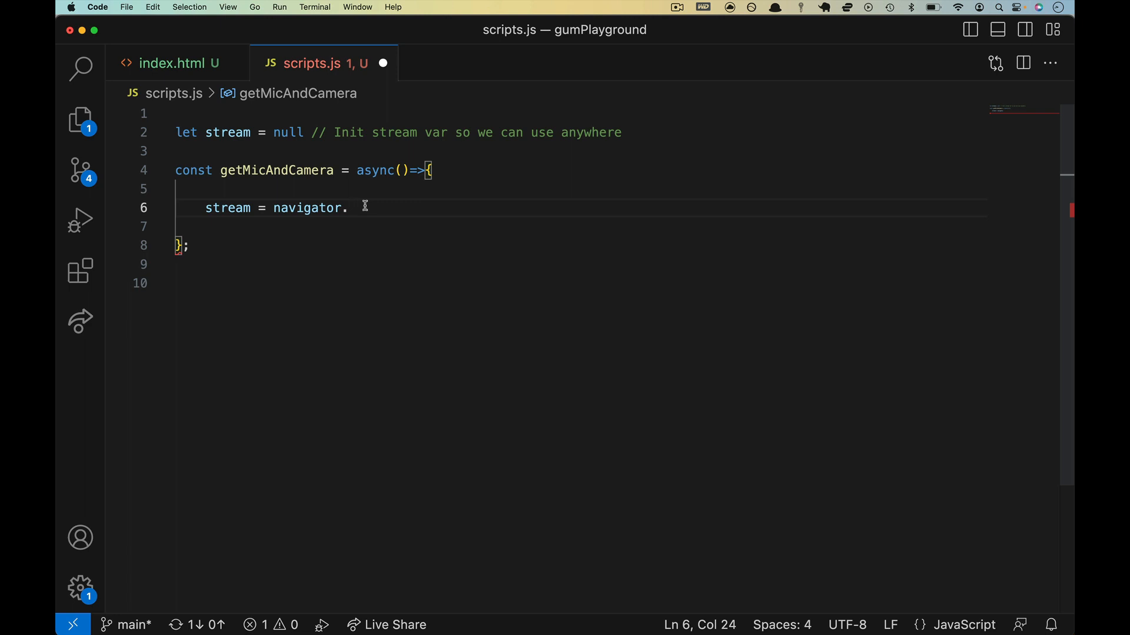
{"action": "mouse_move", "coordinate": [367, 295]}
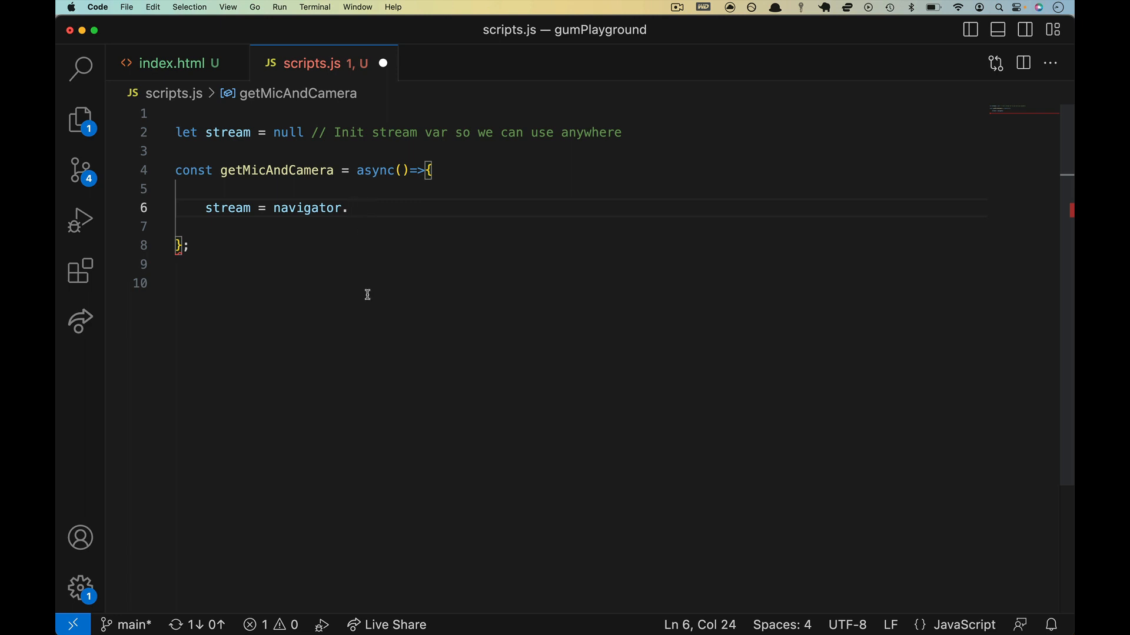
{"action": "type", "text": "mediaDevices."}
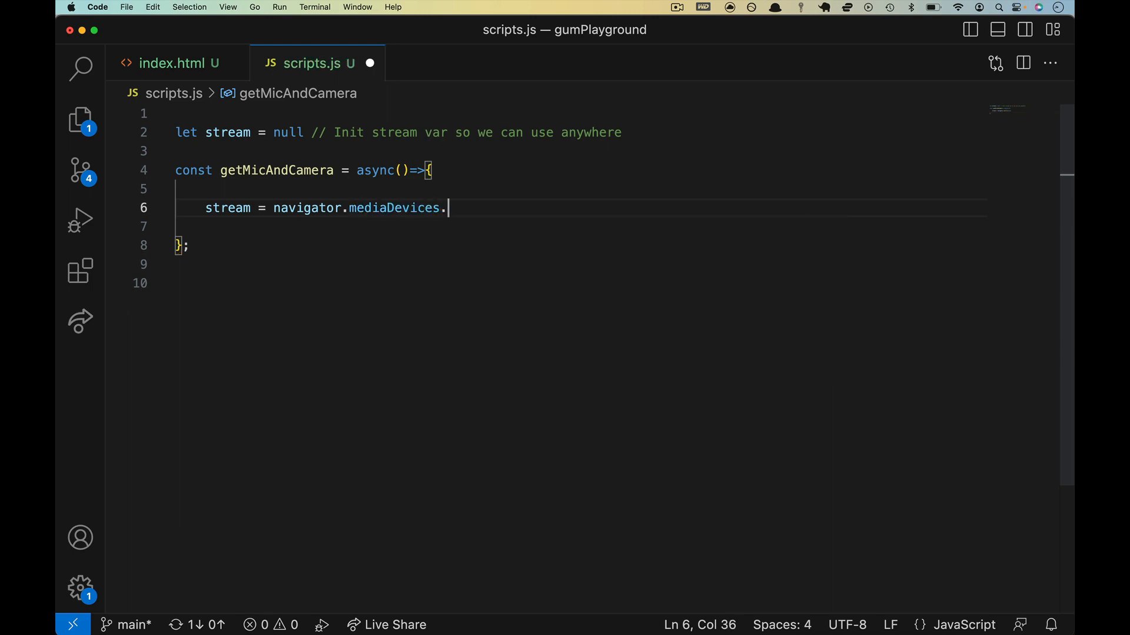
{"action": "type", "text": "get"}
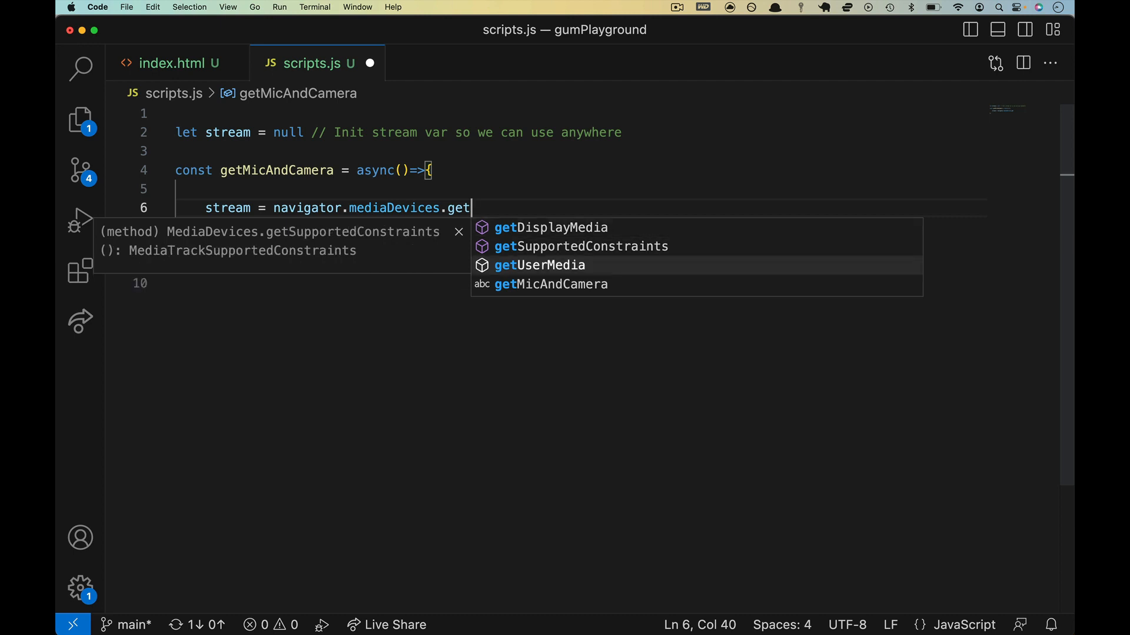
{"action": "left_click", "coordinate": [539, 266]}
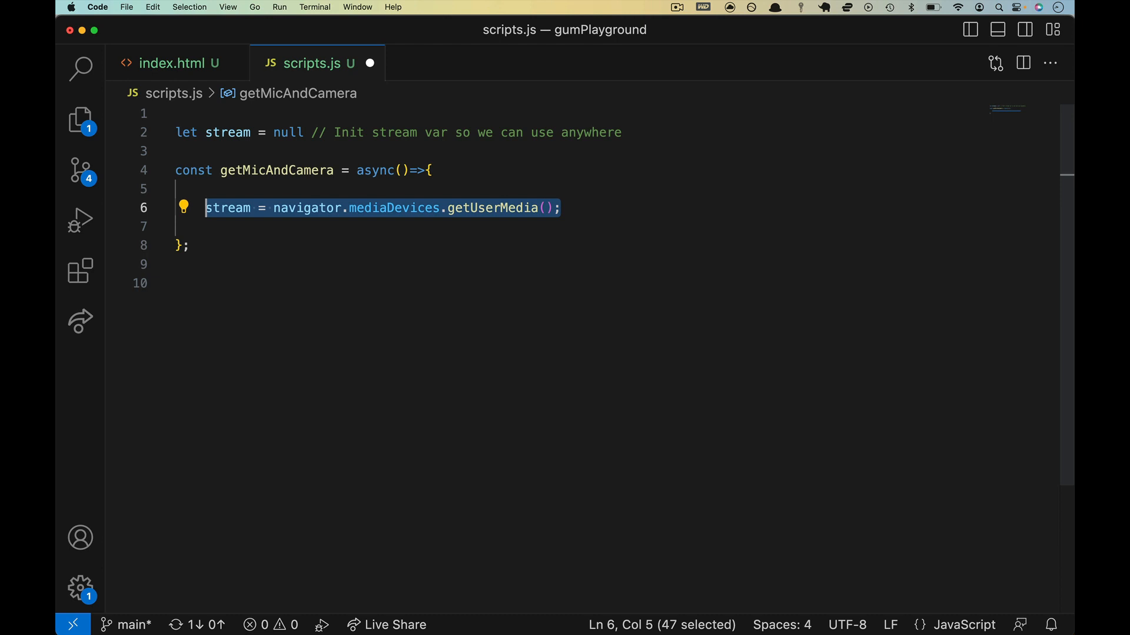
{"action": "double_click", "coordinate": [492, 208]}
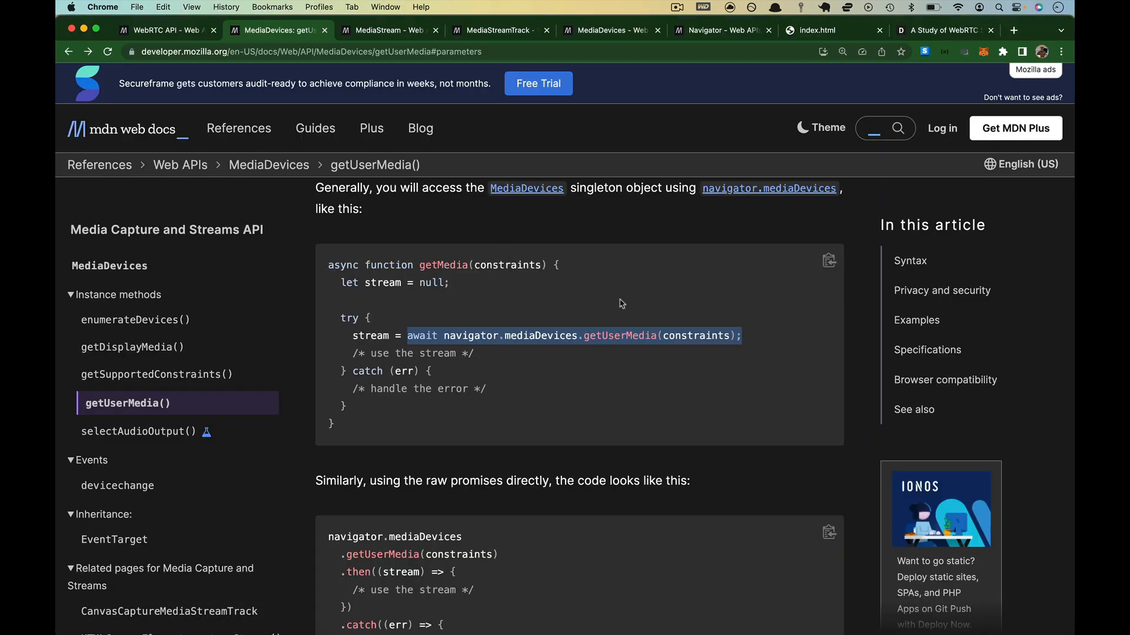
Locate the constraints parameter description and its audio-and-video example on the MDN getUserMedia page
{"action": "double_click", "coordinate": [694, 337]}
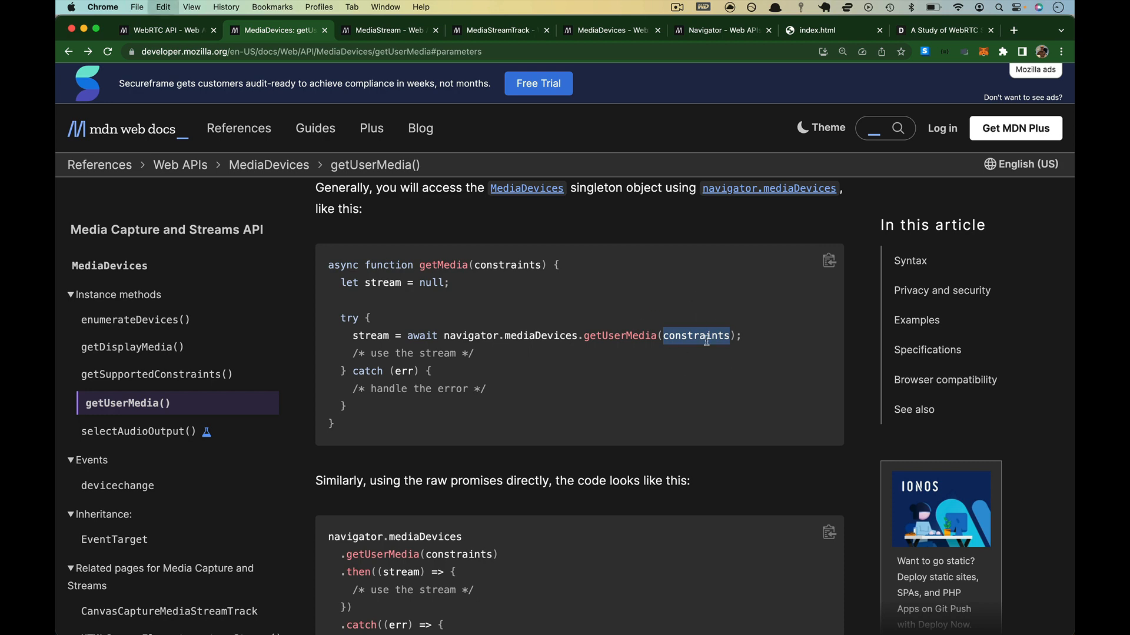
{"action": "scroll", "scroll_direction": "down", "scroll_amount": 3}
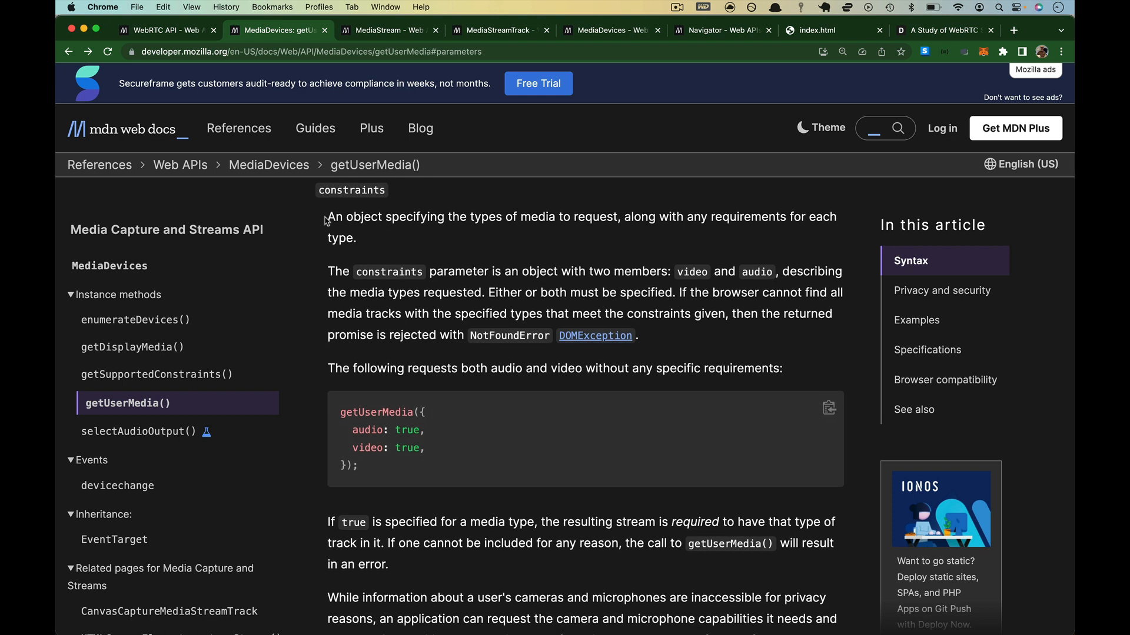
{"action": "mouse_move", "coordinate": [619, 230]}
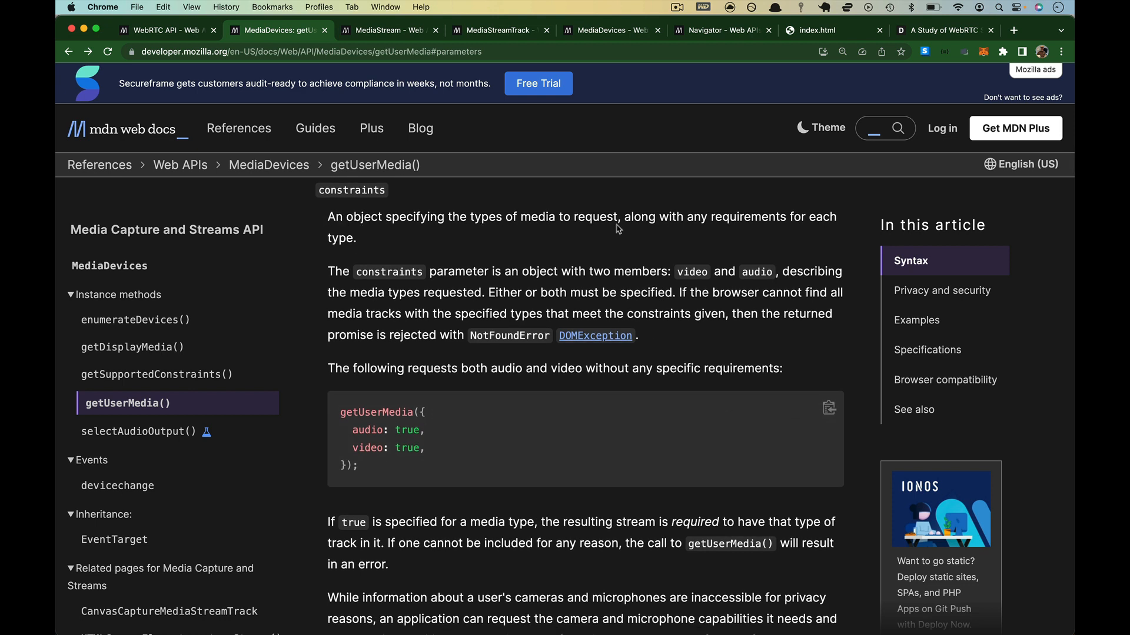
{"action": "mouse_move", "coordinate": [678, 222]}
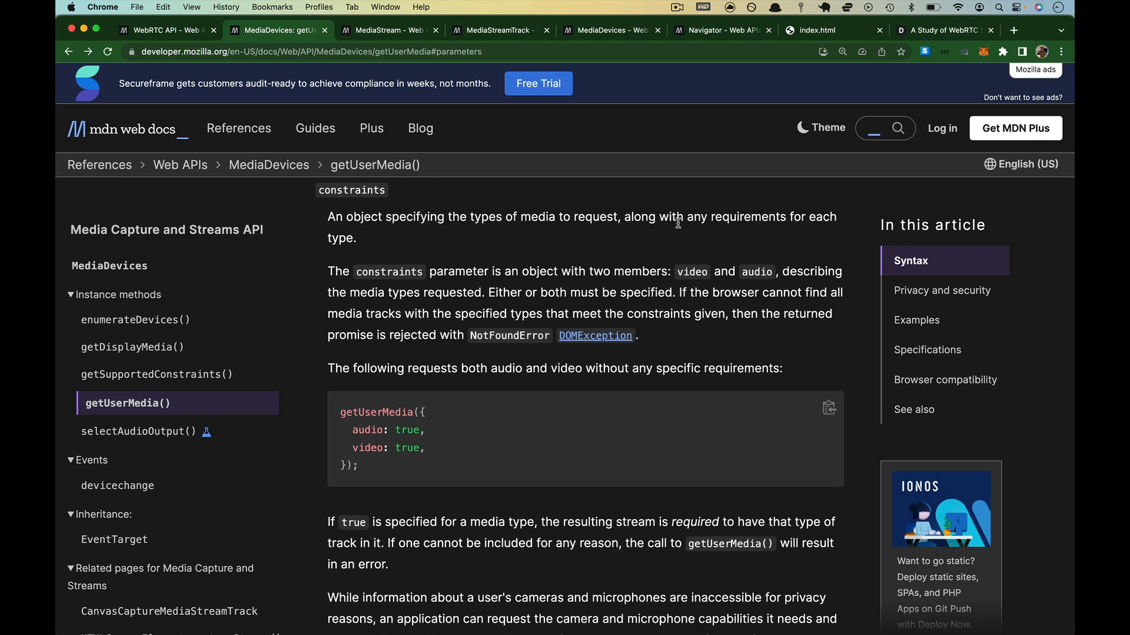
{"action": "mouse_move", "coordinate": [671, 238]}
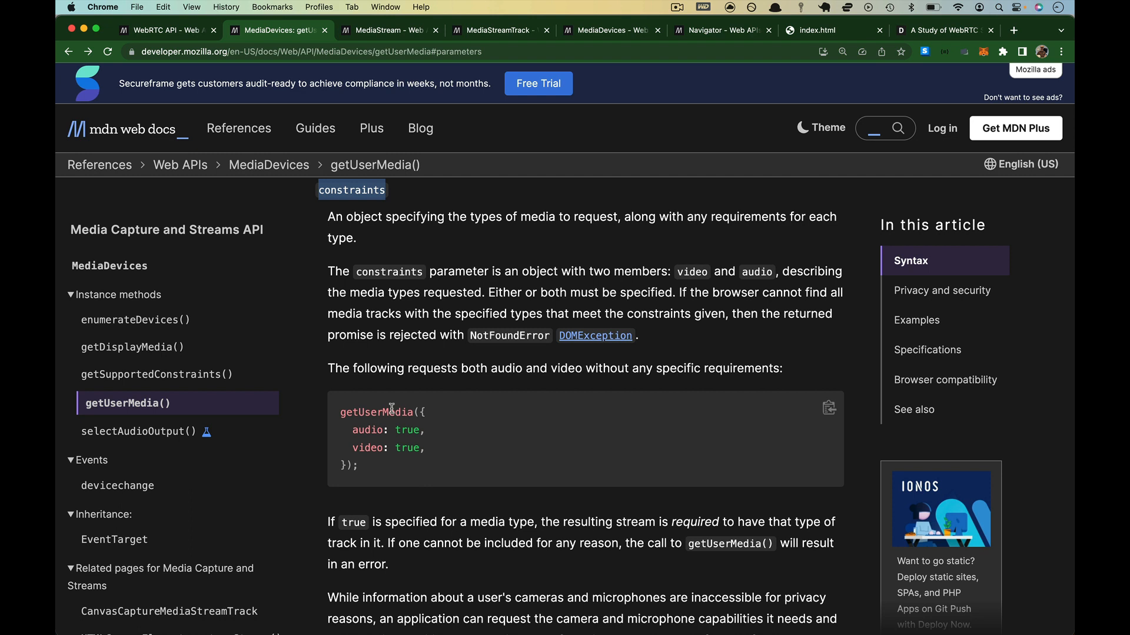
{"action": "double_click", "coordinate": [367, 431]}
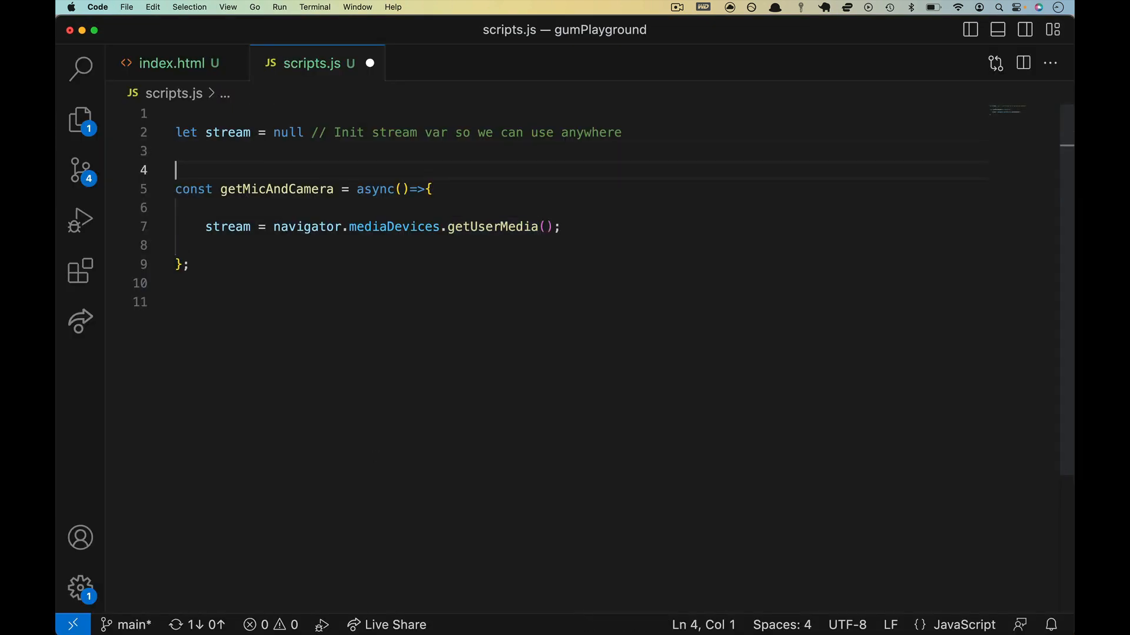
Define const constraints = {audio: true, video: true} with a comment about using headphones
{"action": "type", "text": "cosnt const"}
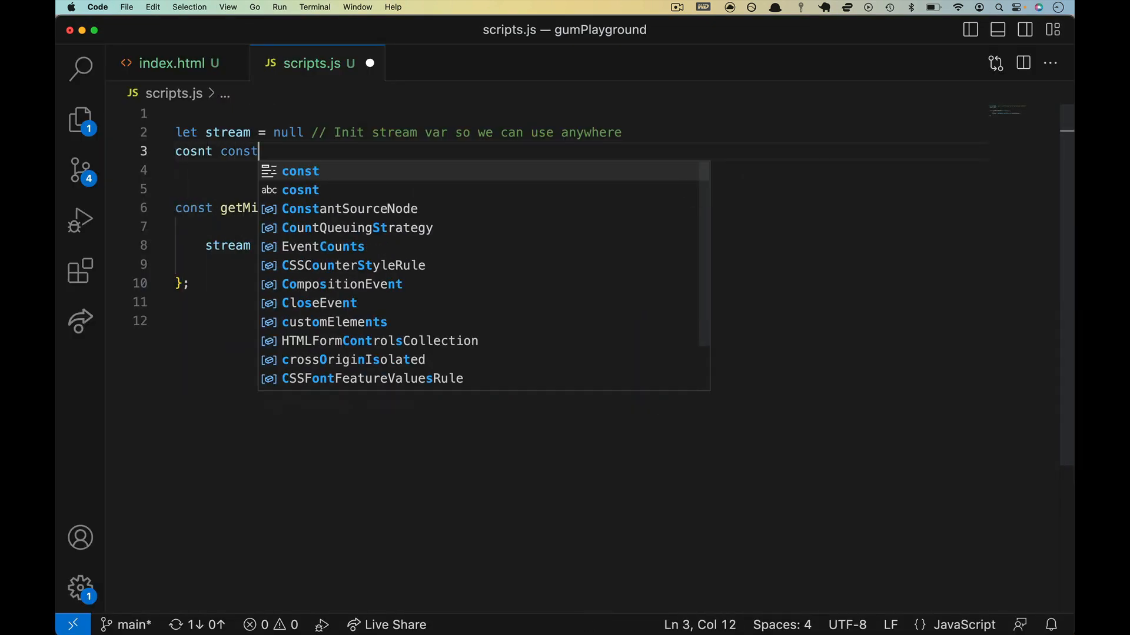
{"action": "type", "text": "raints =a"}
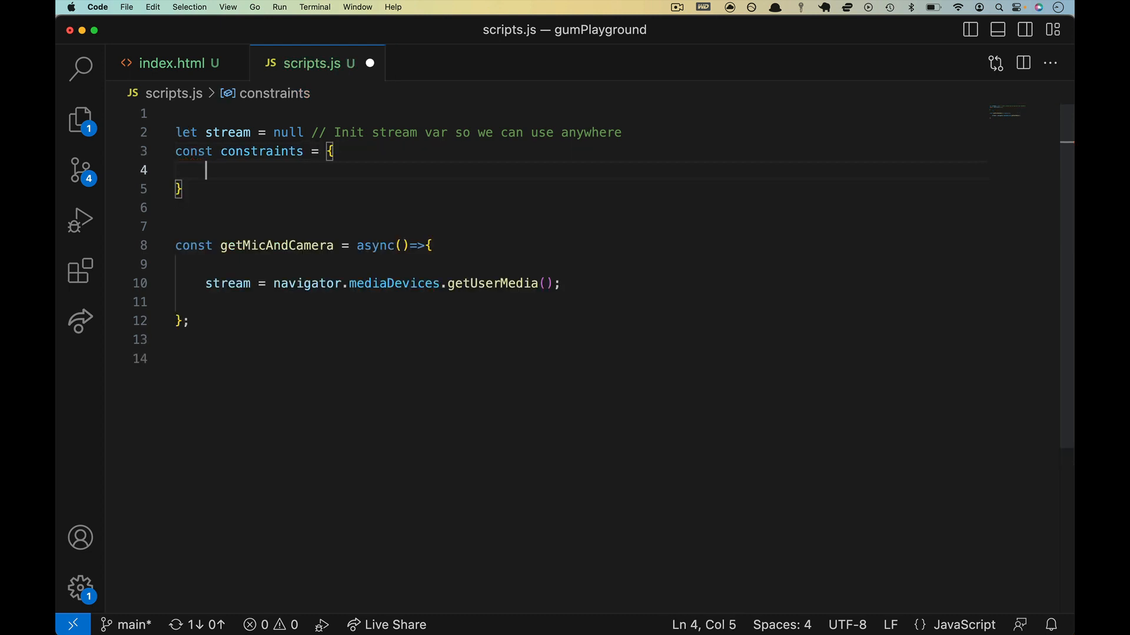
{"action": "type", "text": "audio: true,"}
{"action": "type", "text": "video: true,"}
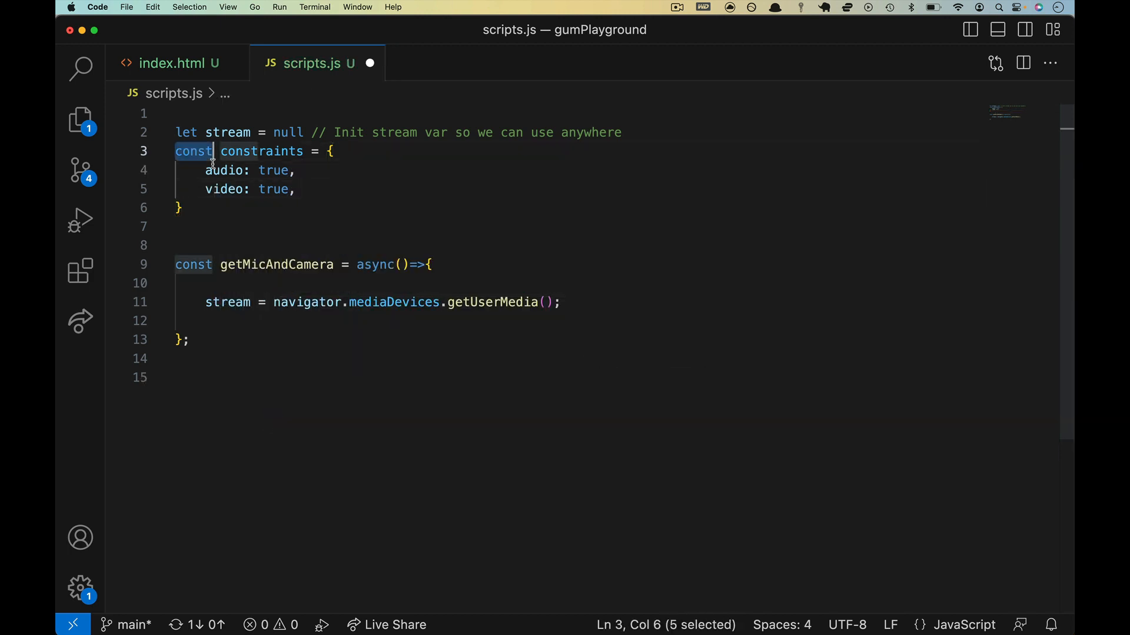
{"action": "double_click", "coordinate": [223, 188]}
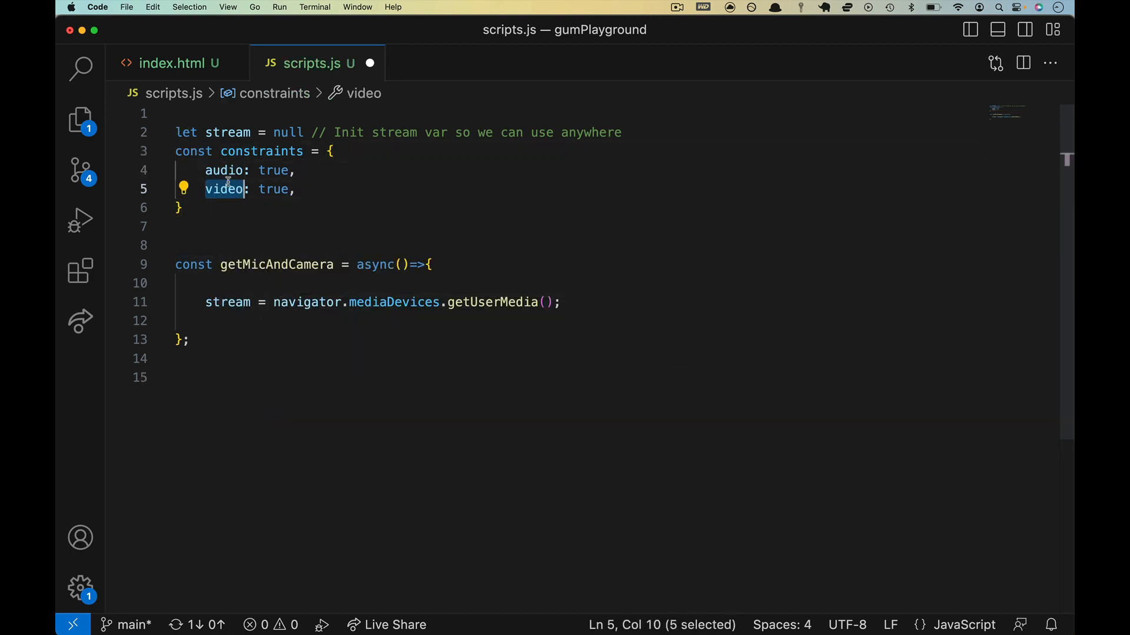
{"action": "type", "text": "//"}
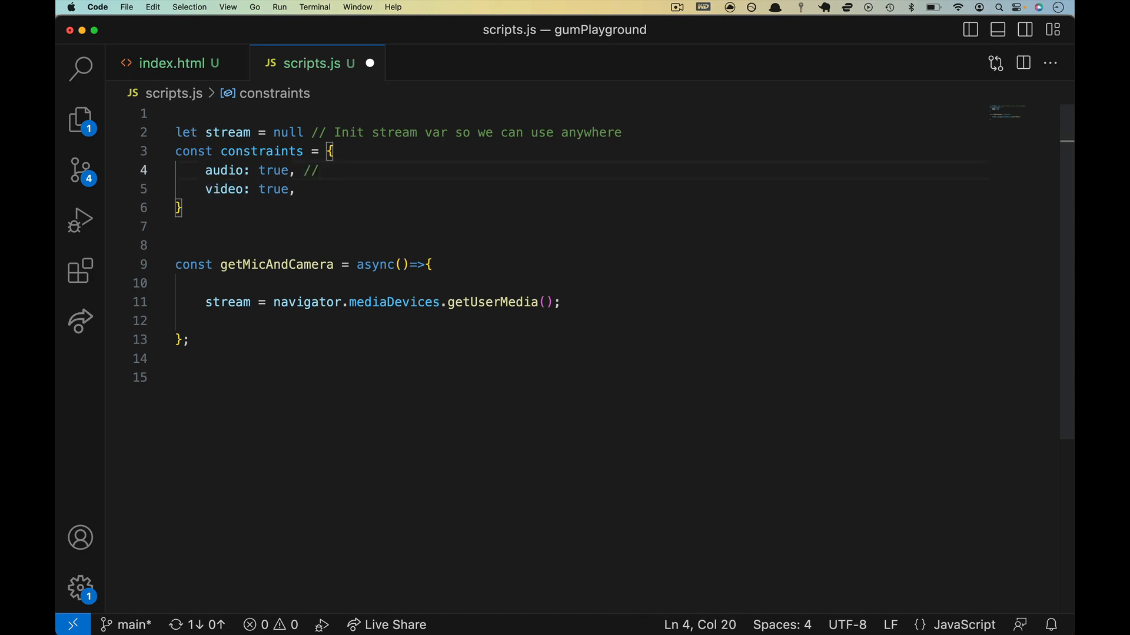
{"action": "type", "text": "use"}
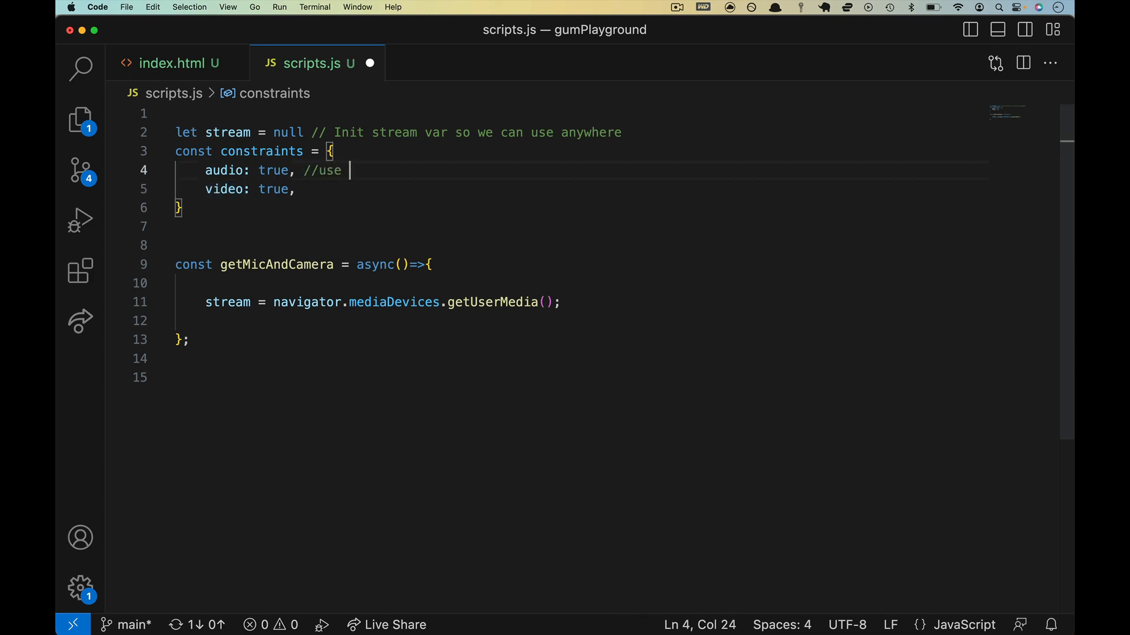
{"action": "type", "text": "your headphones"}
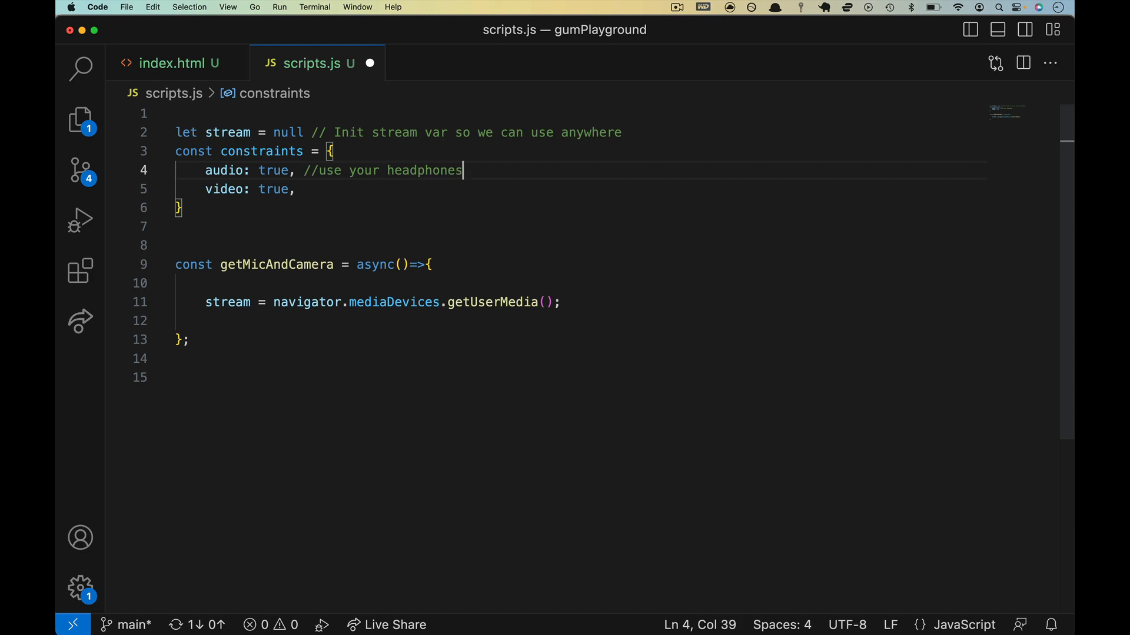
{"action": "type", "text": ", or be prepared for feedback!"}
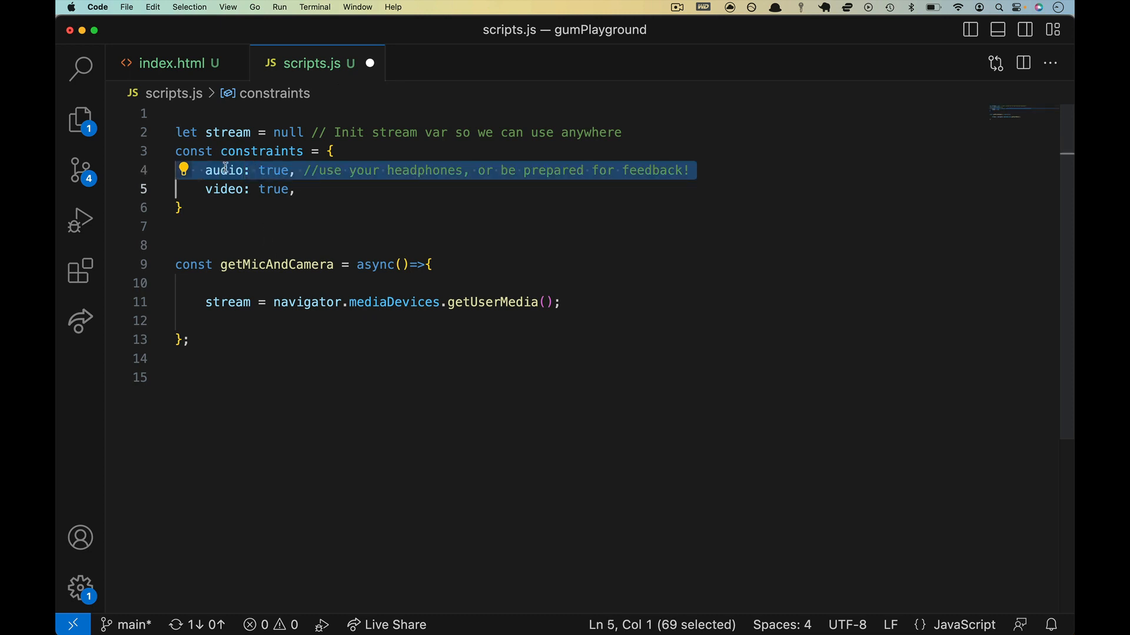
{"action": "mouse_move", "coordinate": [240, 211]}
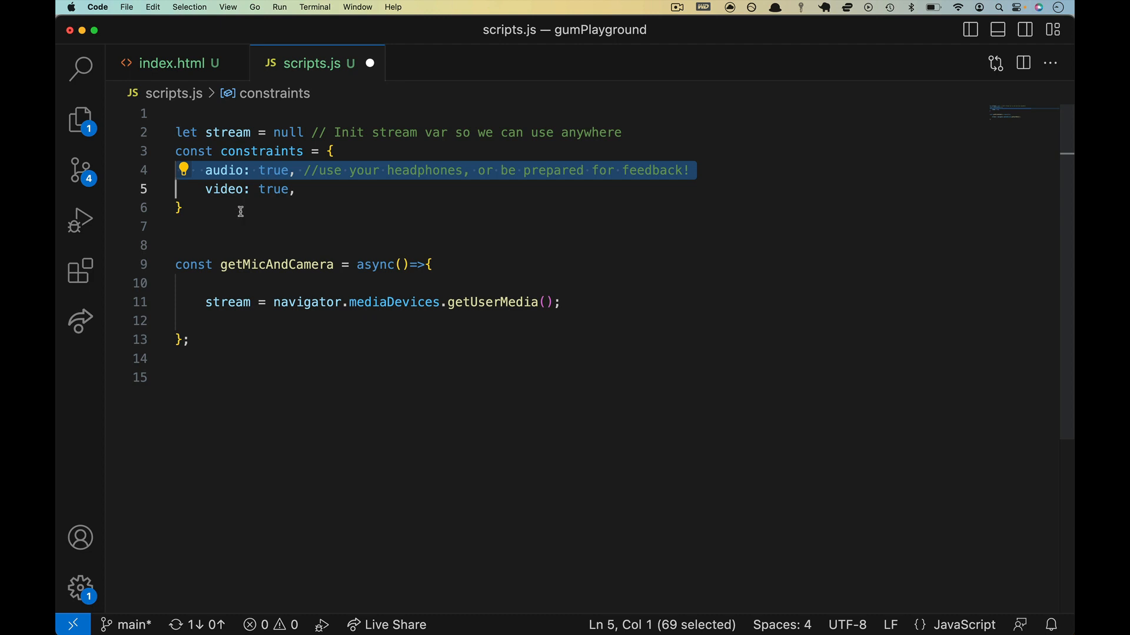
Pass constraints to an awaited getUserMedia call inside try{ } and start the catch{ block
{"action": "double_click", "coordinate": [261, 151]}
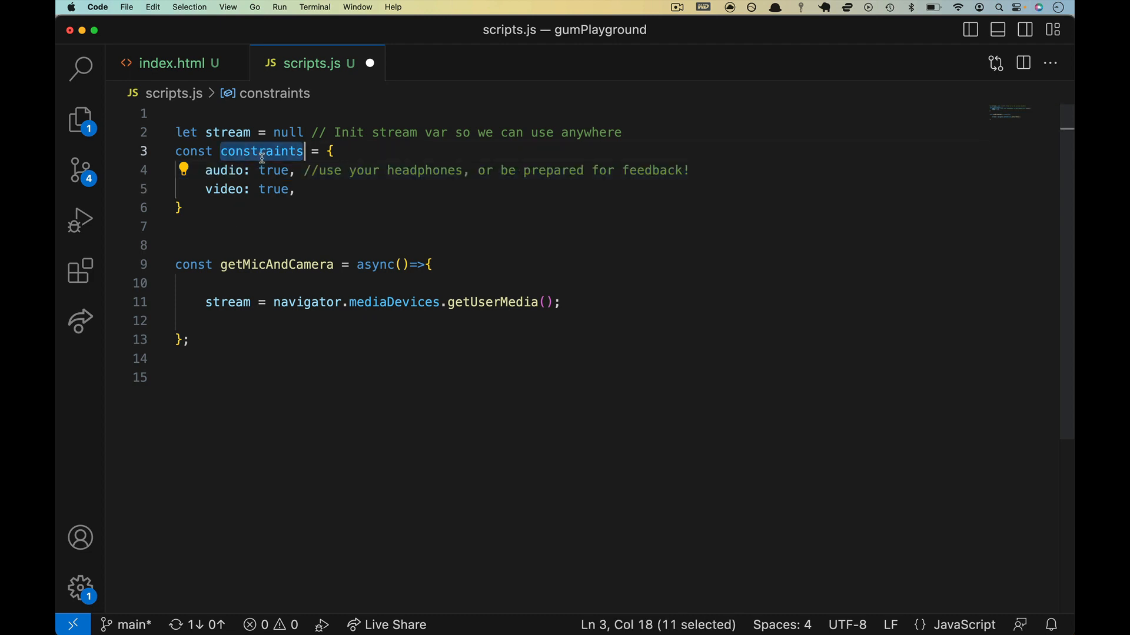
{"action": "mouse_move", "coordinate": [491, 302]}
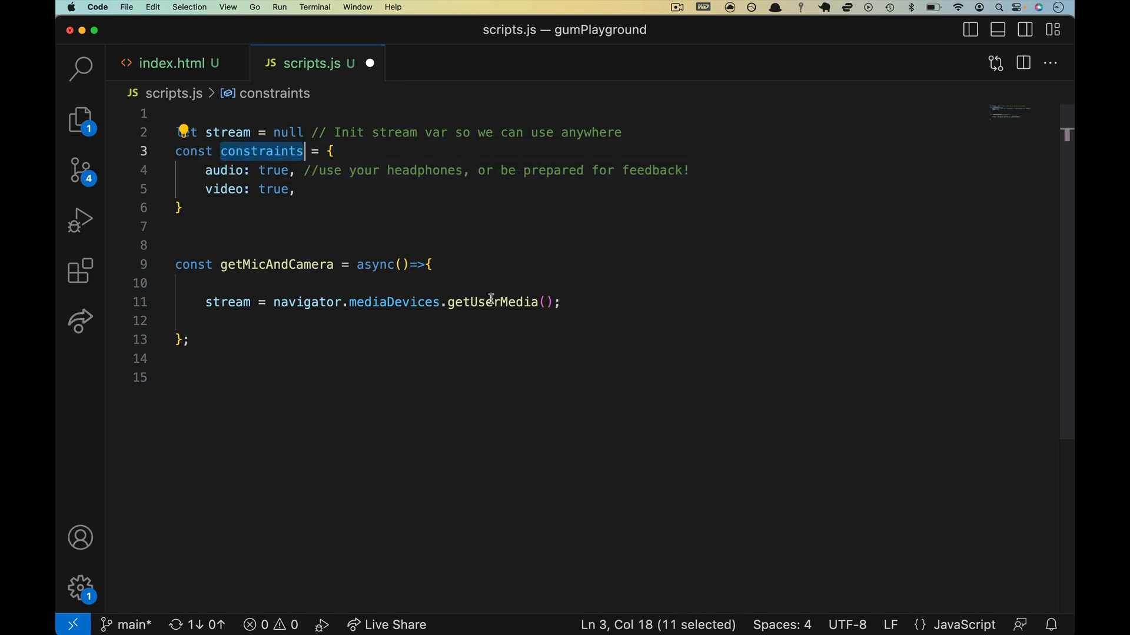
{"action": "type", "text": "constraints"}
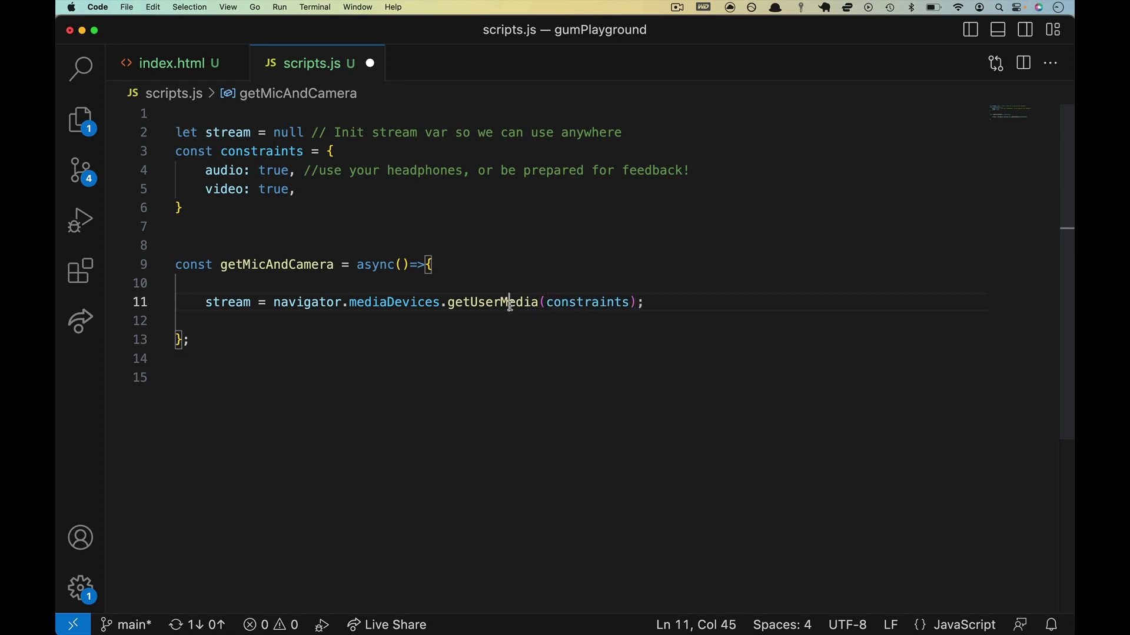
{"action": "left_click_drag", "start_coordinate": [205, 169], "coordinate": [296, 188]}
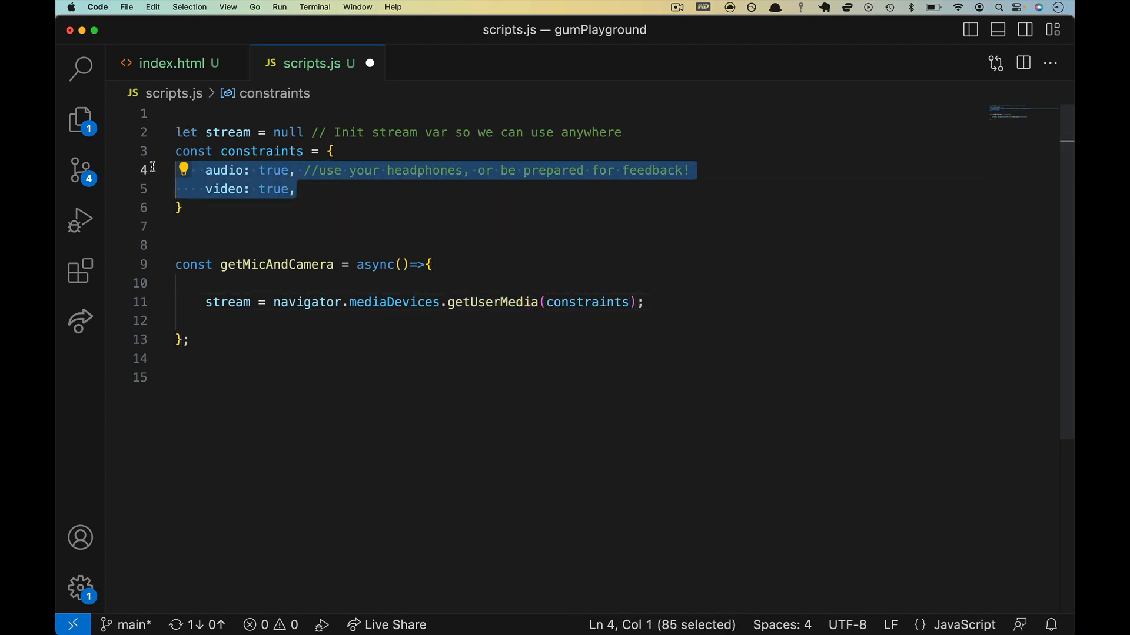
{"action": "double_click", "coordinate": [393, 302]}
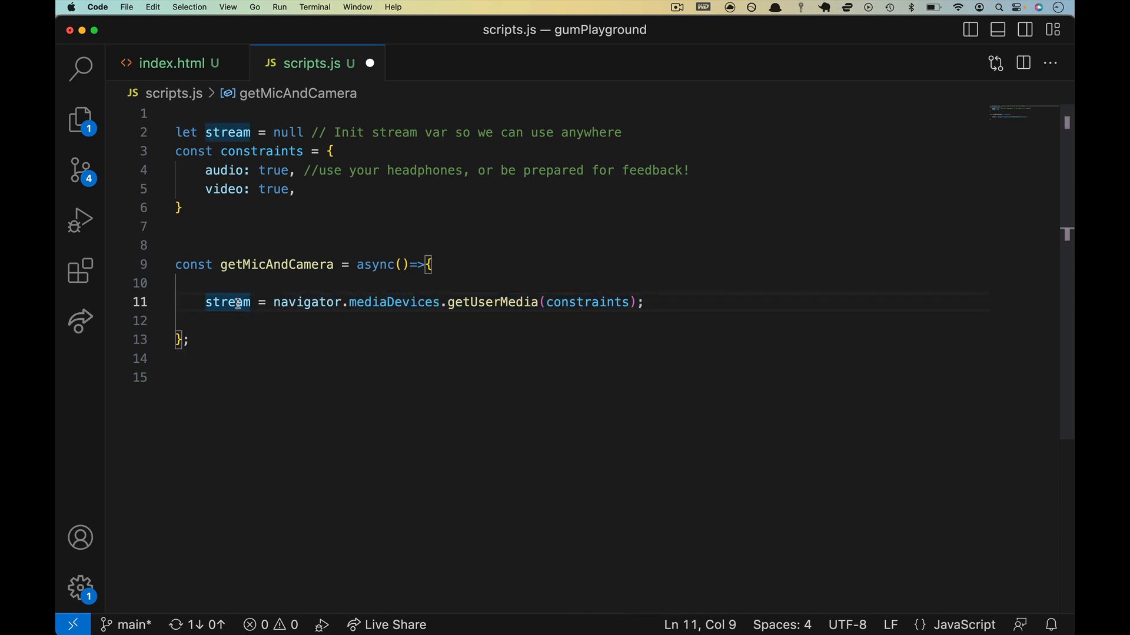
{"action": "type", "text": "awai"}
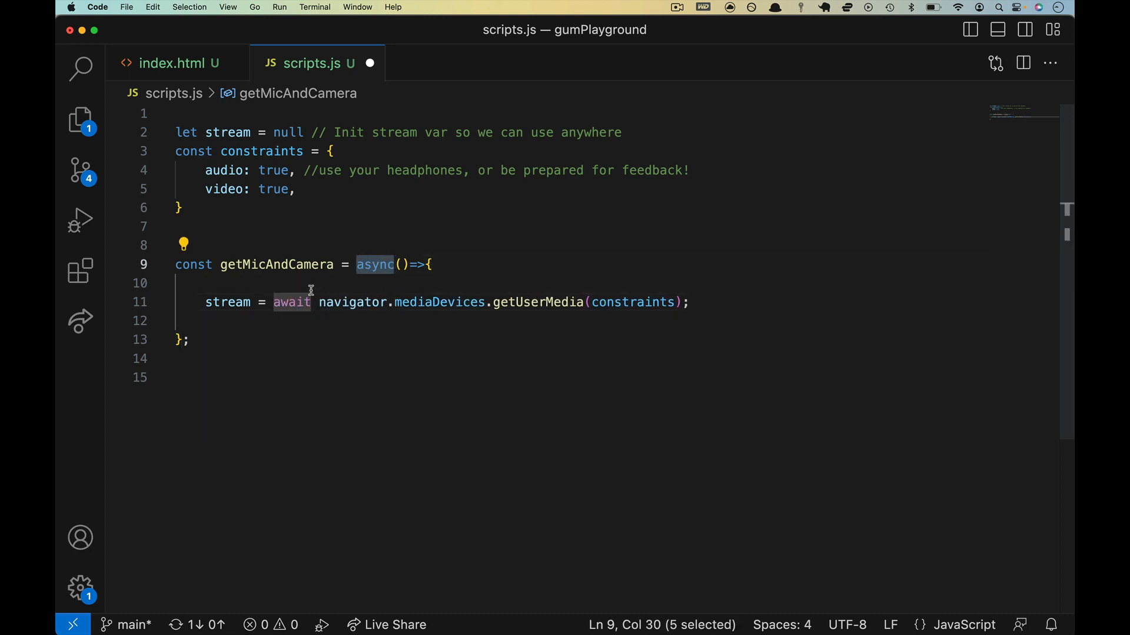
{"action": "type", "text": "t"}
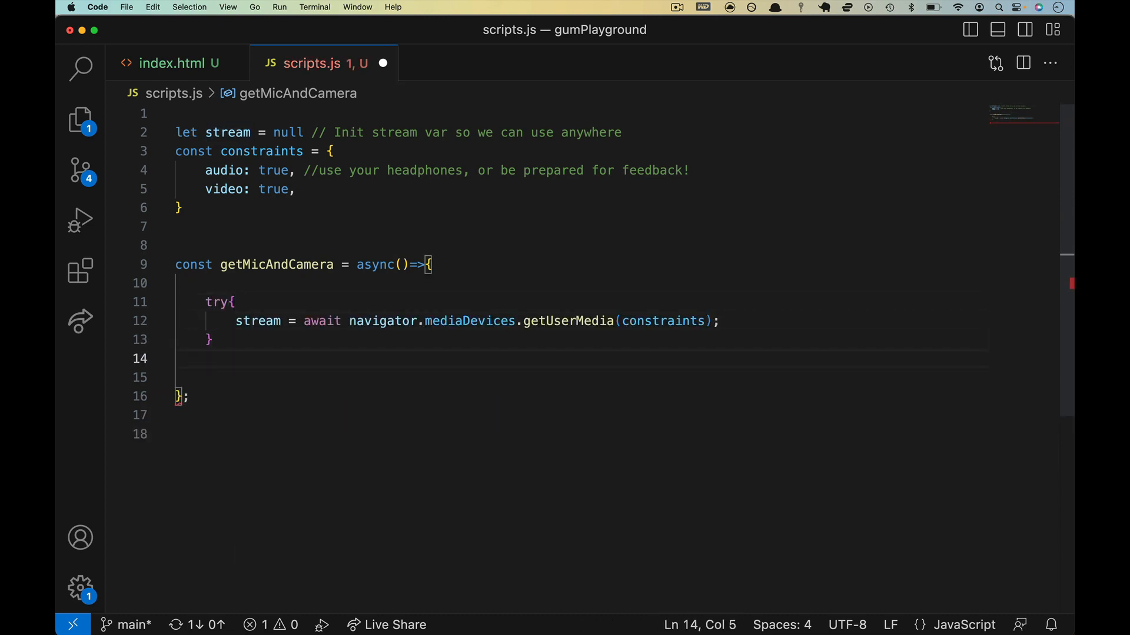
{"action": "type", "text": "catch{"}
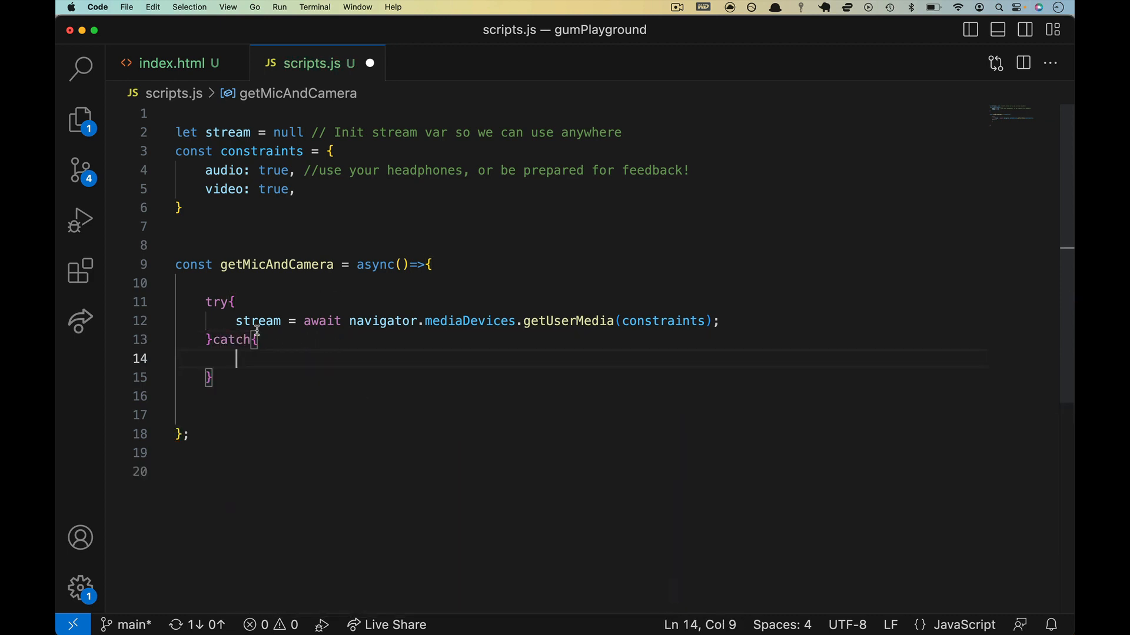
Fill the catch block with a comment and console.log("user denied access to constraints") and save
{"action": "left_click", "coordinate": [304, 320]}
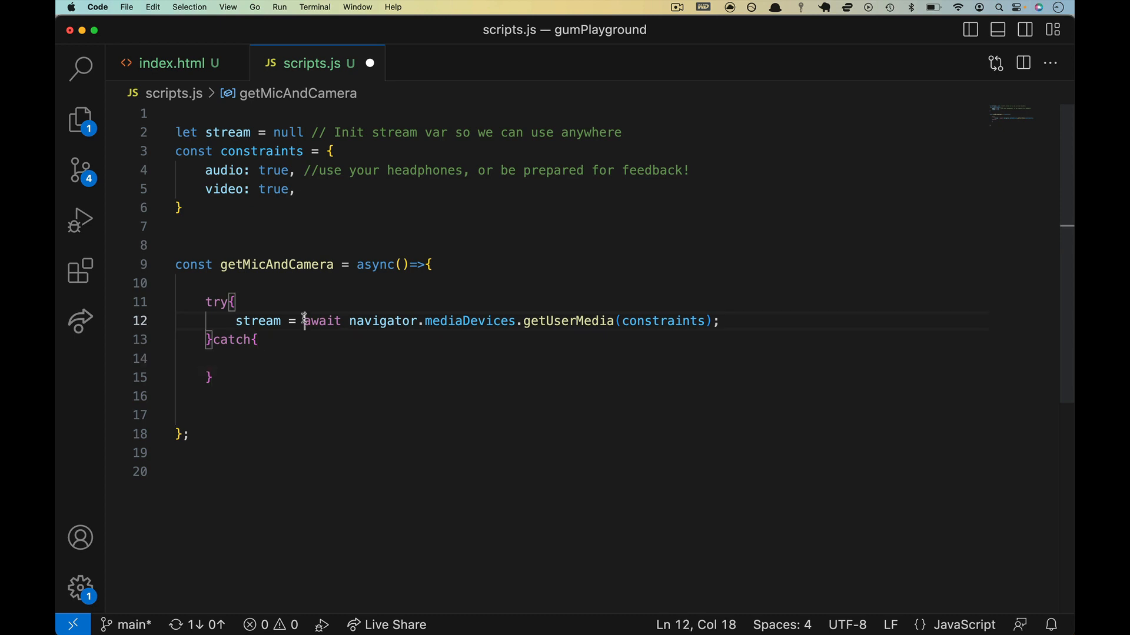
{"action": "double_click", "coordinate": [323, 321]}
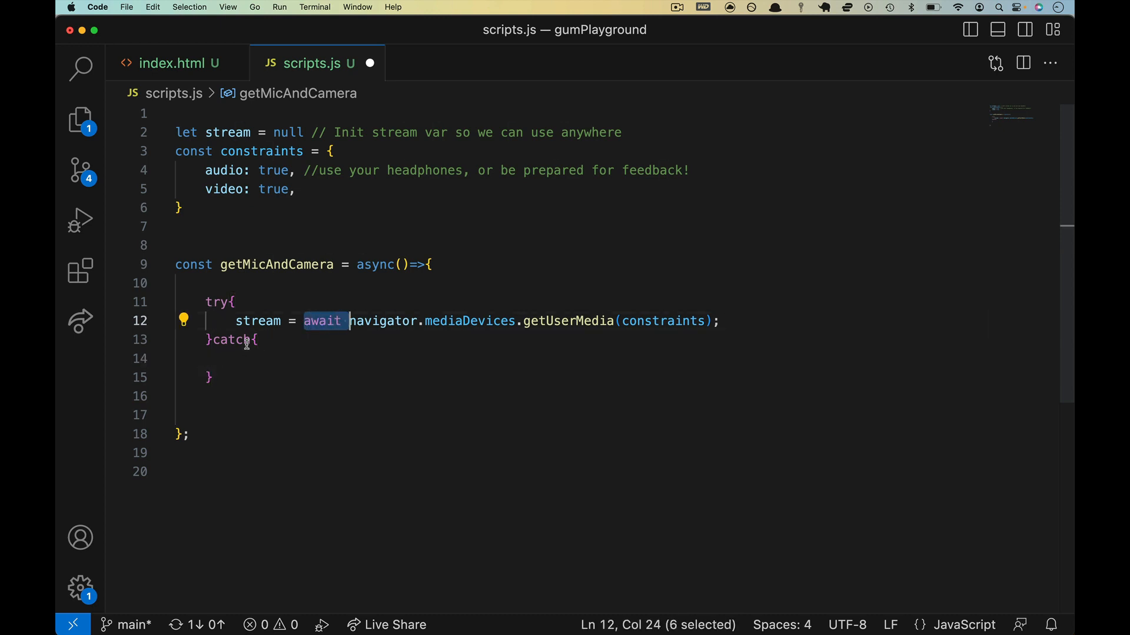
{"action": "type", "text": "//user"}
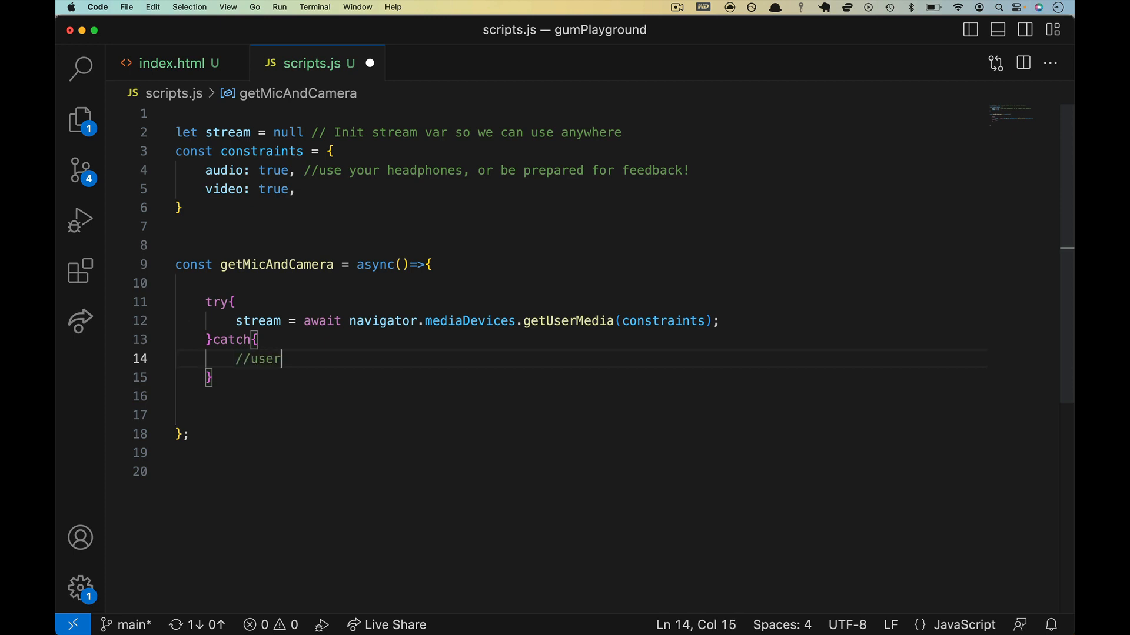
{"action": "type", "text": "denied access to"}
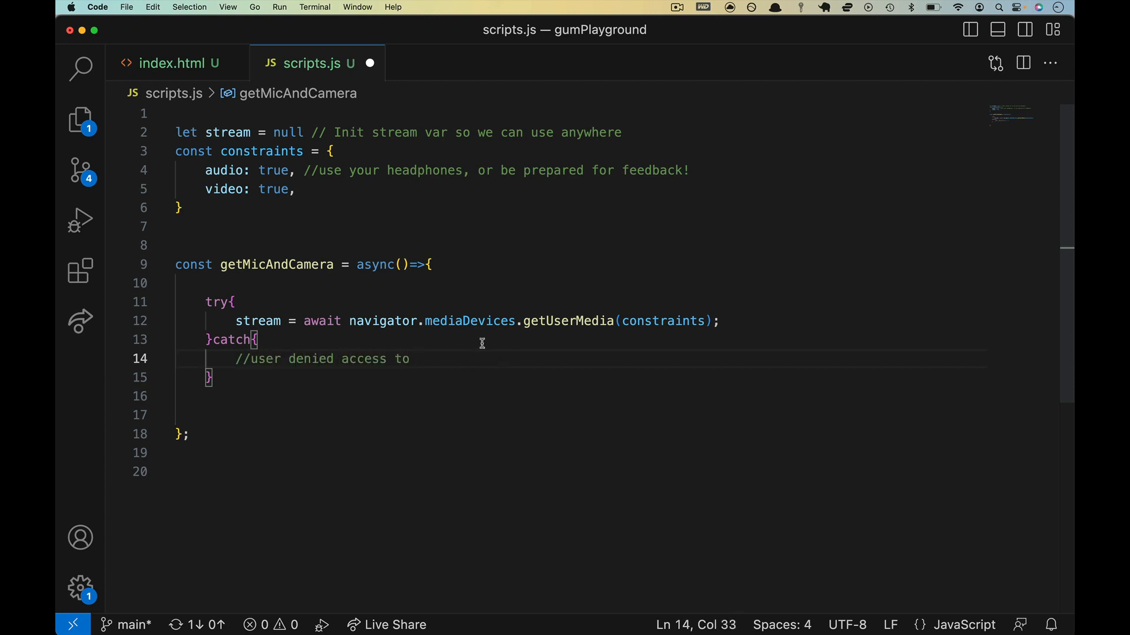
{"action": "type", "text": "constraints"}
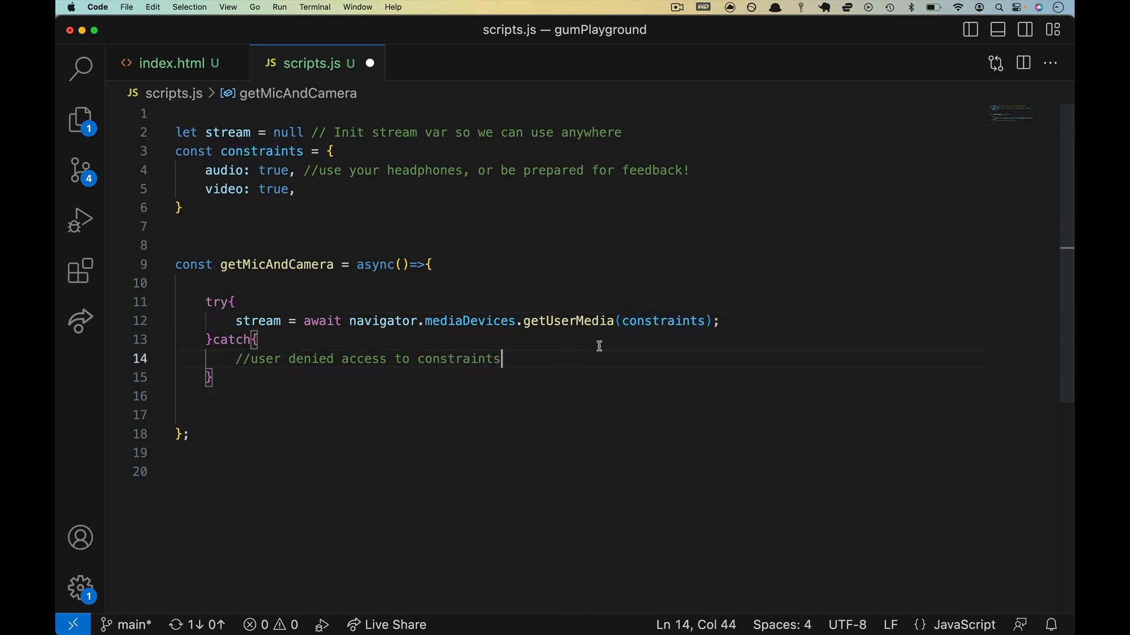
{"action": "type", "text": "console.log(\""}
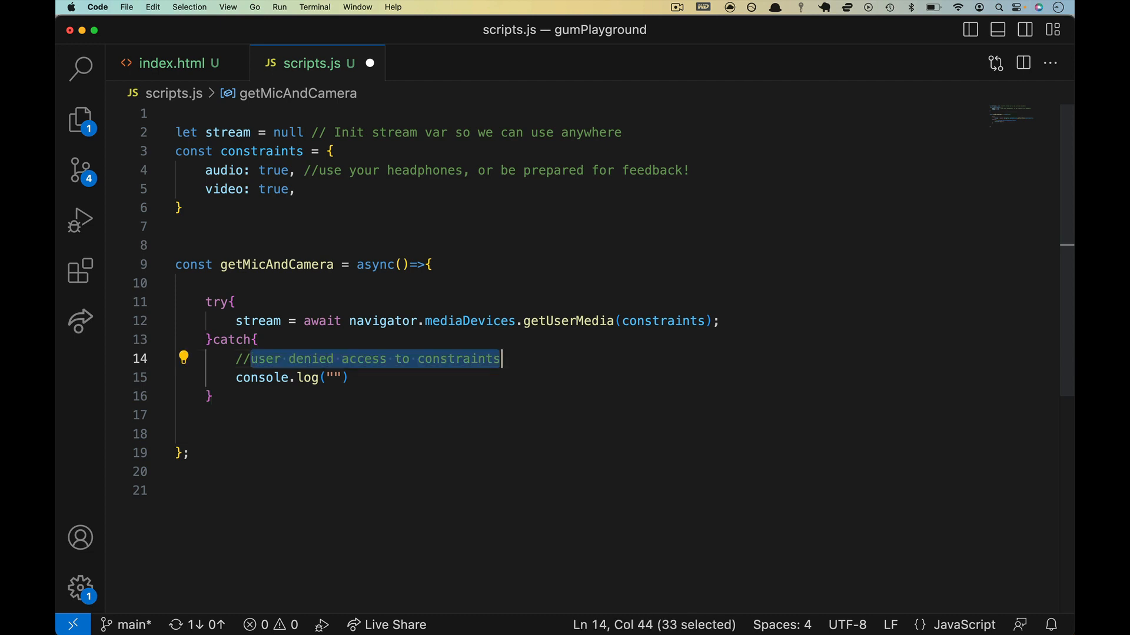
{"action": "type", "text": "user denied access to constraints"}
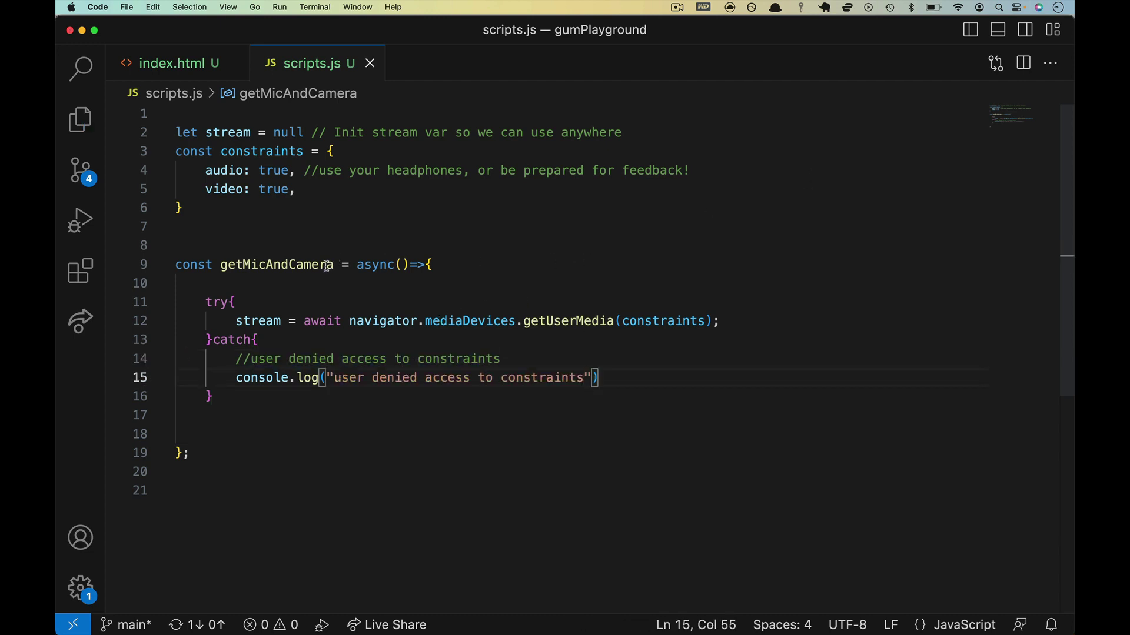
{"action": "double_click", "coordinate": [275, 264]}
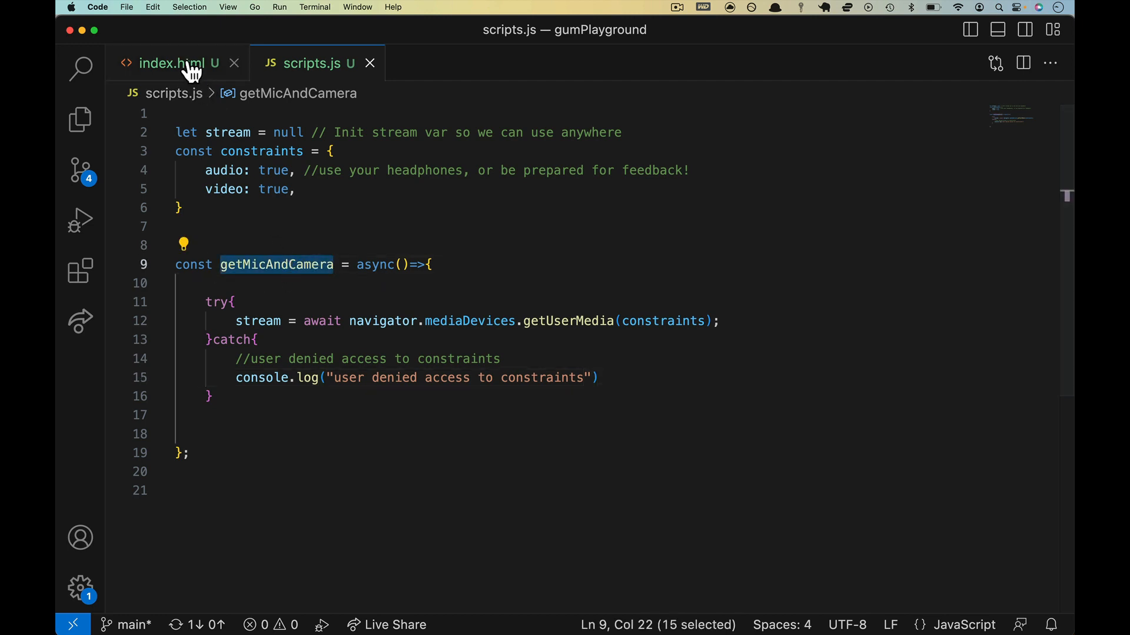
Check the share button's id in index.html, then return to scripts.js
{"action": "left_click", "coordinate": [177, 62]}
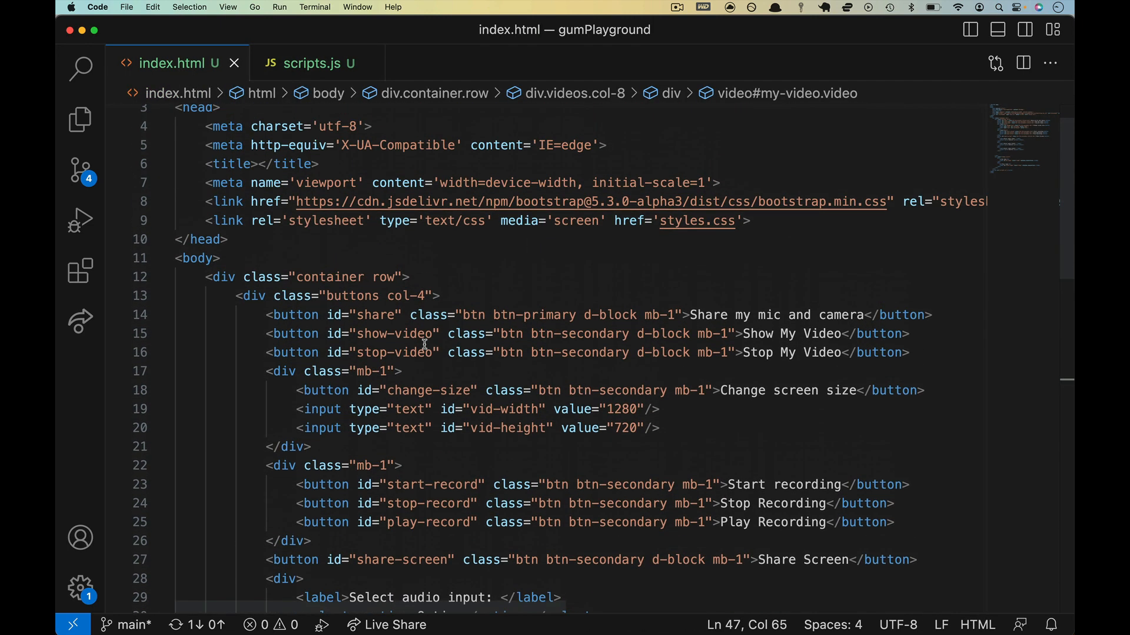
{"action": "left_click", "coordinate": [337, 315]}
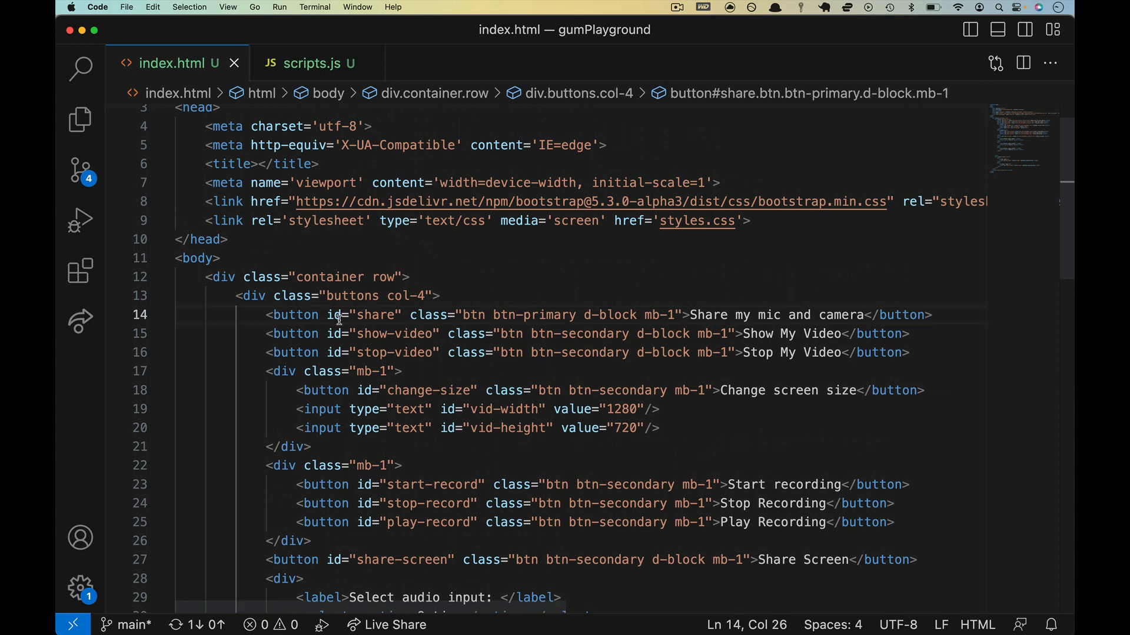
{"action": "left_click_drag", "start_coordinate": [690, 316], "coordinate": [752, 315]}
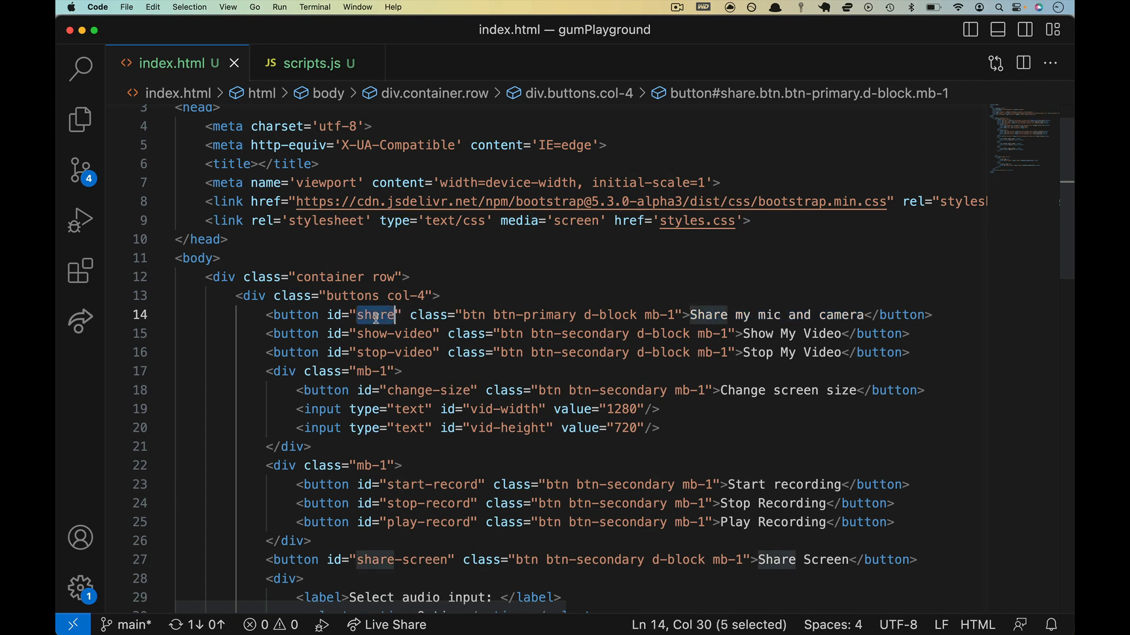
{"action": "left_click", "coordinate": [315, 62]}
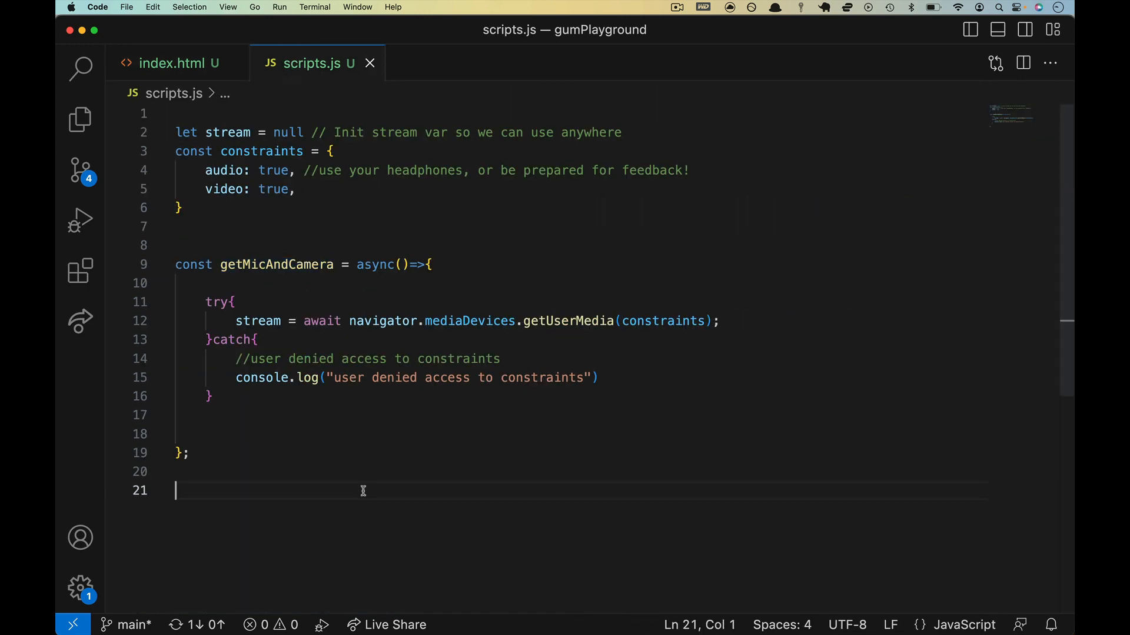
Add document.querySelector('#share').addEventListener('click',e=>getMicAndCamera(e)) and save scripts.js
{"action": "type", "text": "document.querySelector"}
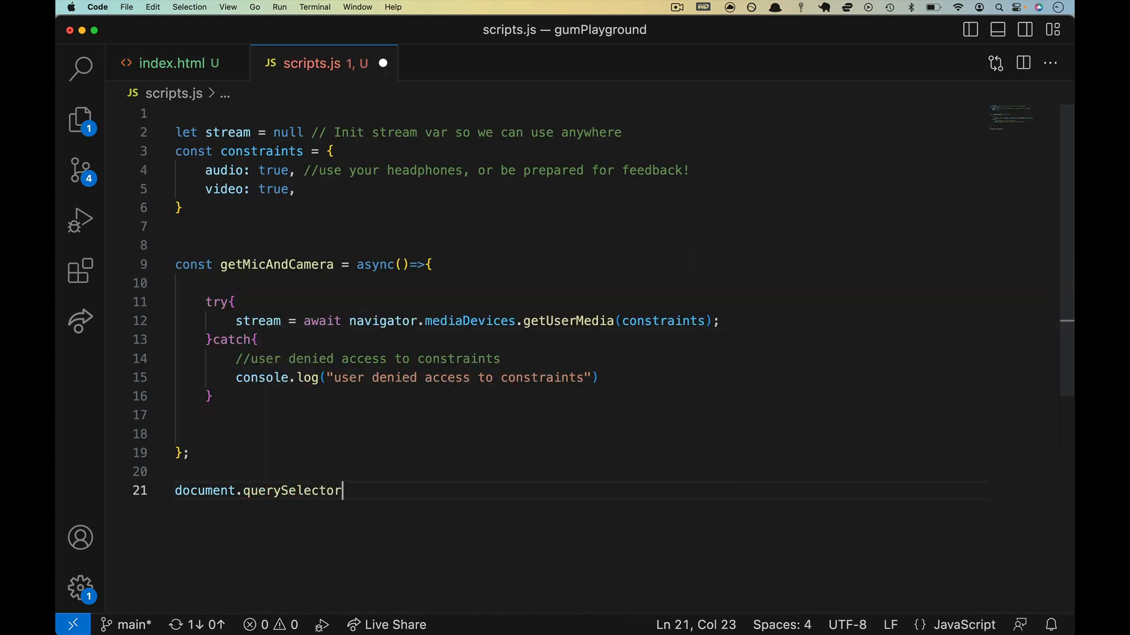
{"action": "type", "text": "('#share')"}
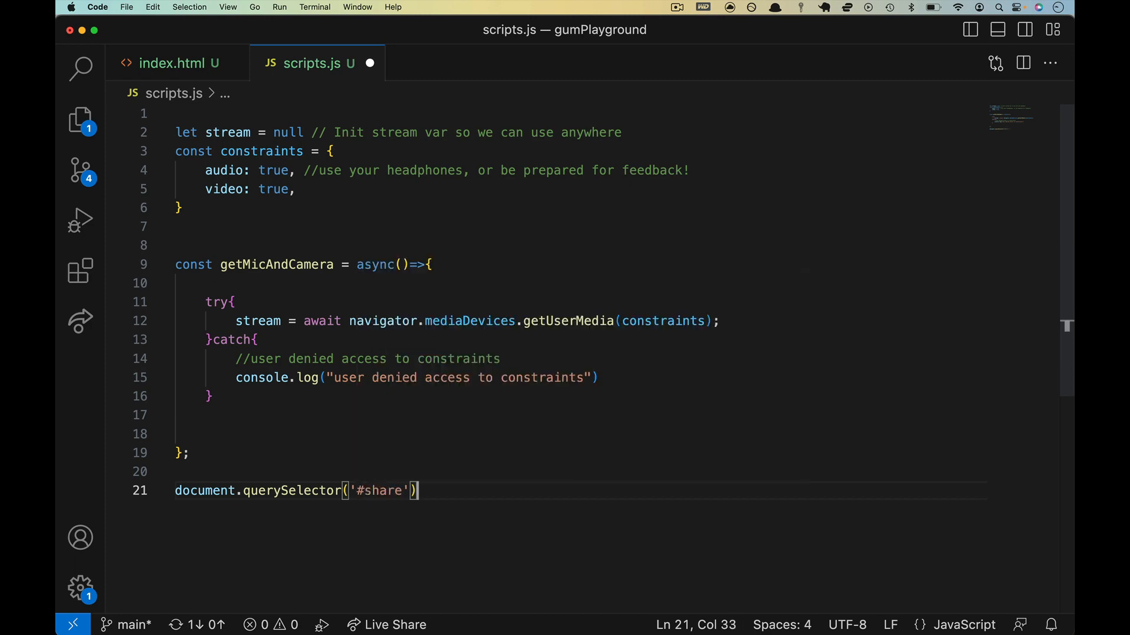
{"action": "type", "text": ".addEventListener("}
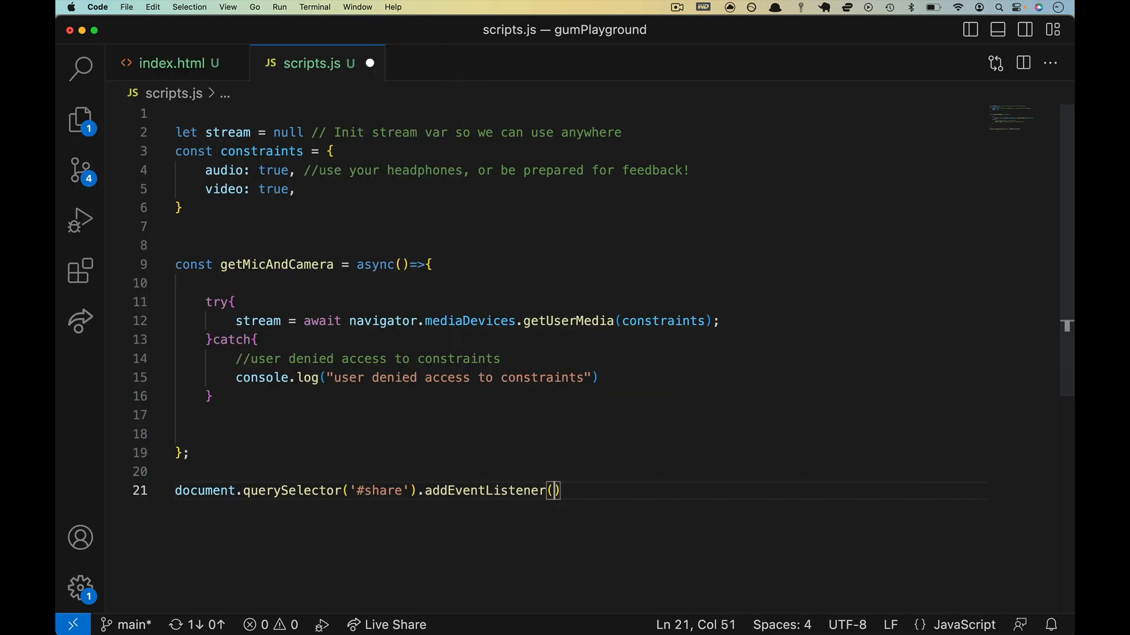
{"action": "type", "text": "'click'"}
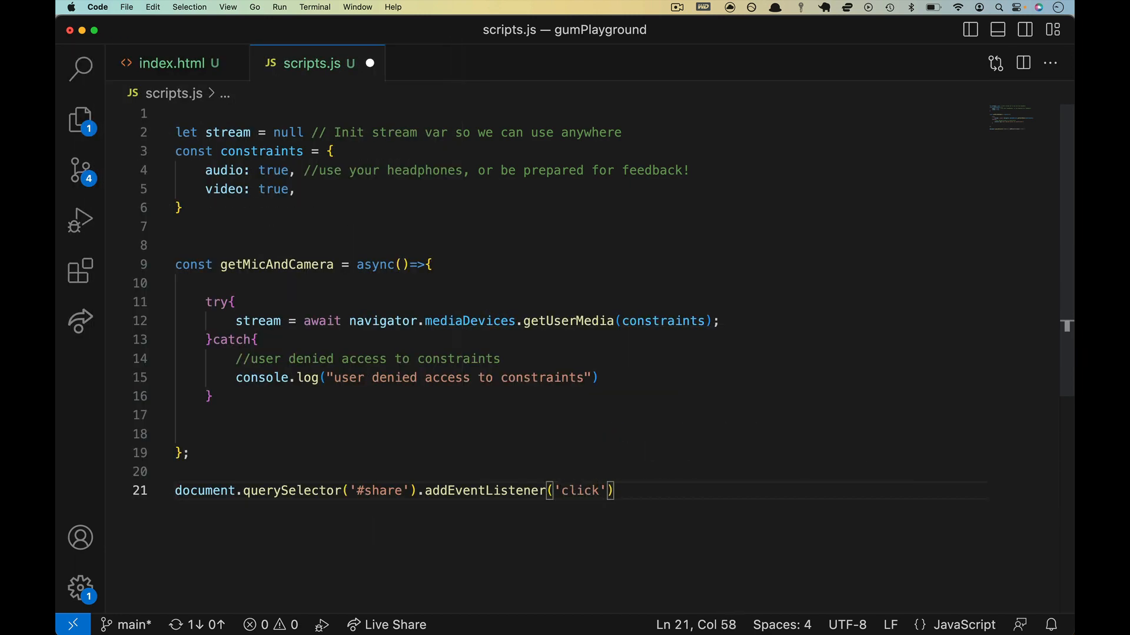
{"action": "type", "text": ",e="}
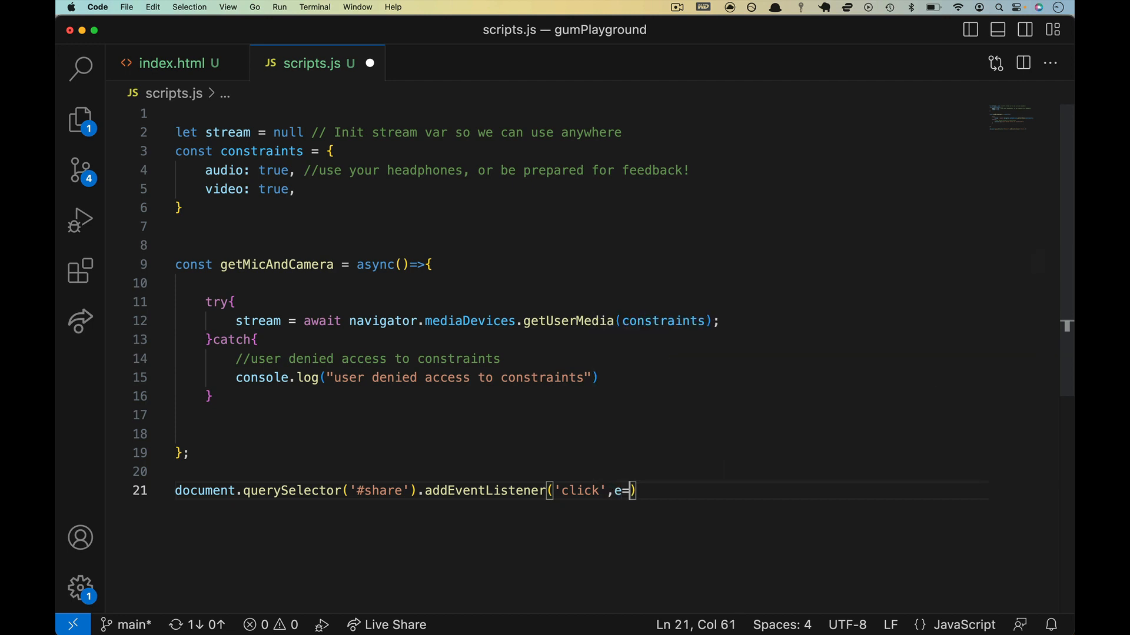
{"action": "type", "text": ">"}
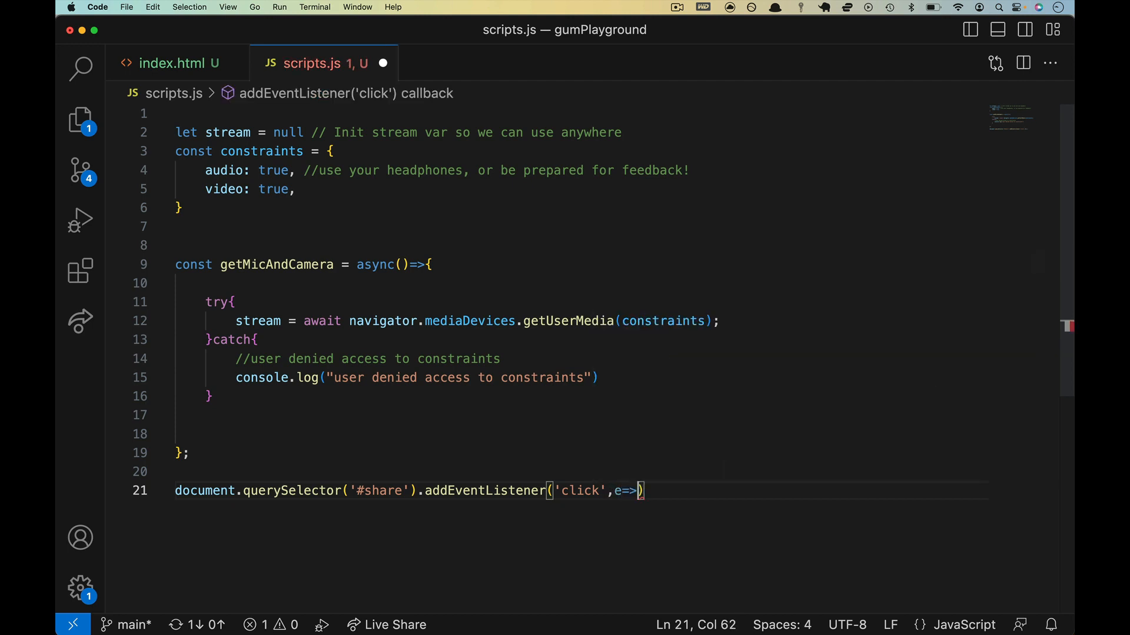
{"action": "type", "text": "ge"}
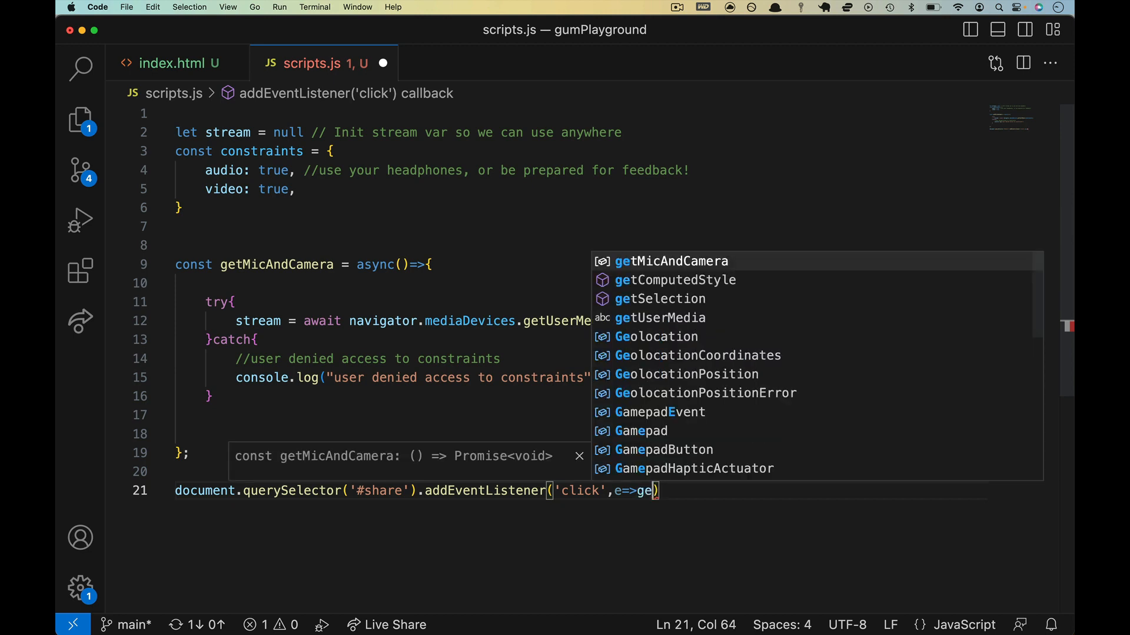
{"action": "key", "text": "Tab"}
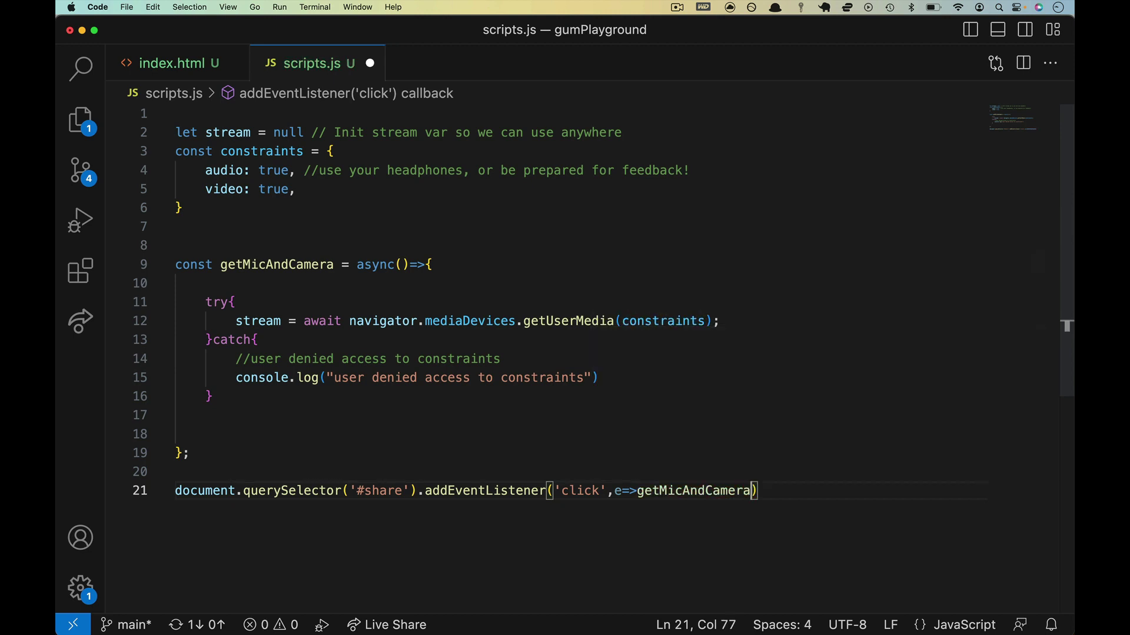
{"action": "type", "text": "(e)"}
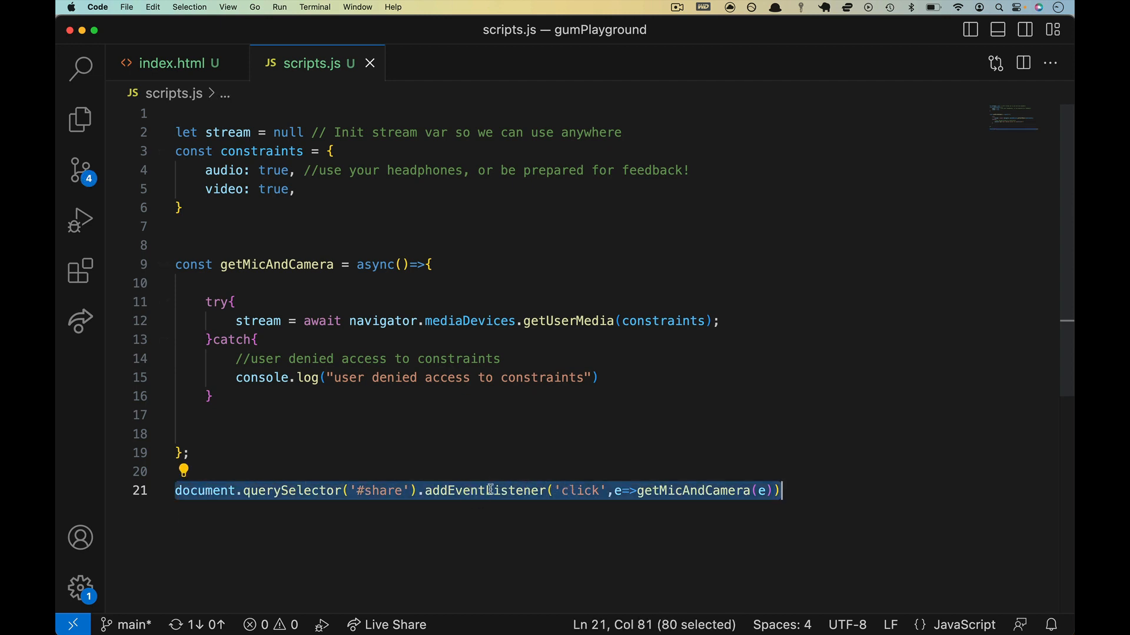
{"action": "double_click", "coordinate": [579, 491]}
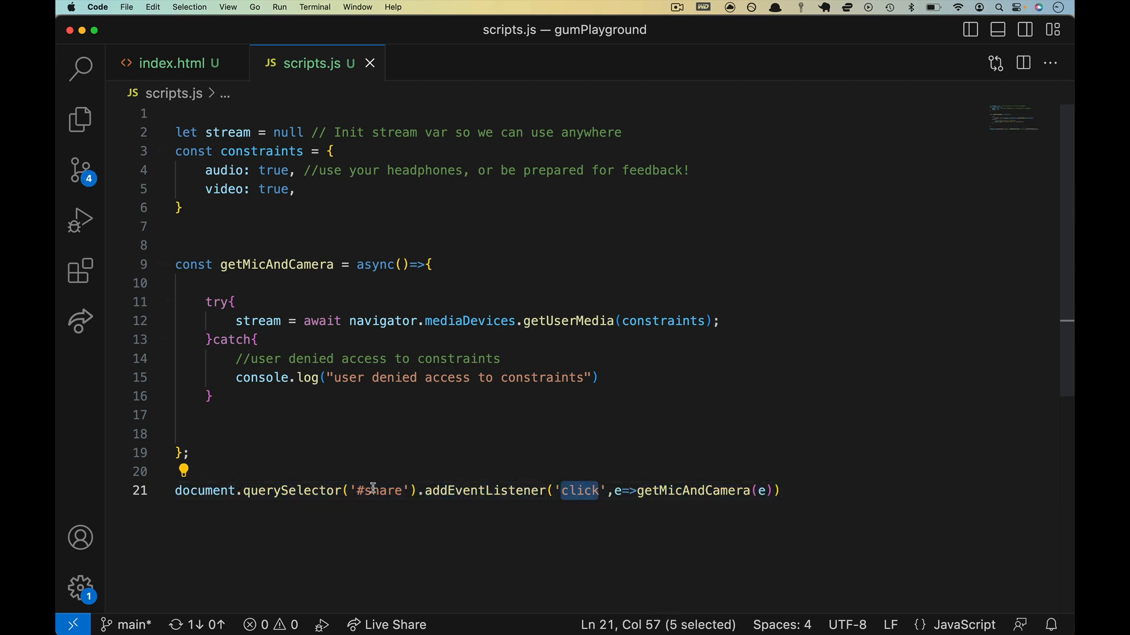
{"action": "double_click", "coordinate": [384, 491]}
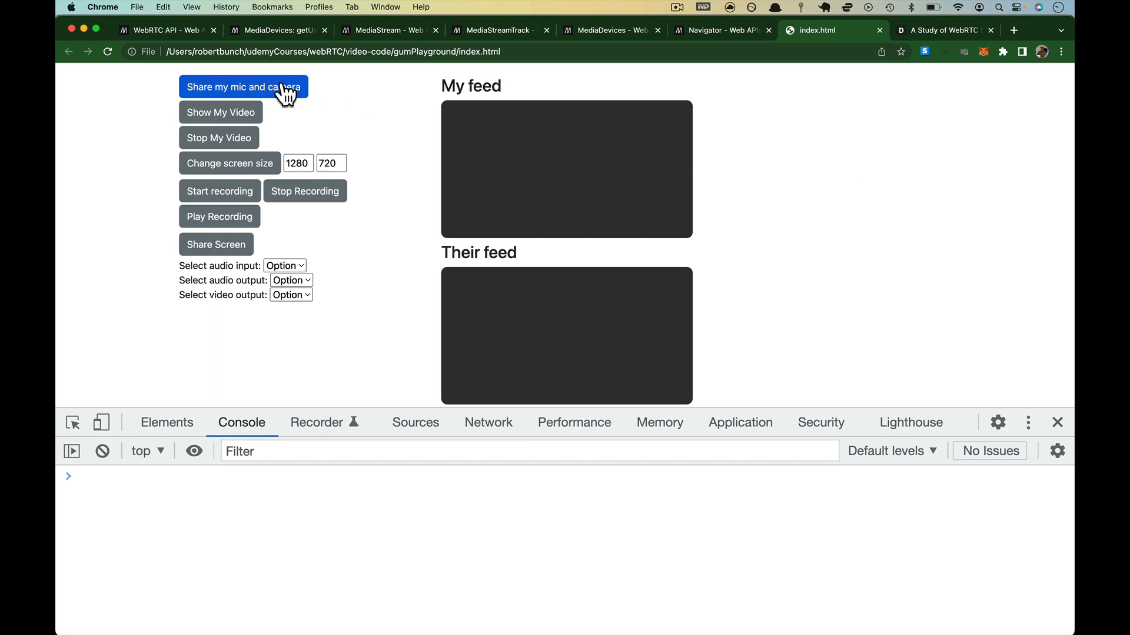
Trigger the share button's permission prompt, block access and confirm the denial is logged
{"action": "left_click", "coordinate": [244, 87]}
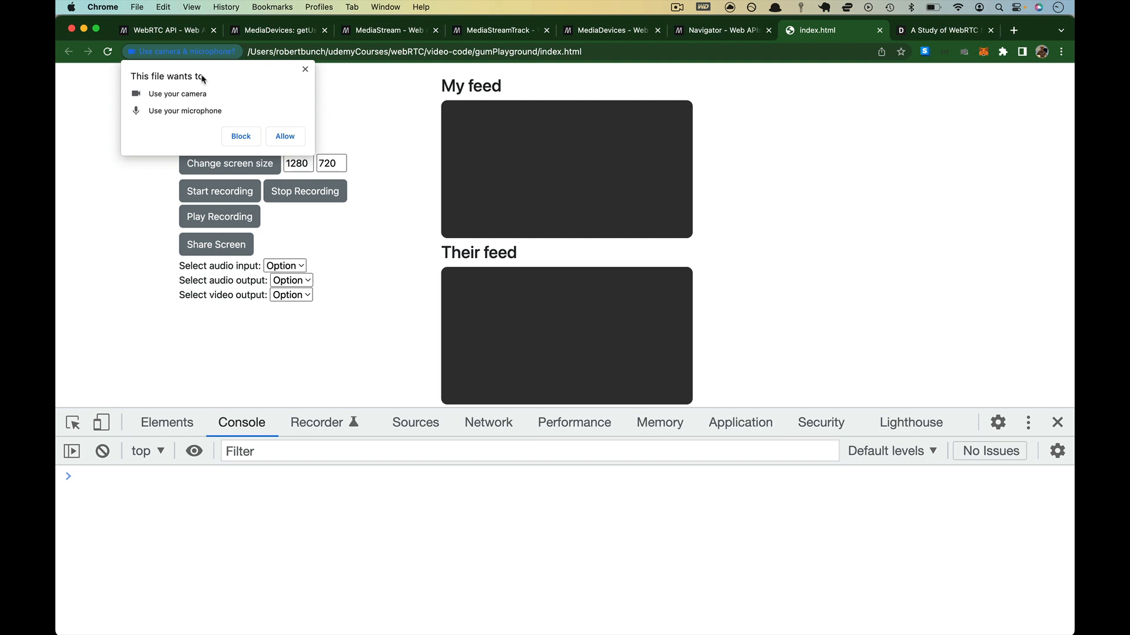
{"action": "mouse_move", "coordinate": [199, 119]}
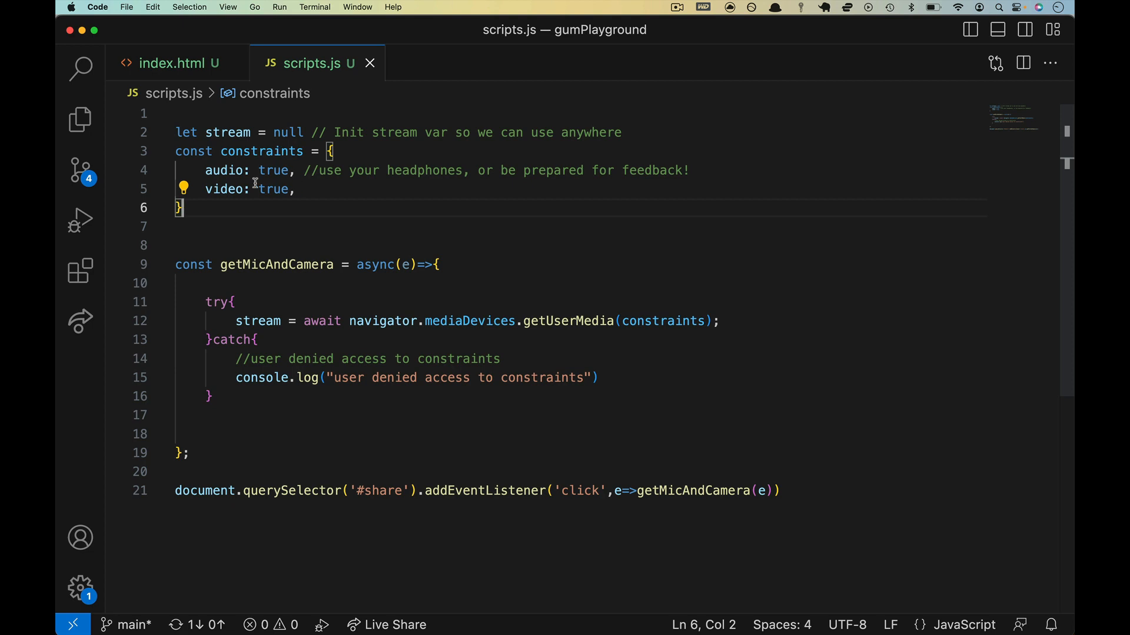
{"action": "left_click_drag", "start_coordinate": [206, 169], "coordinate": [294, 188]}
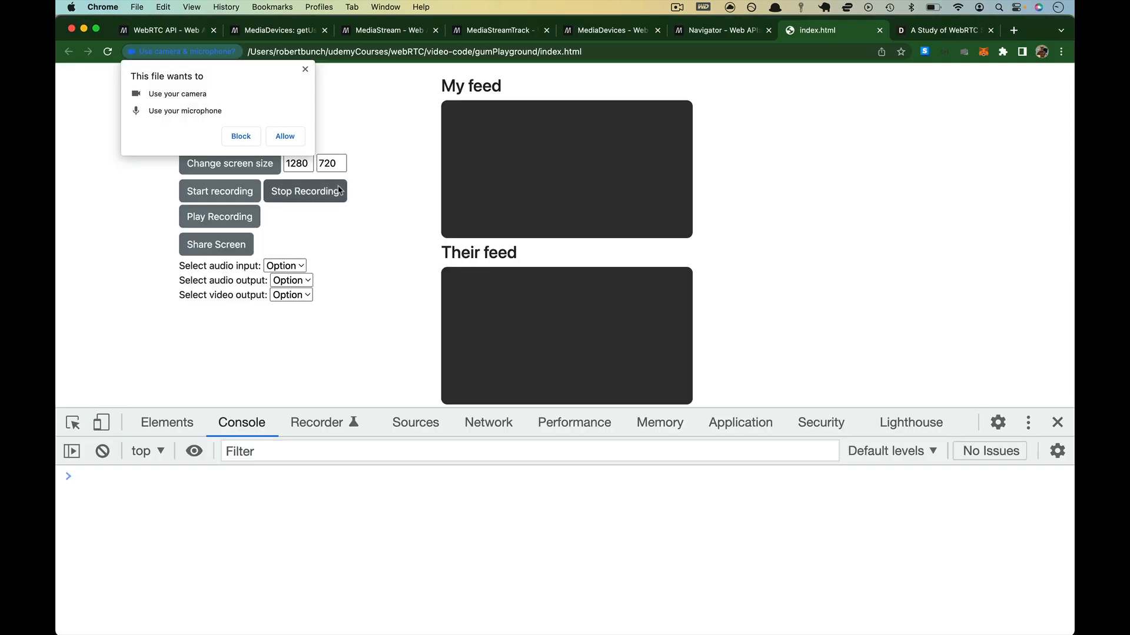
{"action": "left_click", "coordinate": [240, 136]}
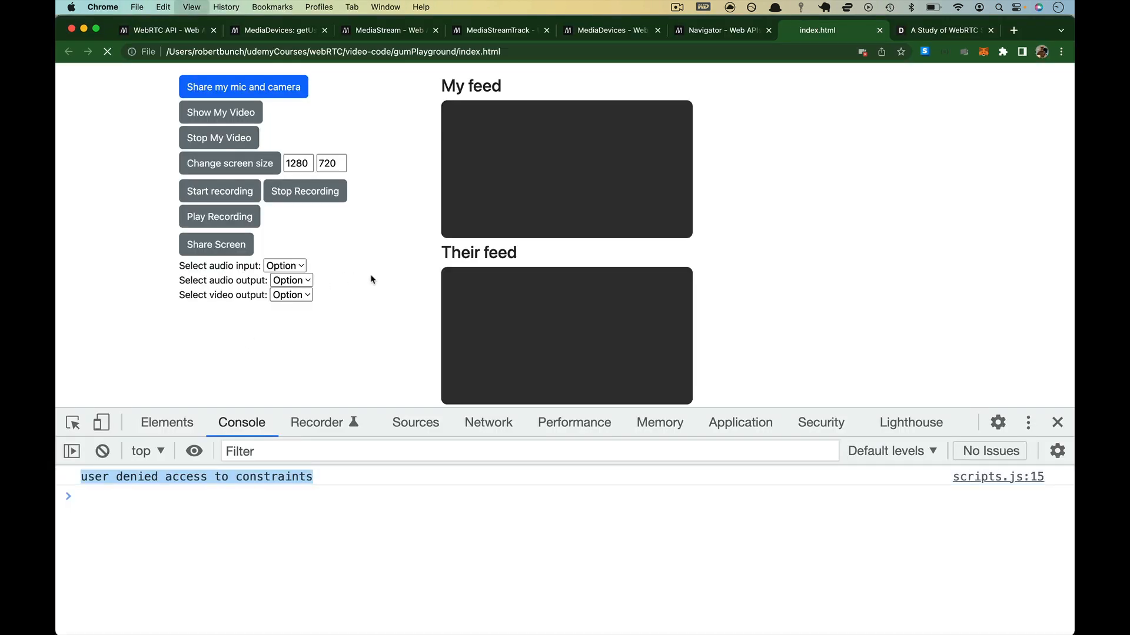
{"action": "left_click", "coordinate": [243, 87]}
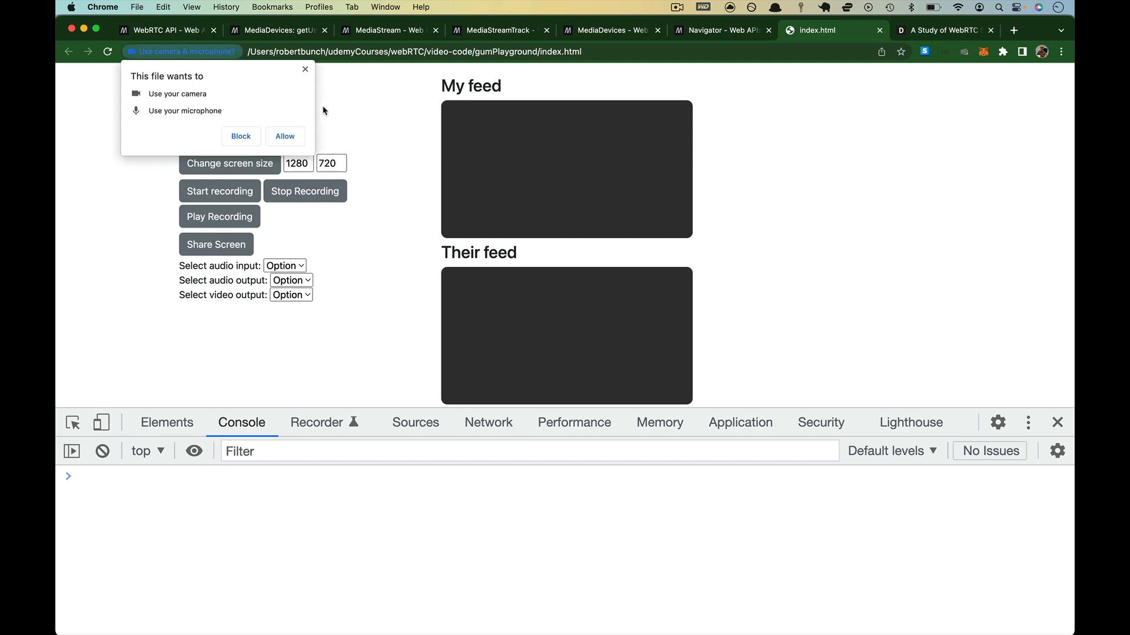
{"action": "left_click", "coordinate": [285, 136]}
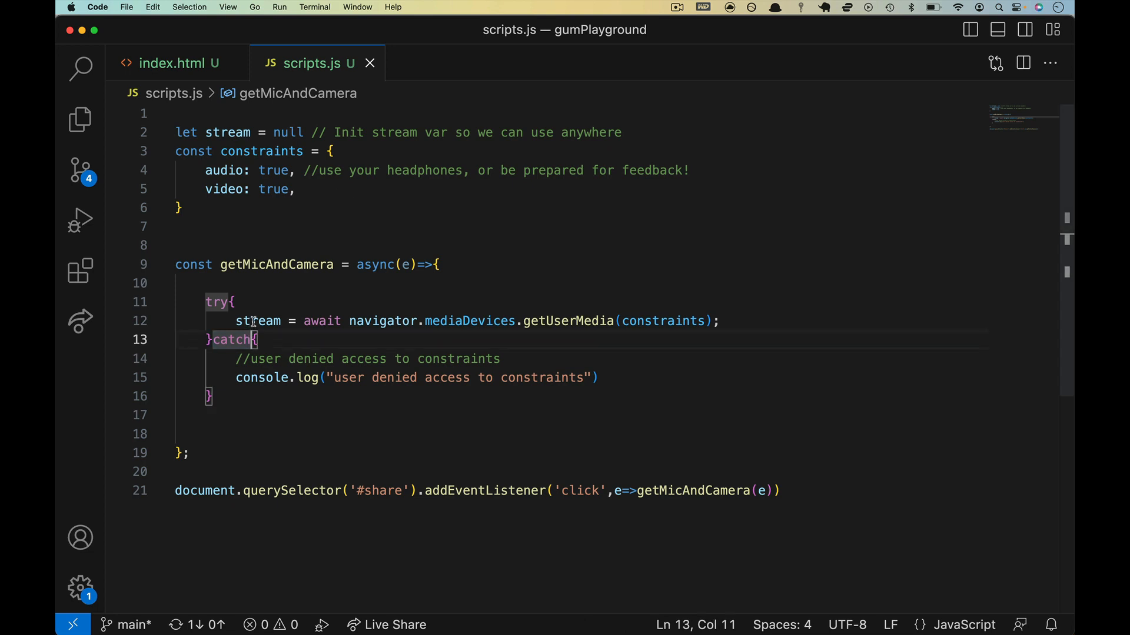
Add console.log(stream) in the try block and reload the page
{"action": "type", "text": "console.lo"}
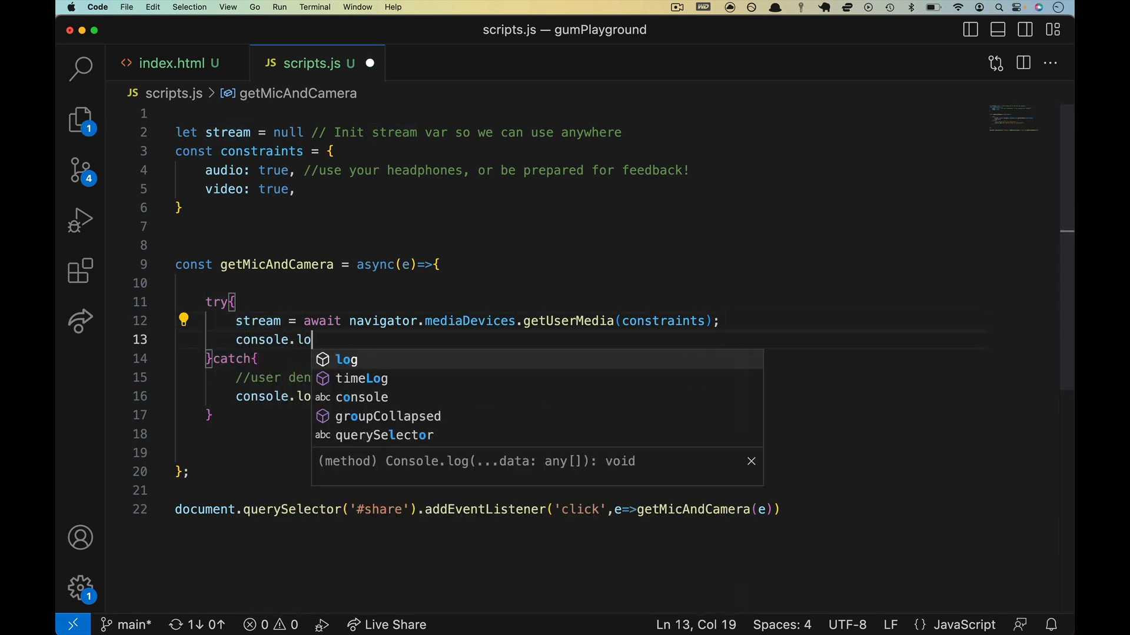
{"action": "type", "text": "g(stream"}
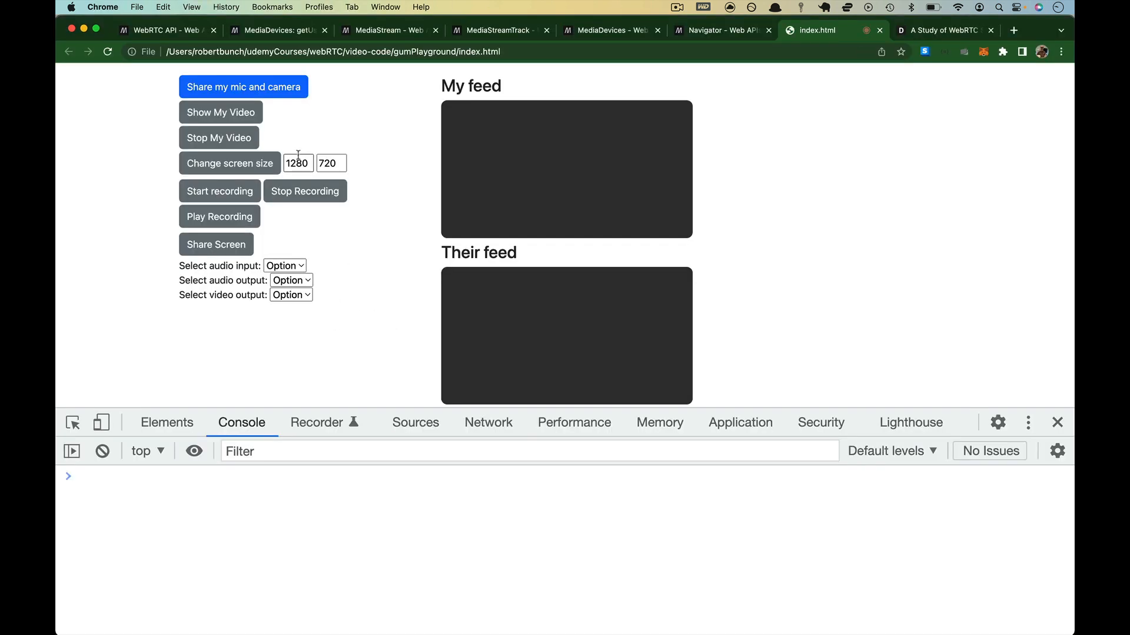
Allow camera and microphone access and expand the logged MediaStream showing active true and its id
{"action": "left_click", "coordinate": [243, 87]}
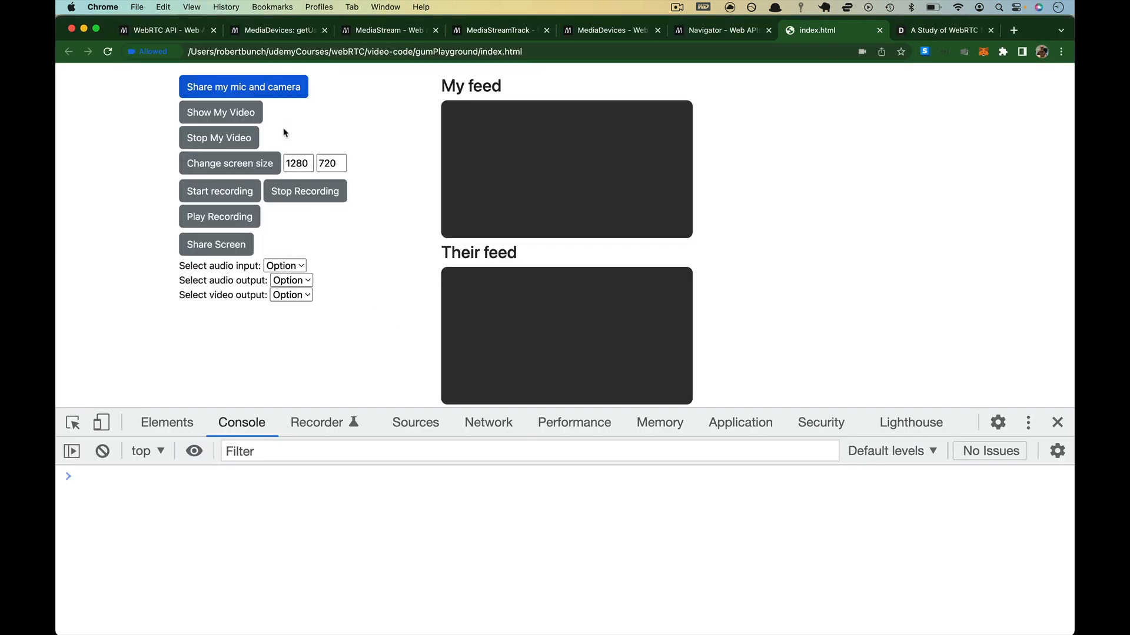
{"action": "left_click", "coordinate": [242, 87]}
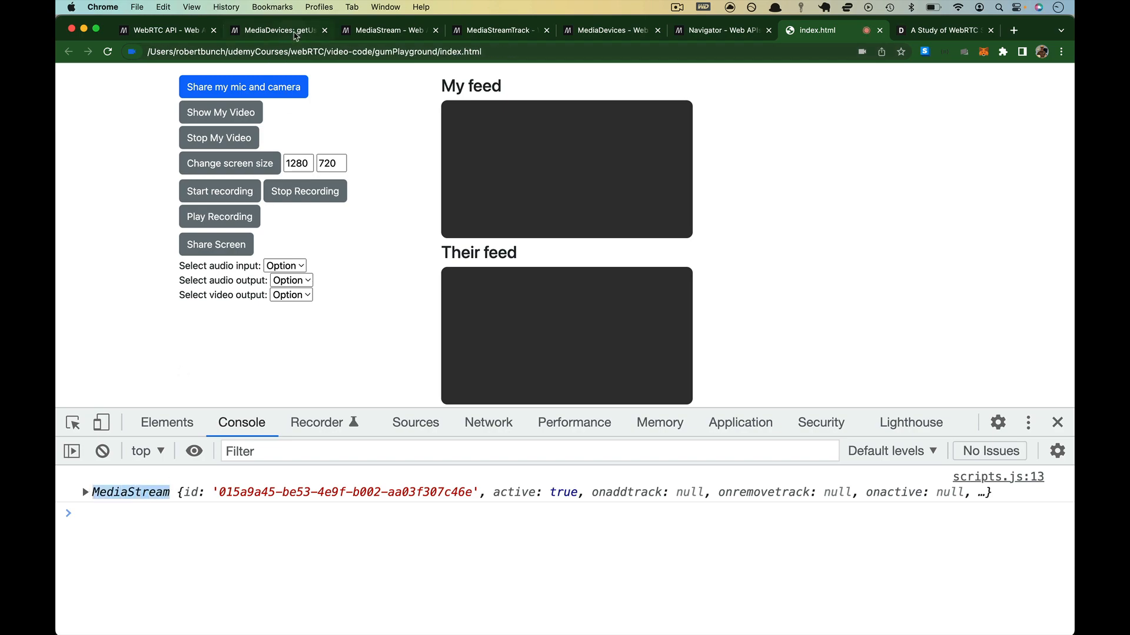
{"action": "left_click", "coordinate": [286, 31]}
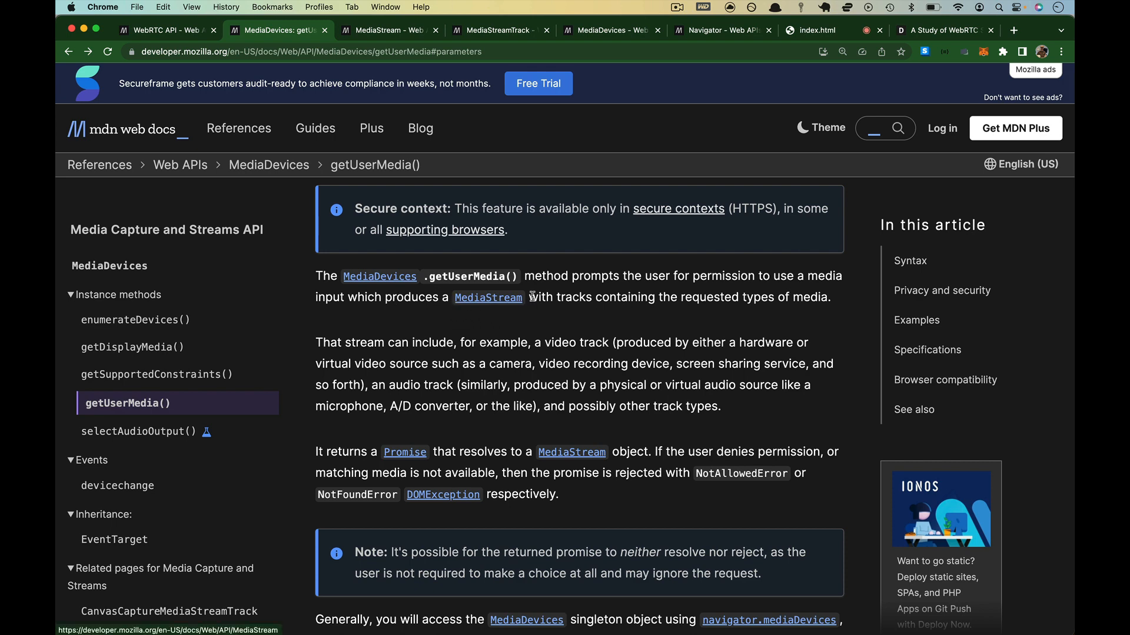
{"action": "left_click", "coordinate": [819, 31]}
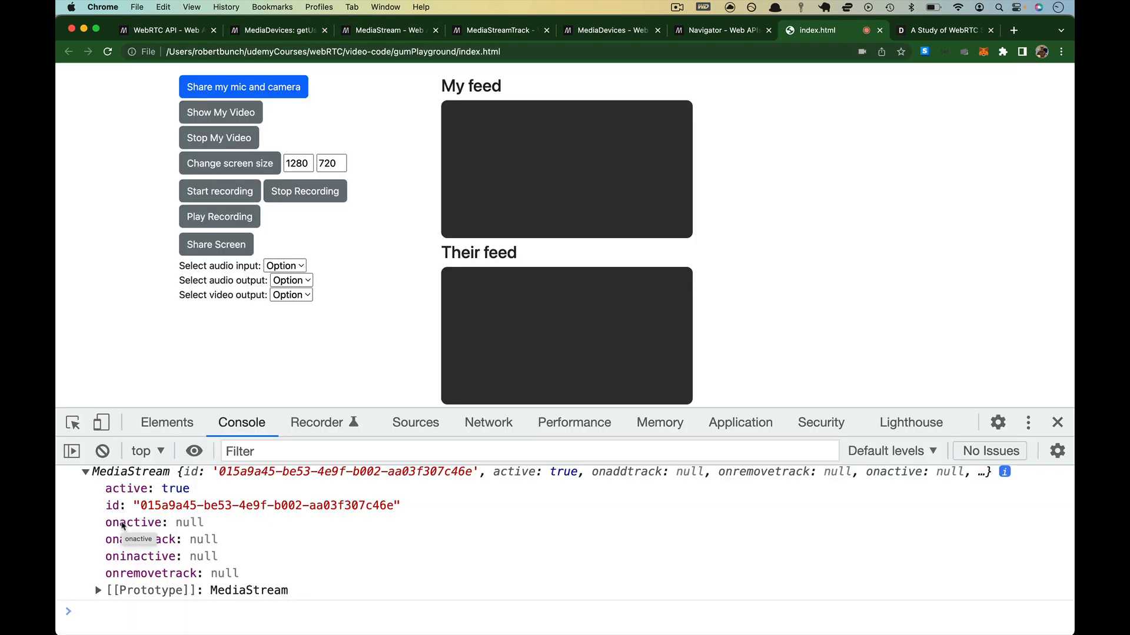
{"action": "mouse_move", "coordinate": [171, 492]}
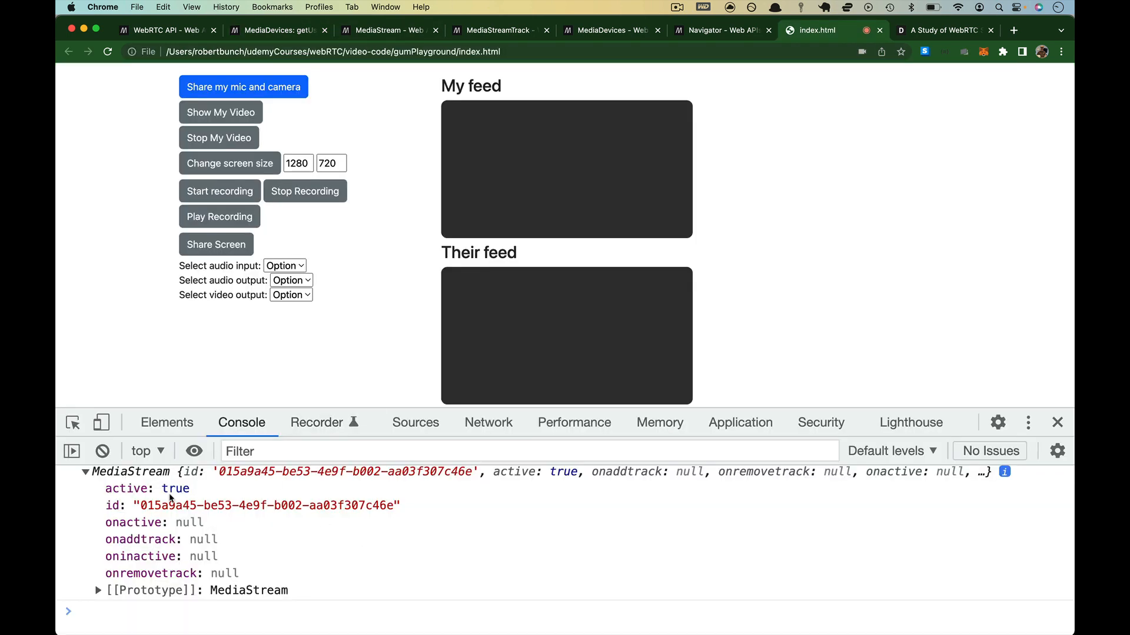
{"action": "mouse_move", "coordinate": [172, 499]}
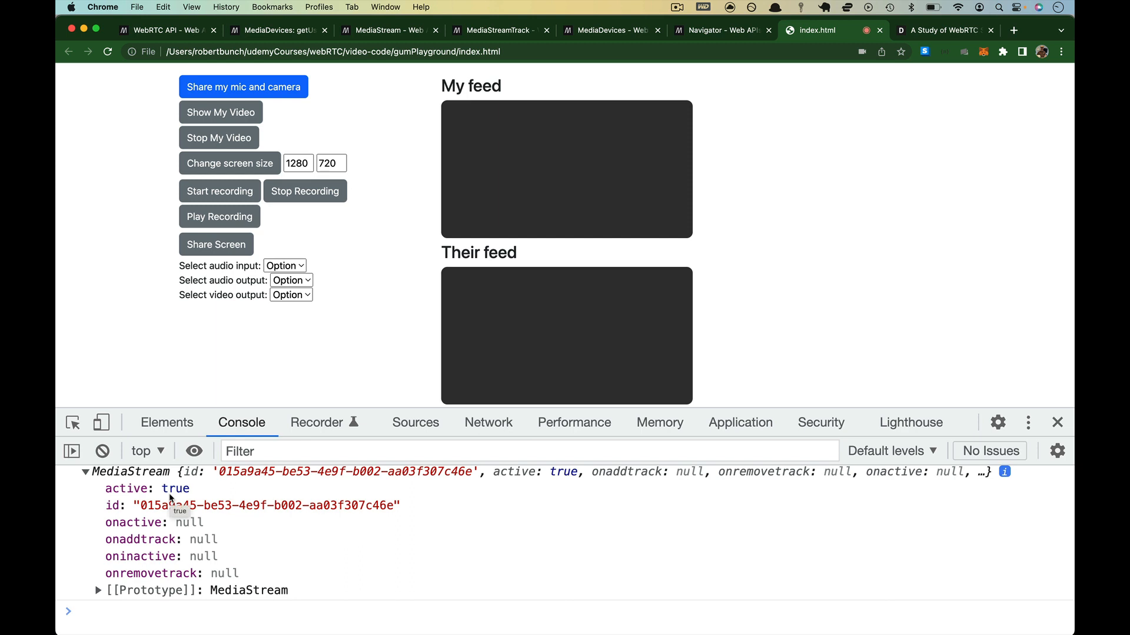
{"action": "mouse_move", "coordinate": [111, 575]}
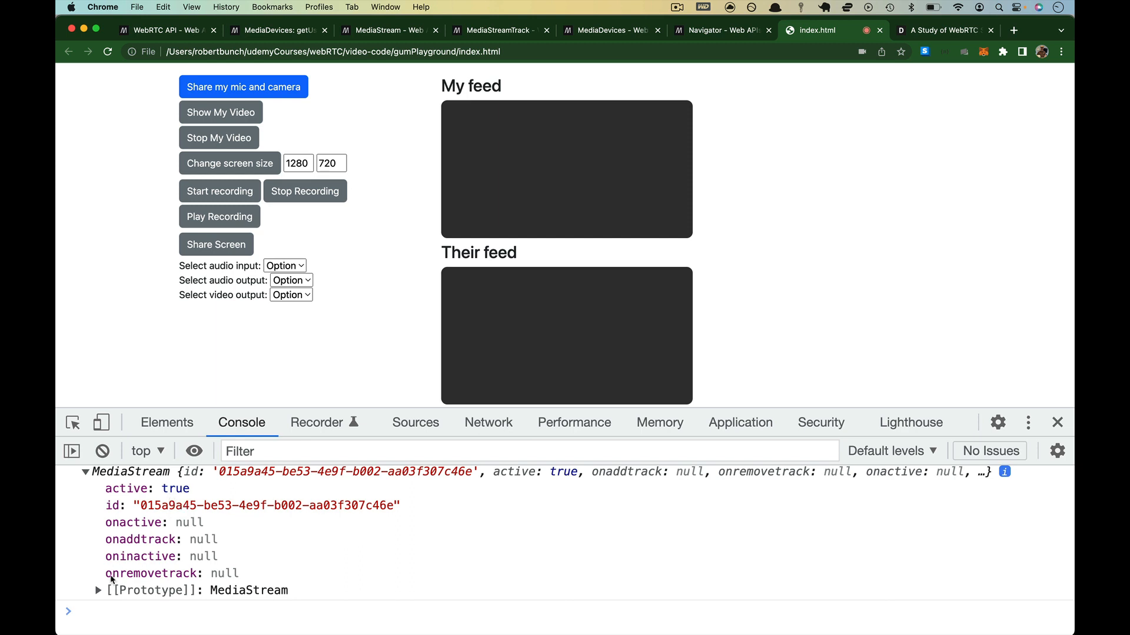